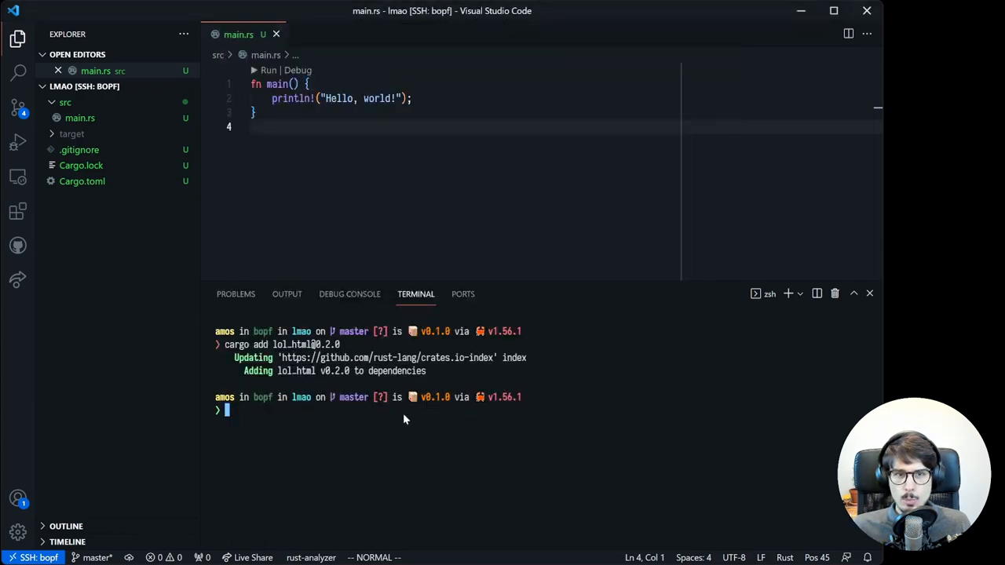
mouse_move(473, 418)
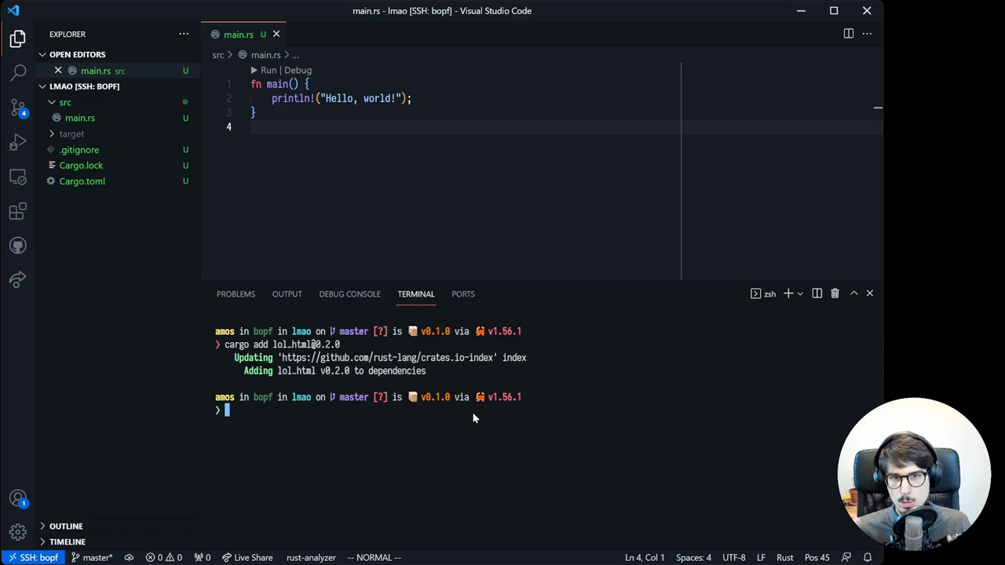
mouse_move(638, 372)
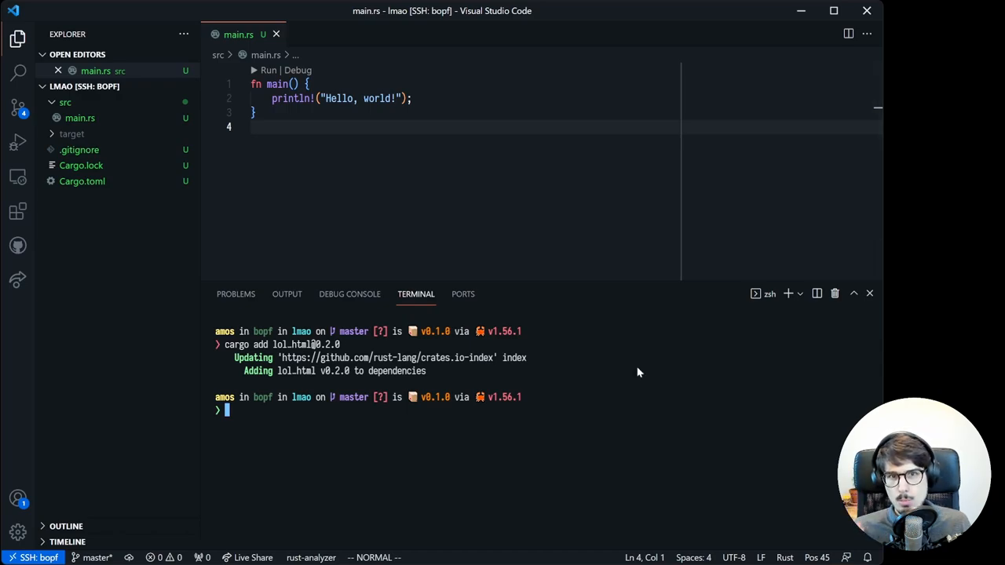
mouse_move(551, 344)
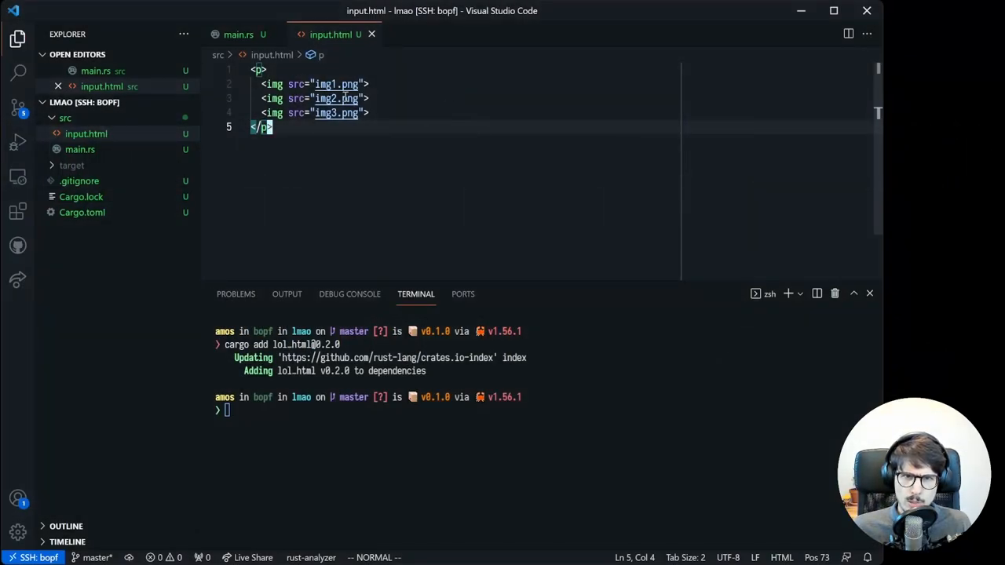
mouse_move(468, 117)
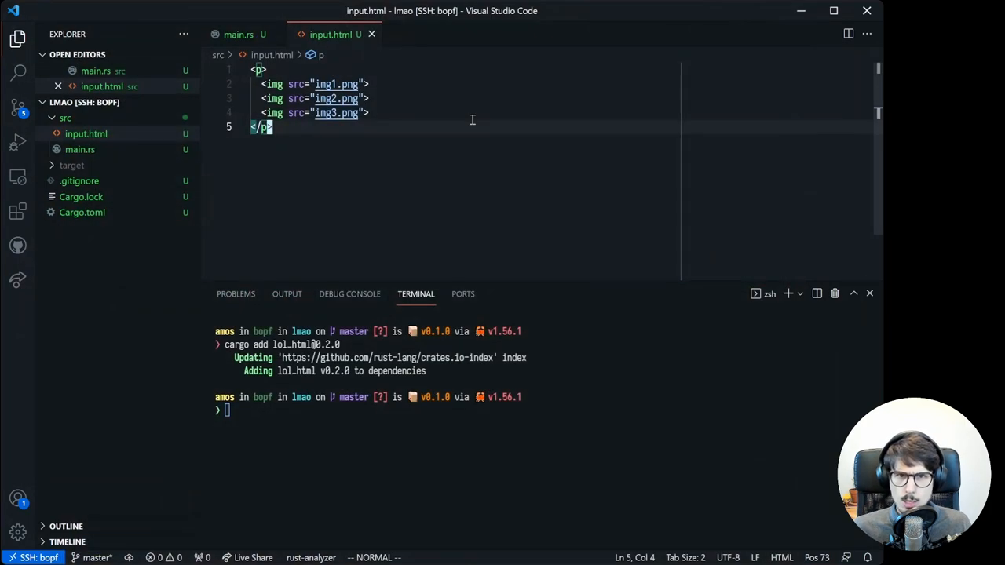
In main.rs, build an HtmlRewriter with an element!("img") handler setting loading="lazy".
left_click(238, 34)
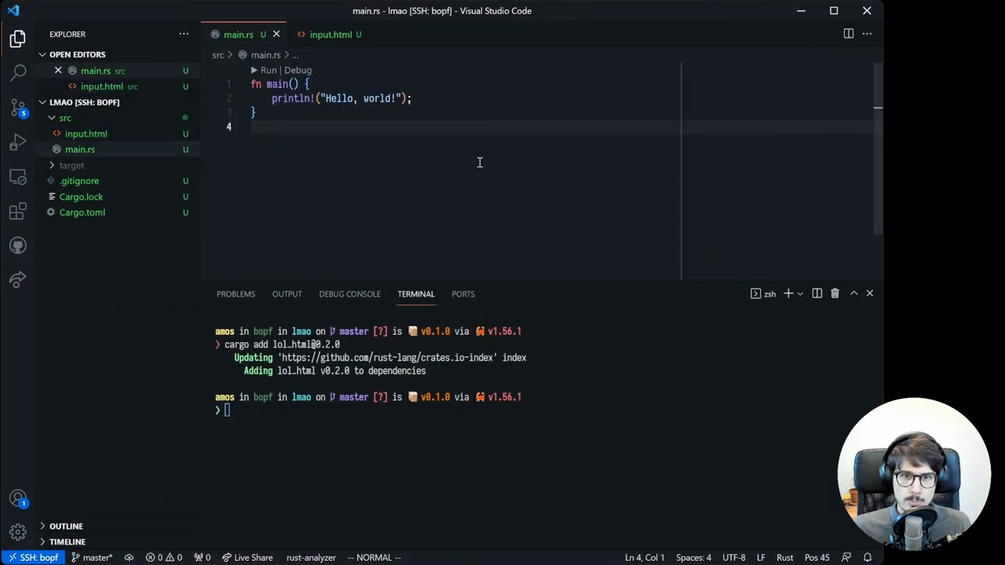
type("HtmlRewriter::try_new(Setting, output_sink")
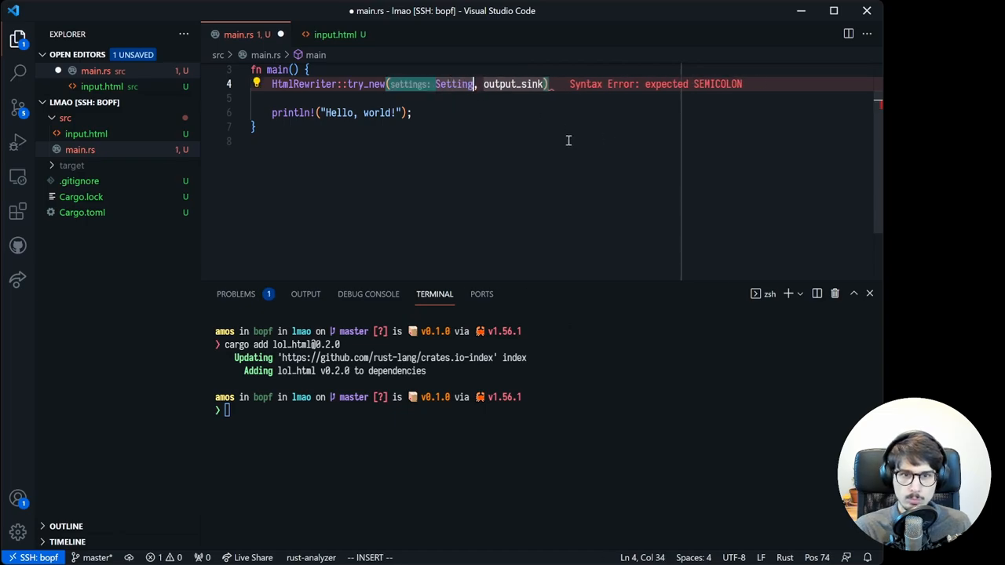
type("{")
left_click(472, 99)
type("element_content_handlers")
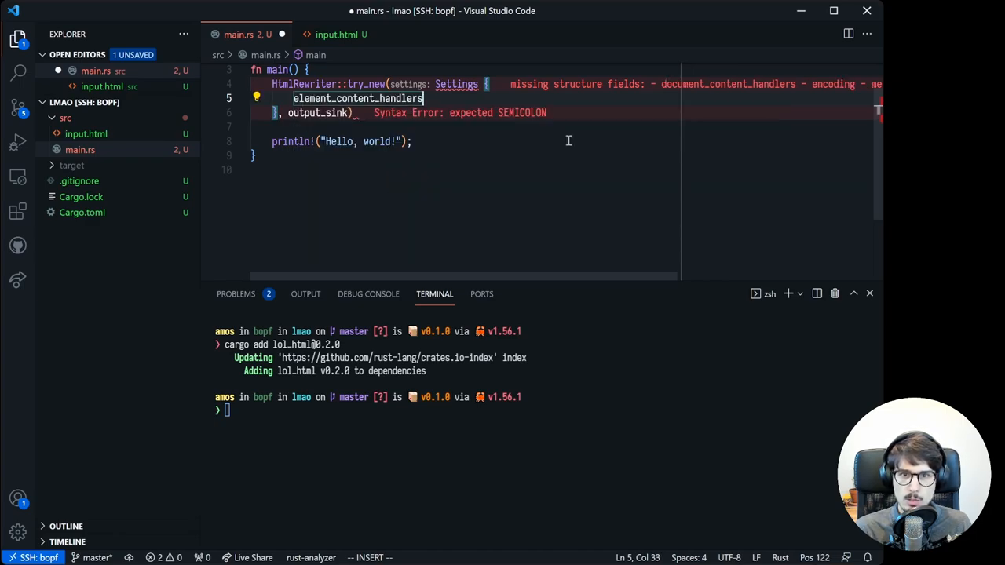
type(": vec![")
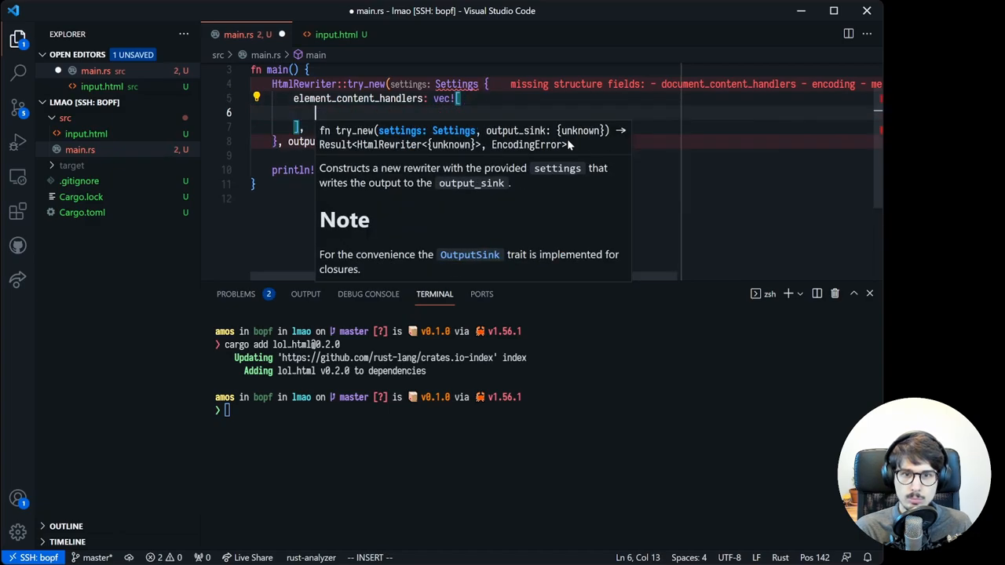
type("e")
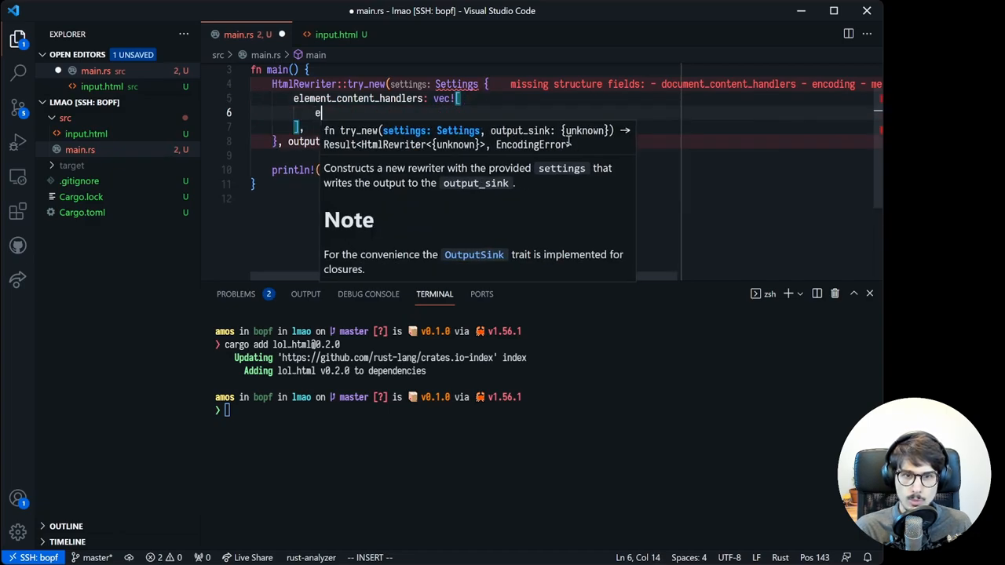
type("lement!()")
type("el.set_attribute(\"loading\", value")
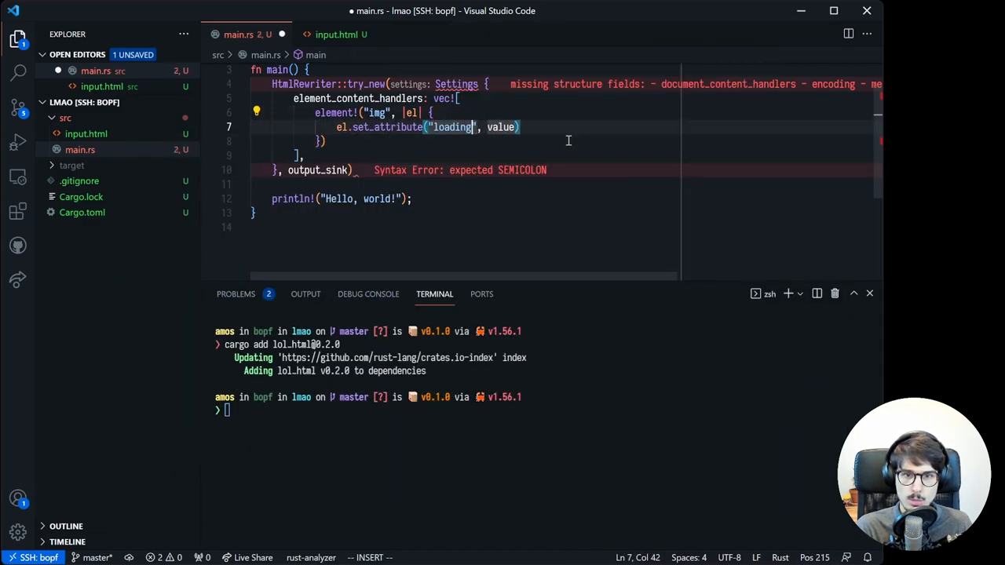
type("\"lazy\"")
left_click(306, 170)
type(";")
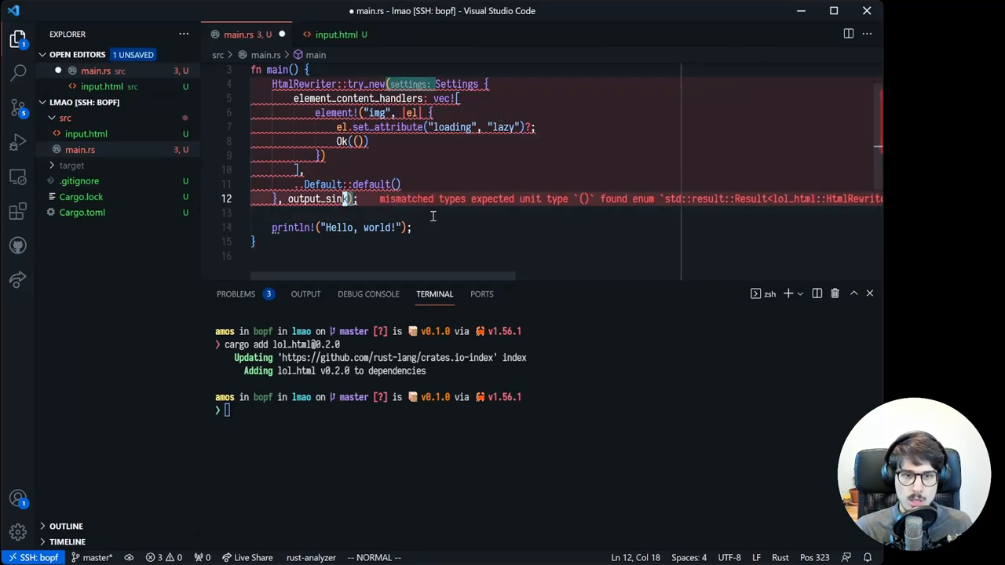
Add a mutable output Vec<u8>, extended via extend_from_slice in the output sink, and return Ok.
scroll("up", 3)
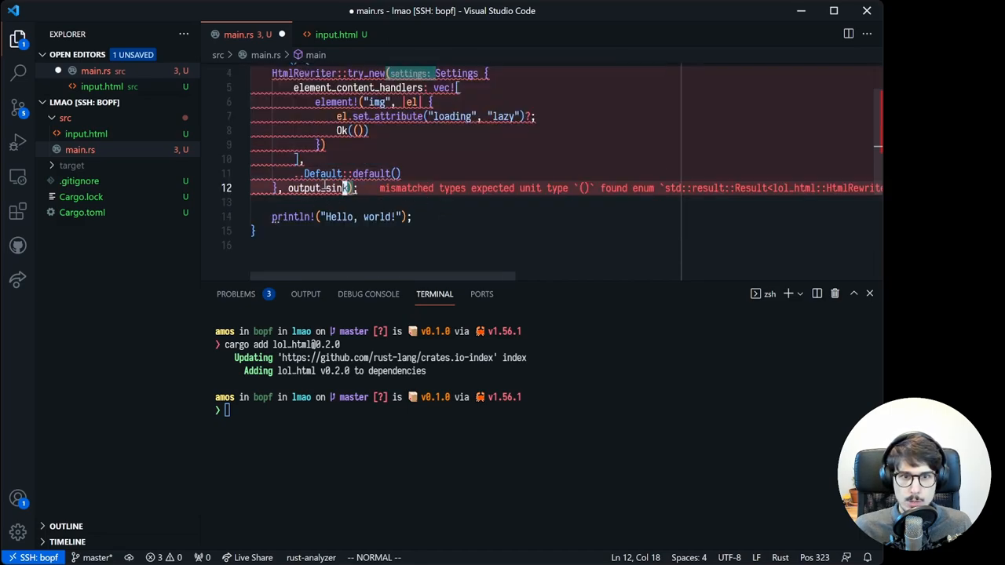
type("let mut output = vec![];")
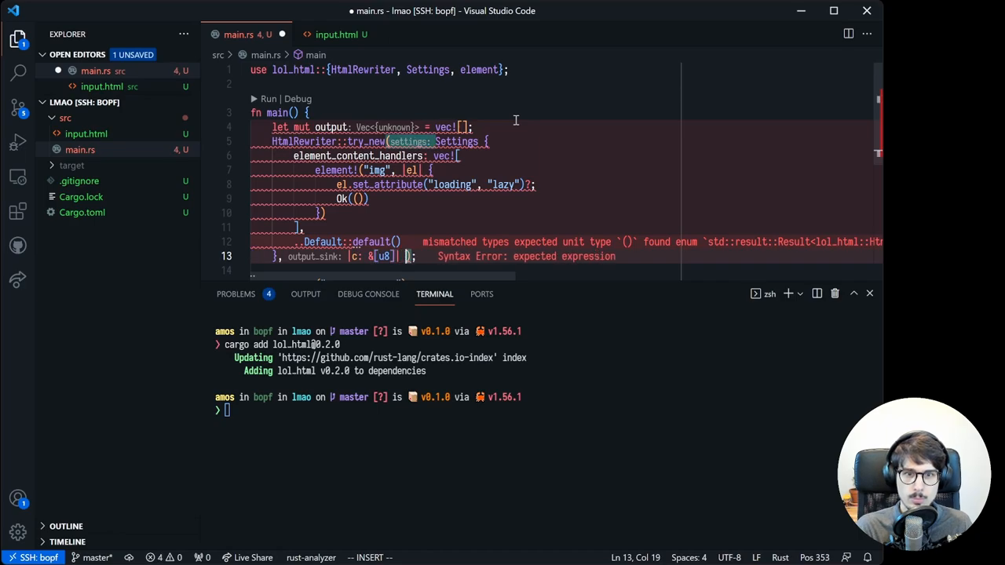
type("output.exte")
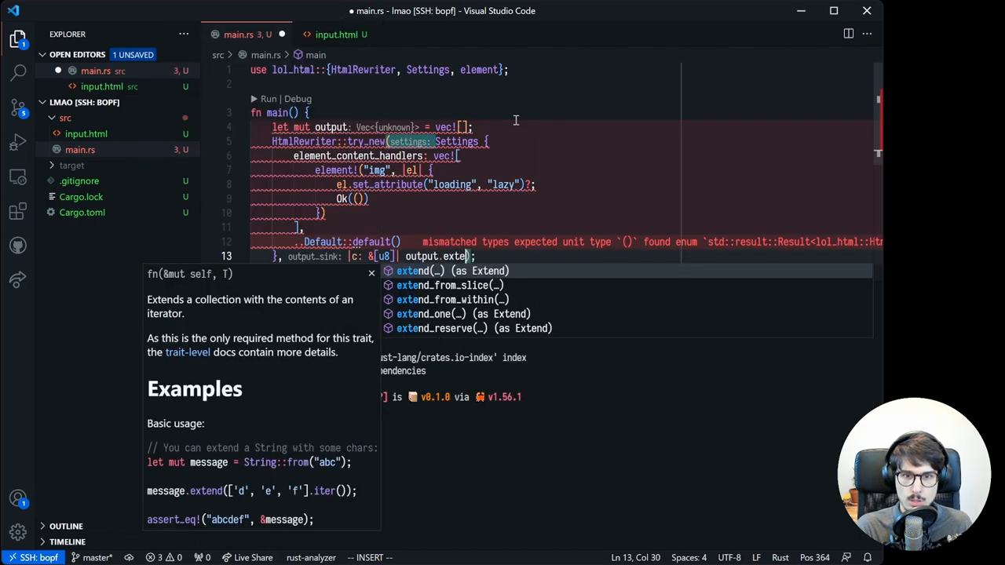
key("Escape")
type("-> Result<(), Box<dyn Error>> ")
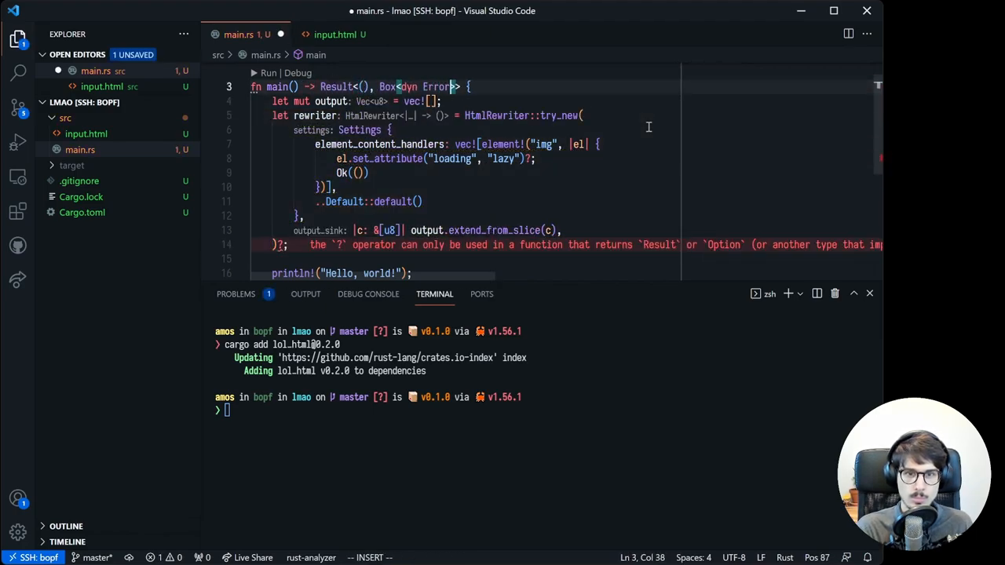
type("Ok((")
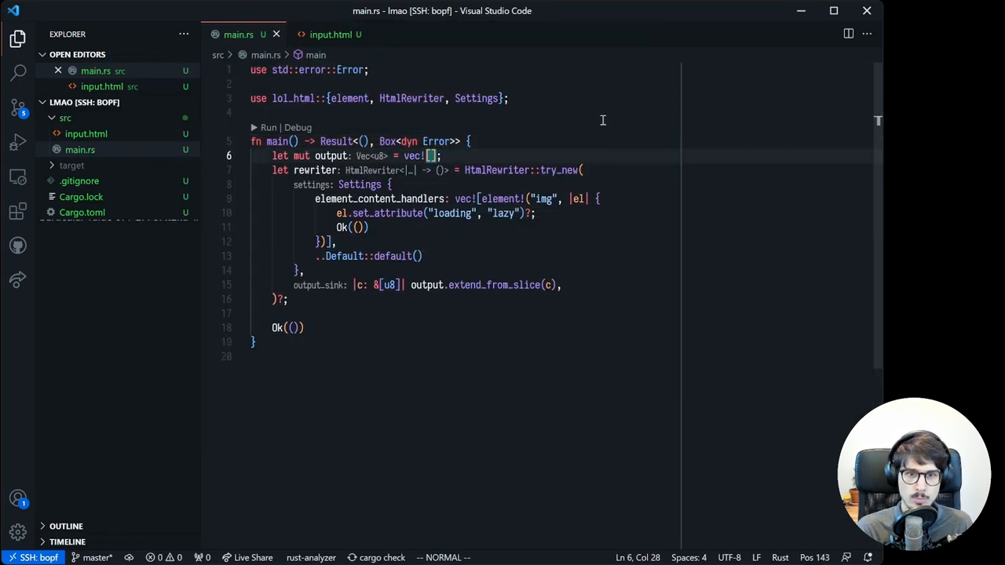
Load input.html with include_str!, print input and output, save, and make the rewriter mut.
type("let input = include_str!(\"input.html\");")
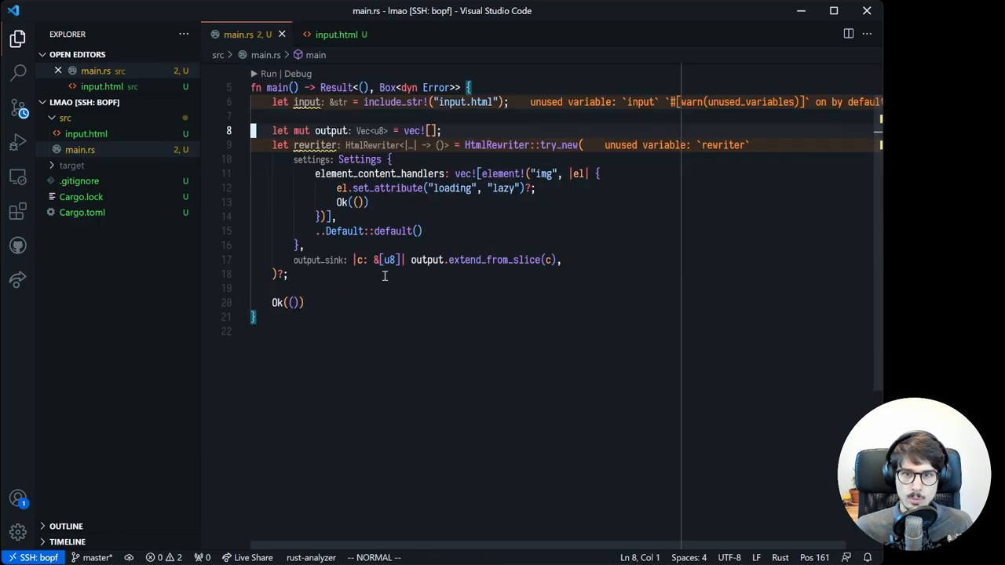
type("println!()")
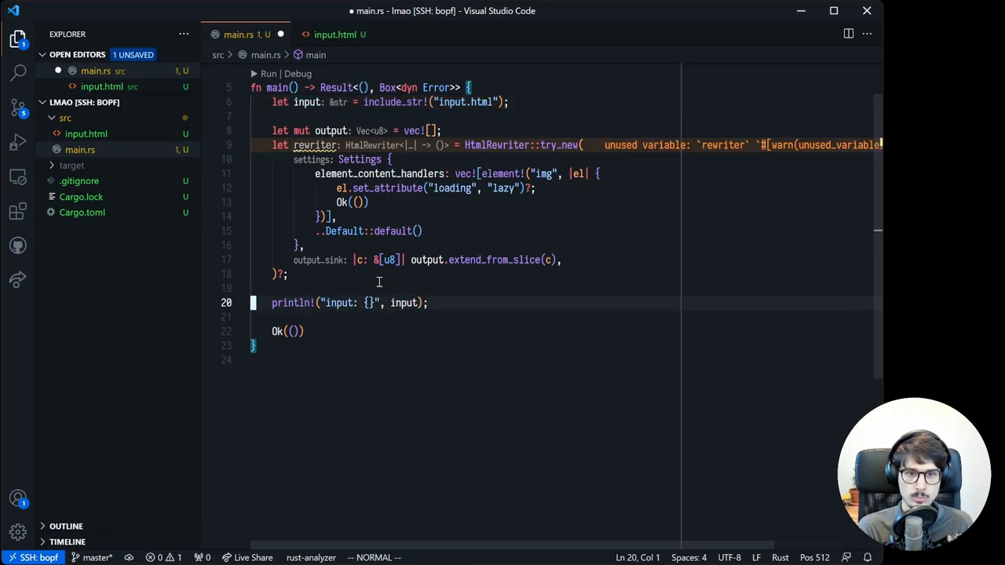
key("ctrl+s")
type("rewriter.")
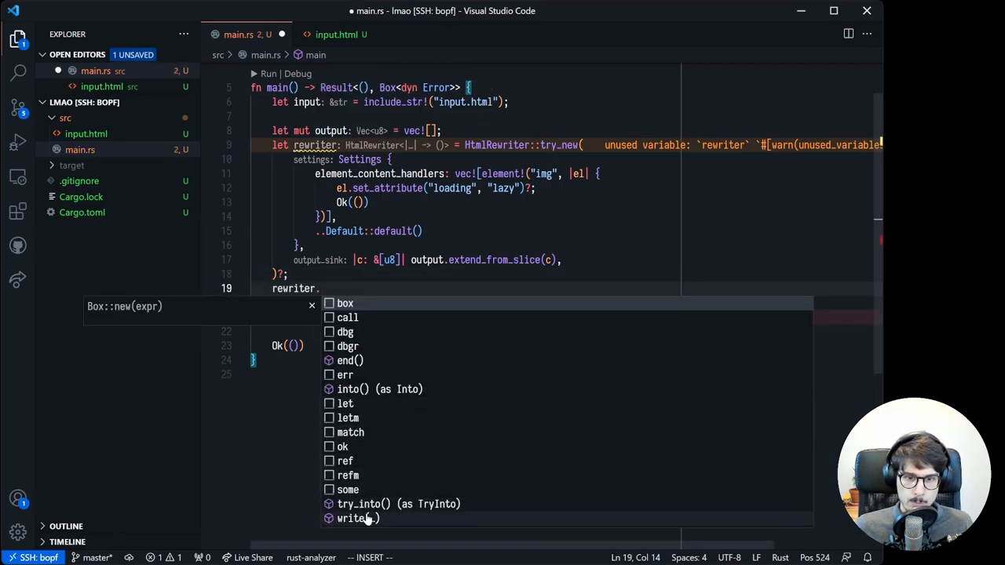
mouse_move(383, 520)
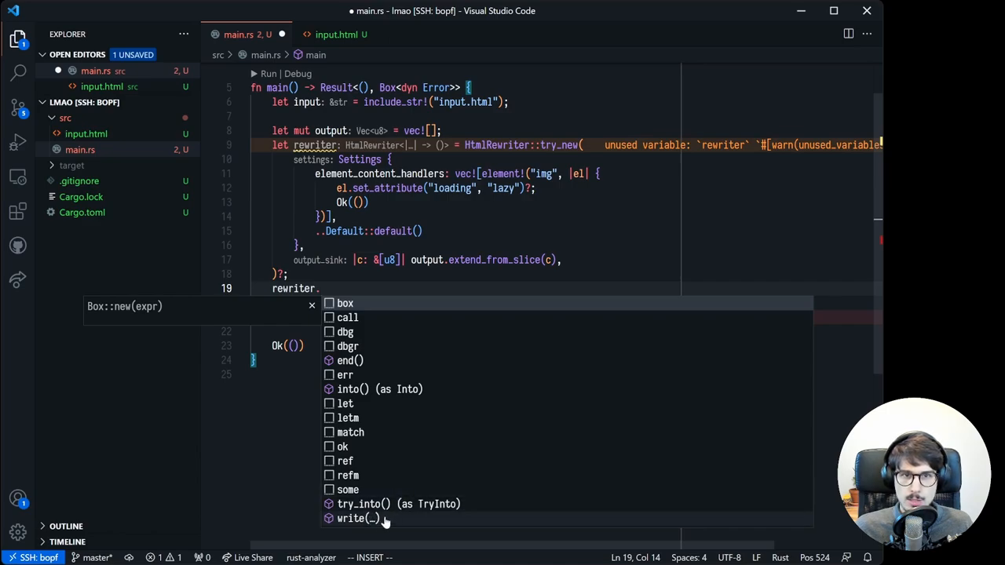
mouse_move(349, 361)
type("write(input.as_bytes())?;")
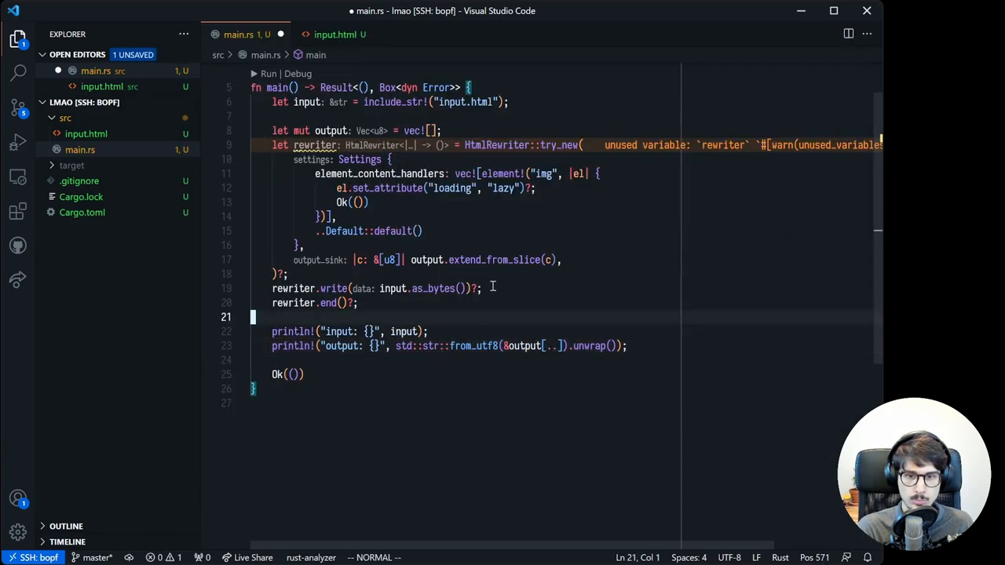
type("mut")
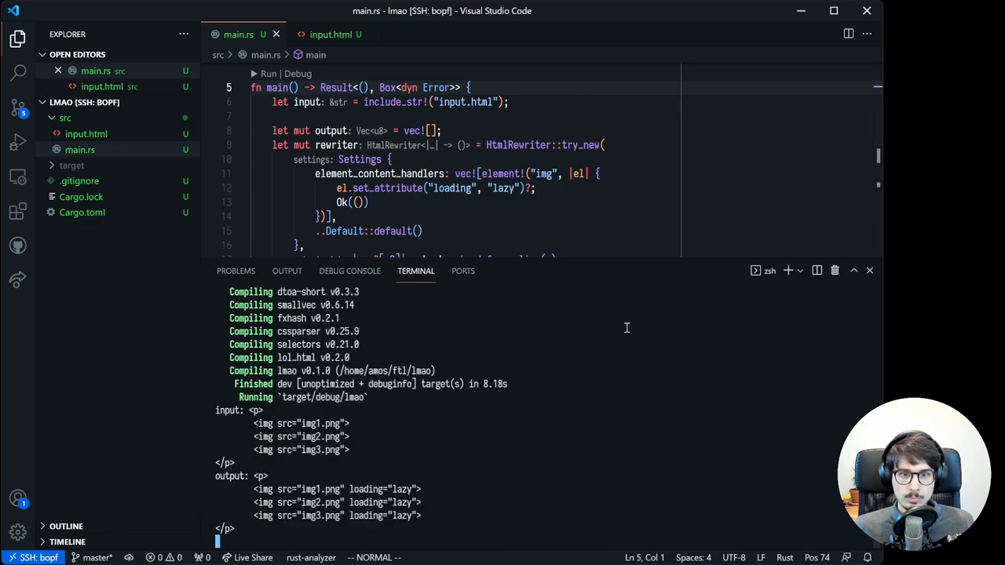
Scroll through the program output showing images gaining loading="lazy".
scroll("down", 3)
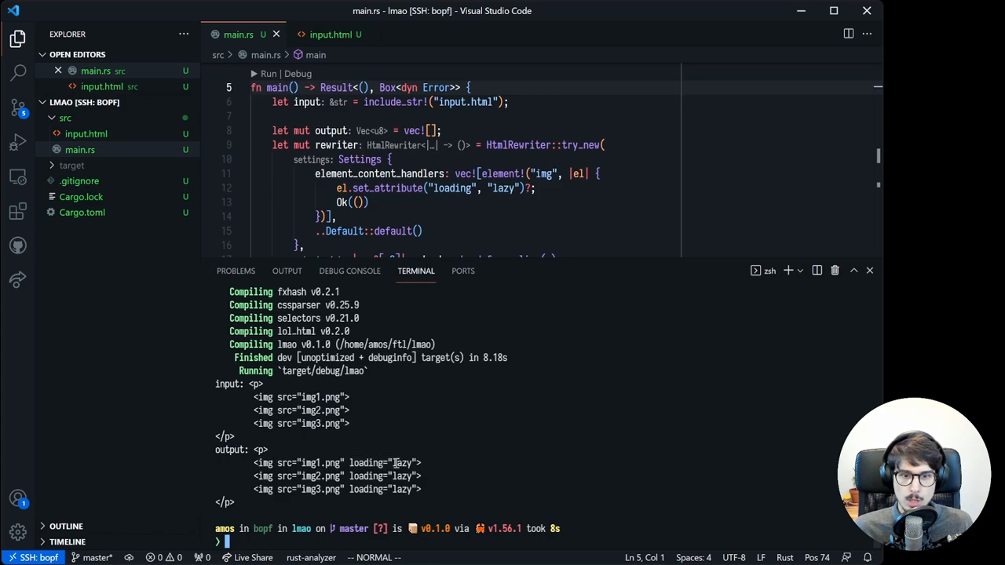
mouse_move(457, 461)
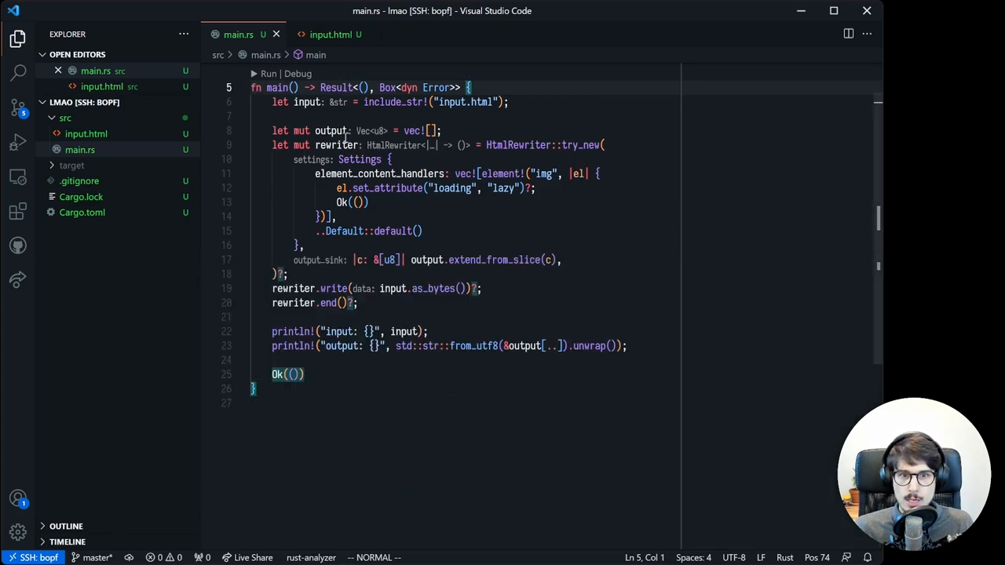
mouse_move(519, 145)
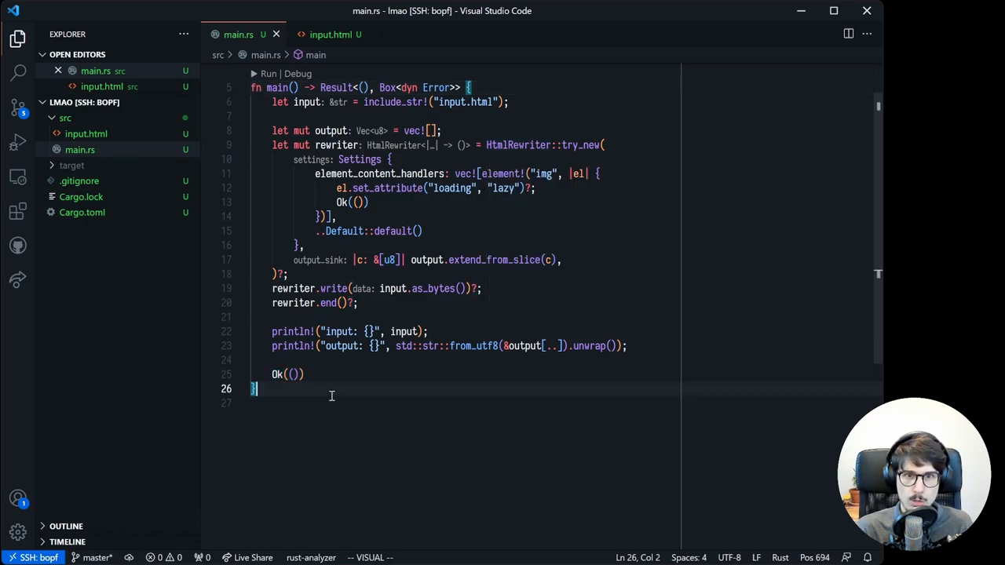
Declare trait Processor with write and end, and begin impl Processor for HtmlRewriter.
type("trait Processor {")
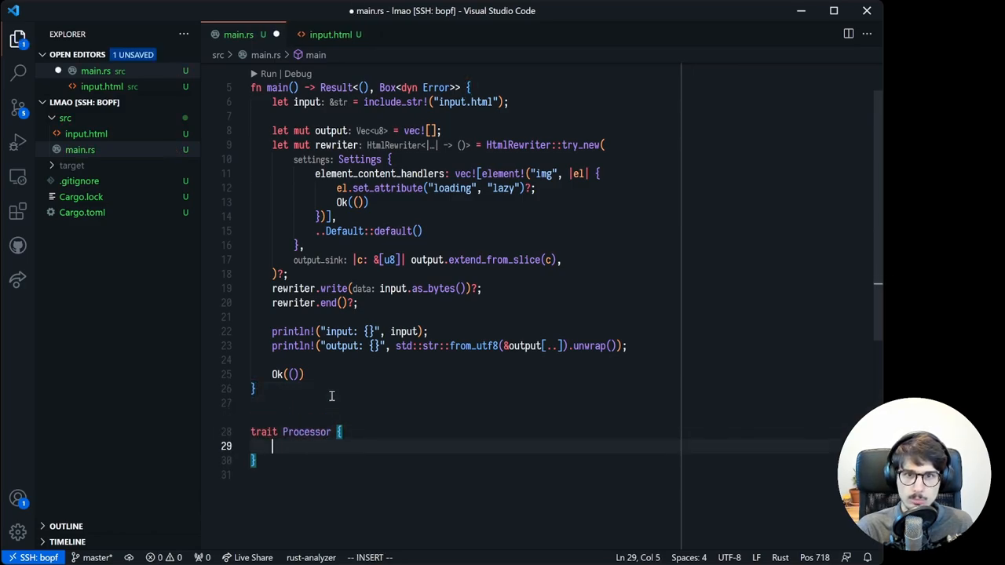
type("fn write()")
type("fn end(&mut self) -> Result<(), Box<dyn Error>>;")
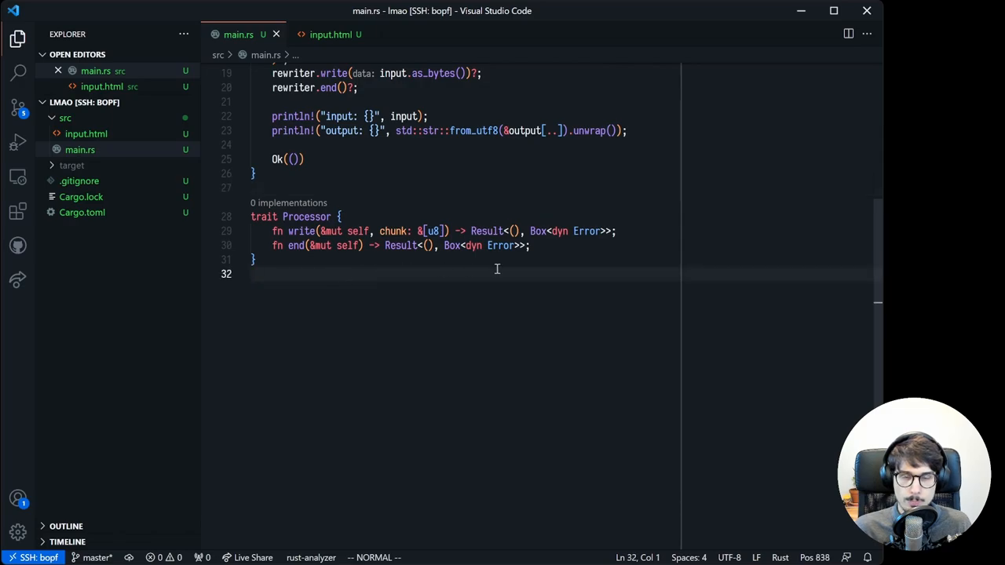
type("impl Processor for HtmlRewriter {")
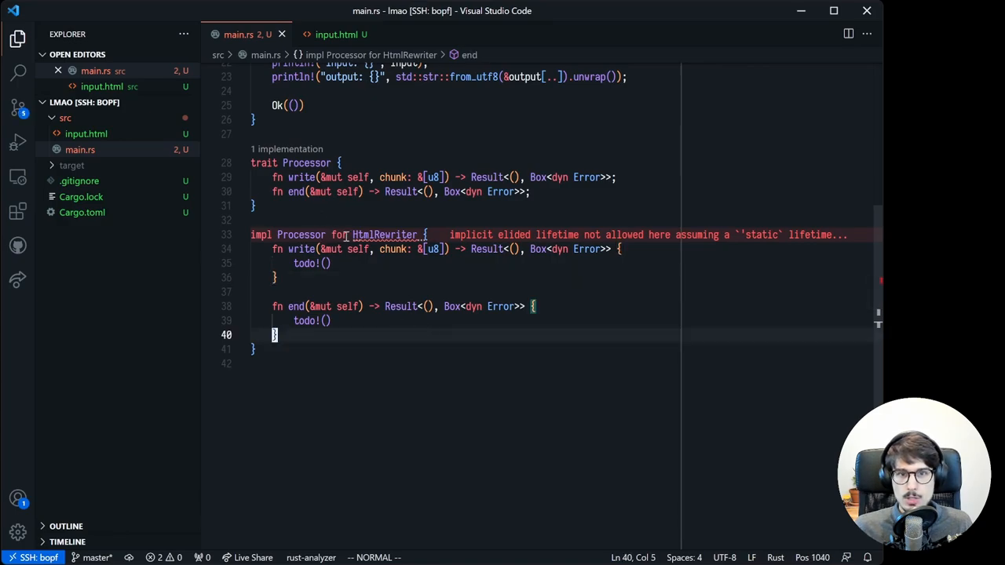
mouse_move(385, 235)
type("HtmlRewriter::write(self, chunk).map_err")
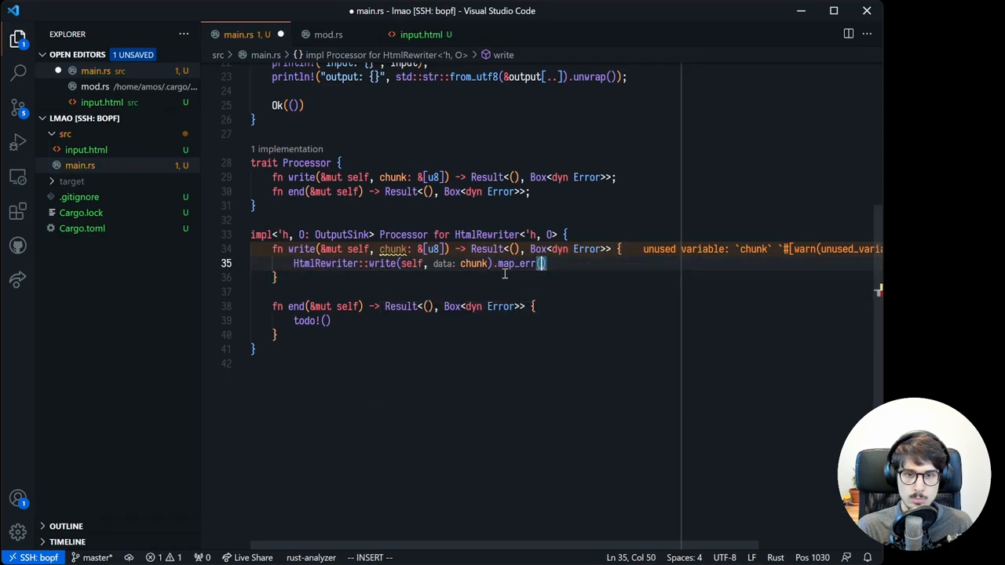
Forward HtmlRewriter:: calls, add fn process(input: &str, processor) -> Result<(), Box<dyn Error>>, call it from main.
type("HtmlRewriter::end(self).map_err(Into::int")
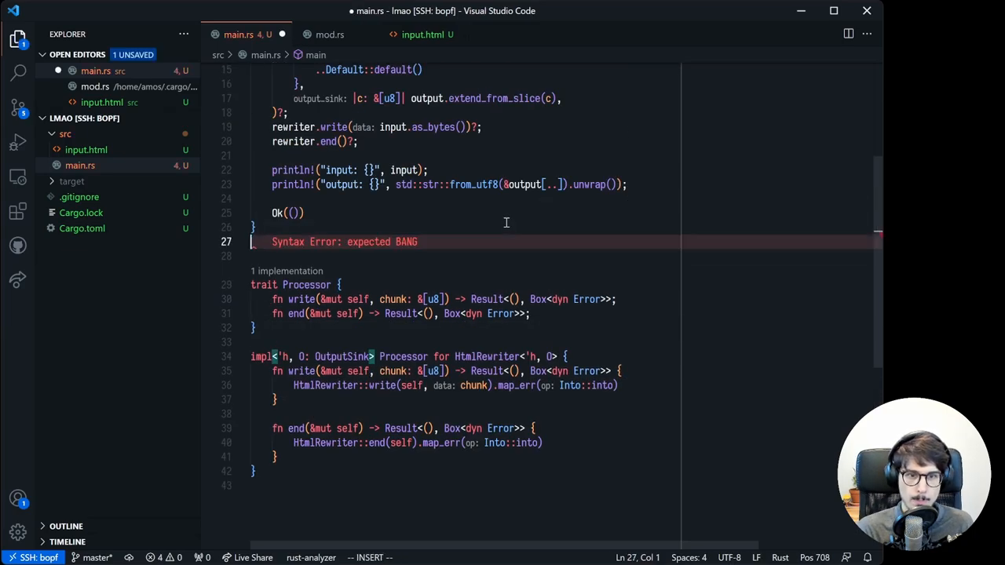
type("fn process(input: &str, processor: &mut dyn Processor) {")
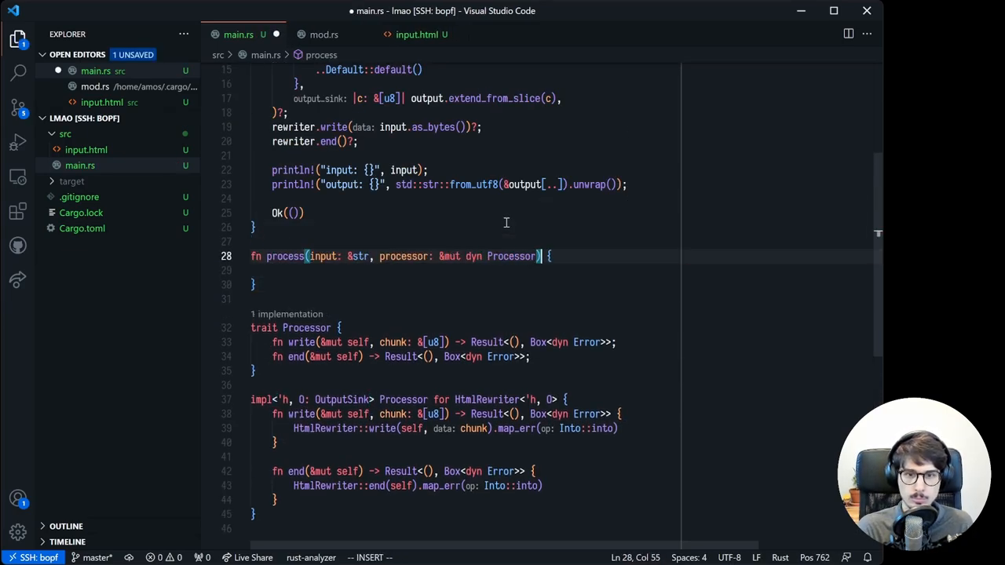
type("-> Result<(), Box<>>")
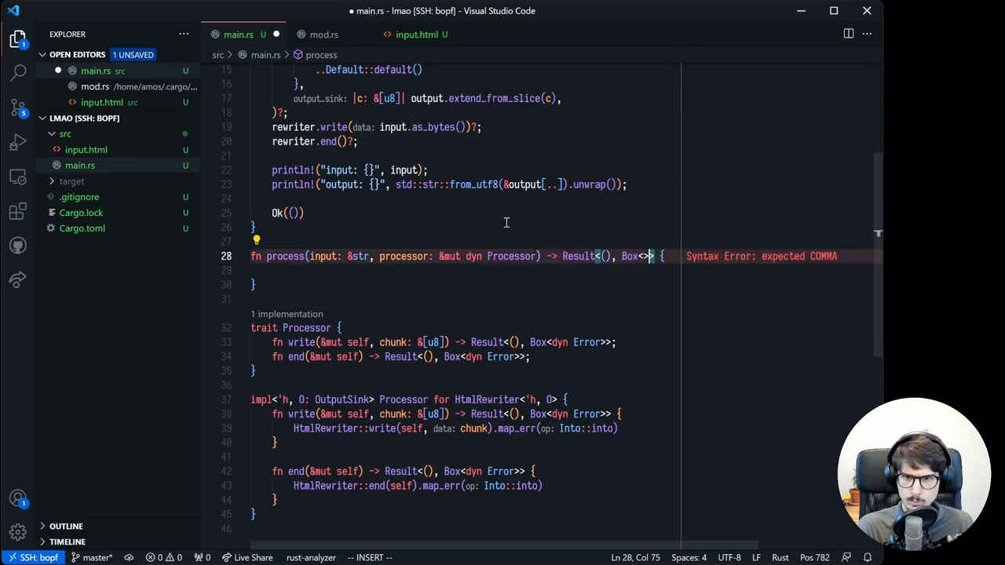
type("process(input, &mut rewriter)?;")
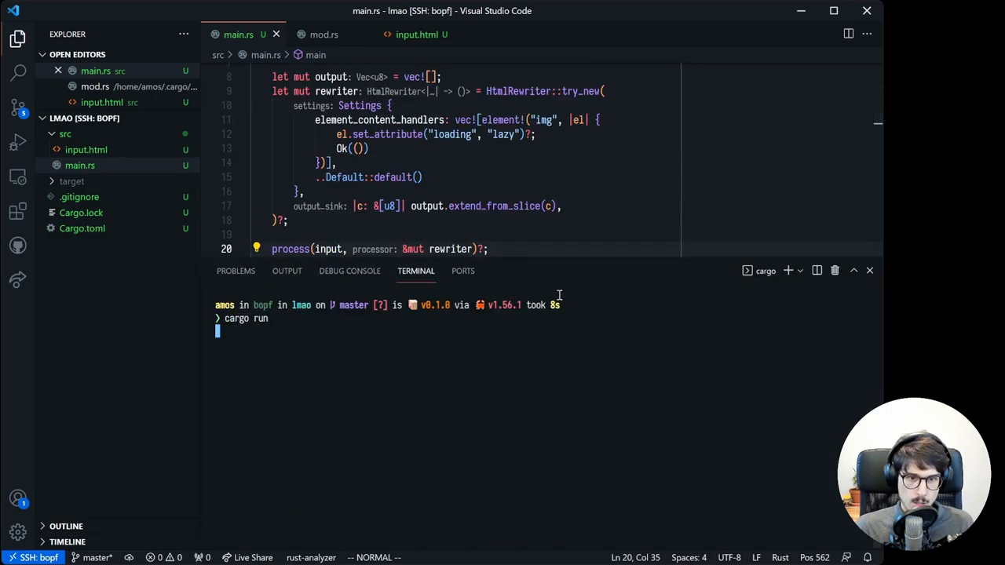
Run cargo run to confirm every img prints with loading="lazy".
key("Return")
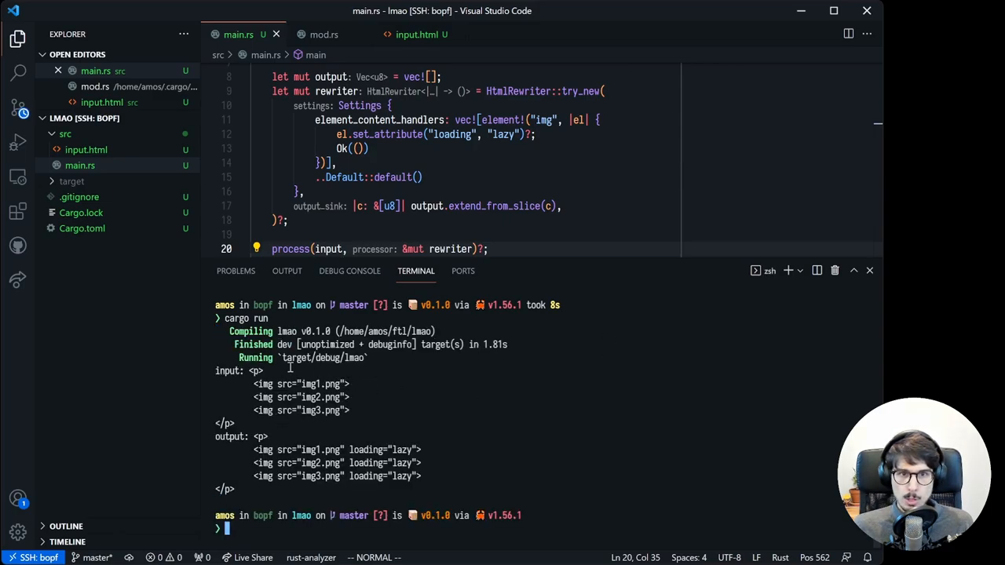
mouse_move(516, 326)
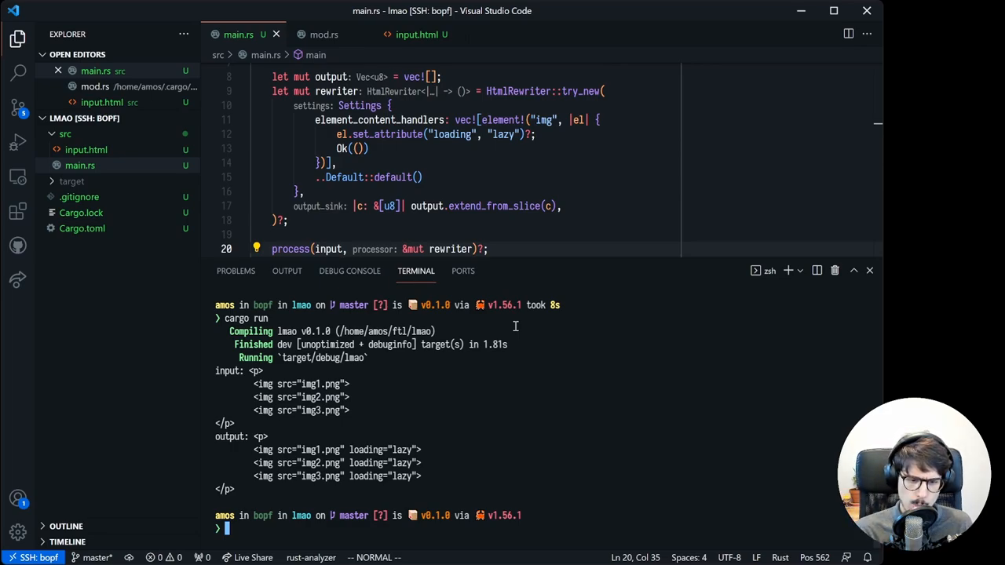
Add the html-escape crate with cargo add html-escape.
type("cargo add ht")
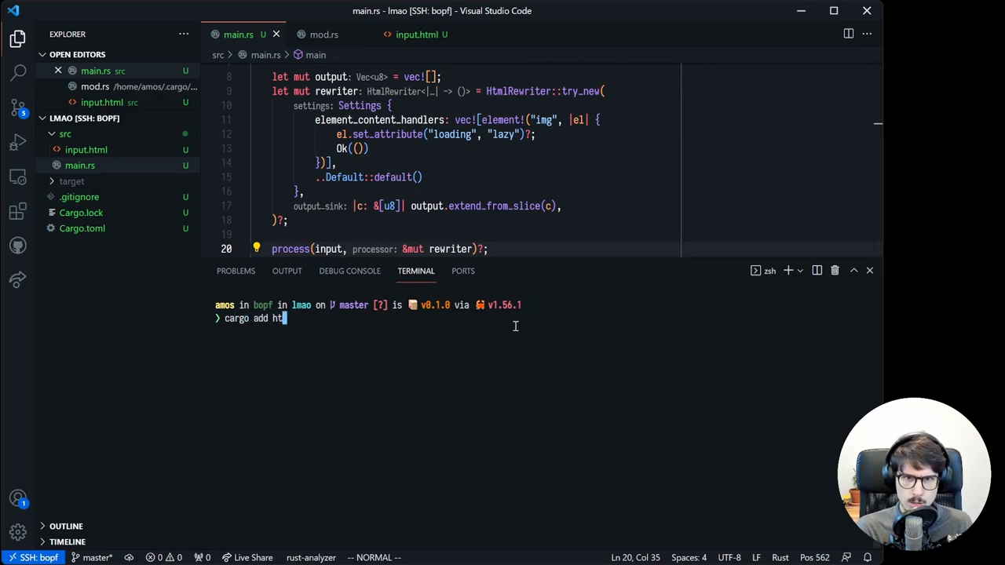
key("Return")
type("struct Escaper {")
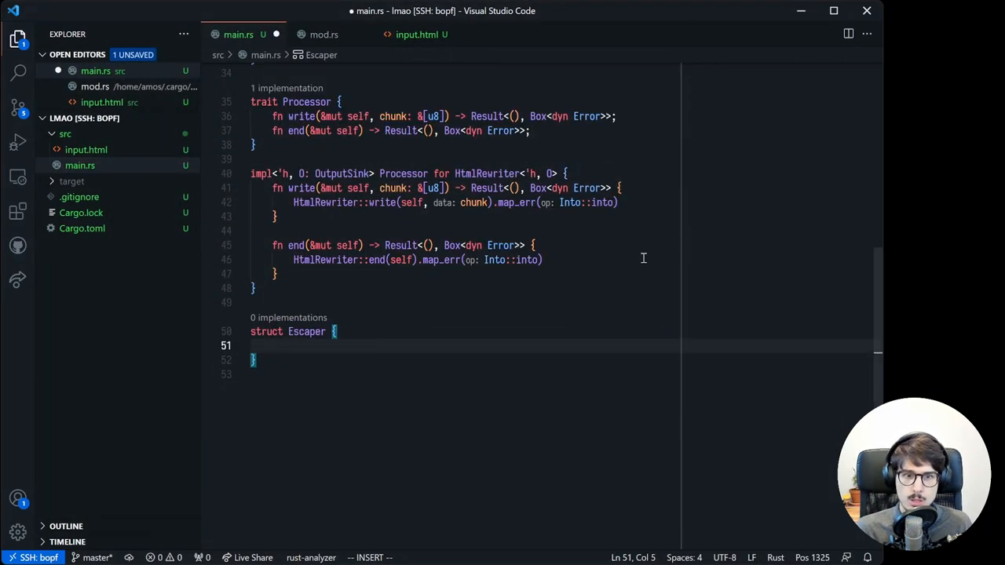
Define Escaper<W: io::Write> { output: W } whose write calls encode_safe_to_writer(from_utf8(chunk)?, output).
type("output: W,")
left_click(466, 332)
type("<>")
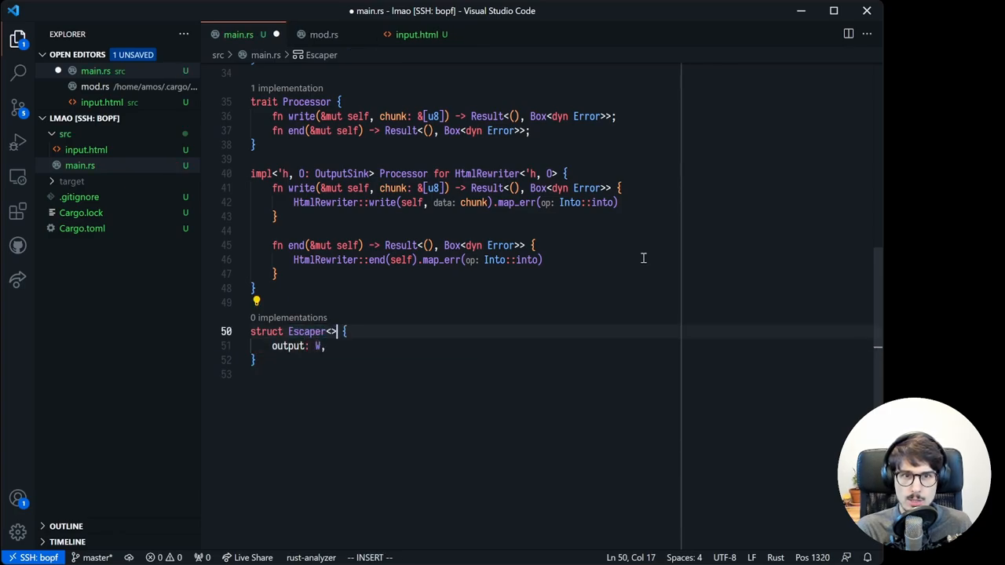
type("W: io::Writ")
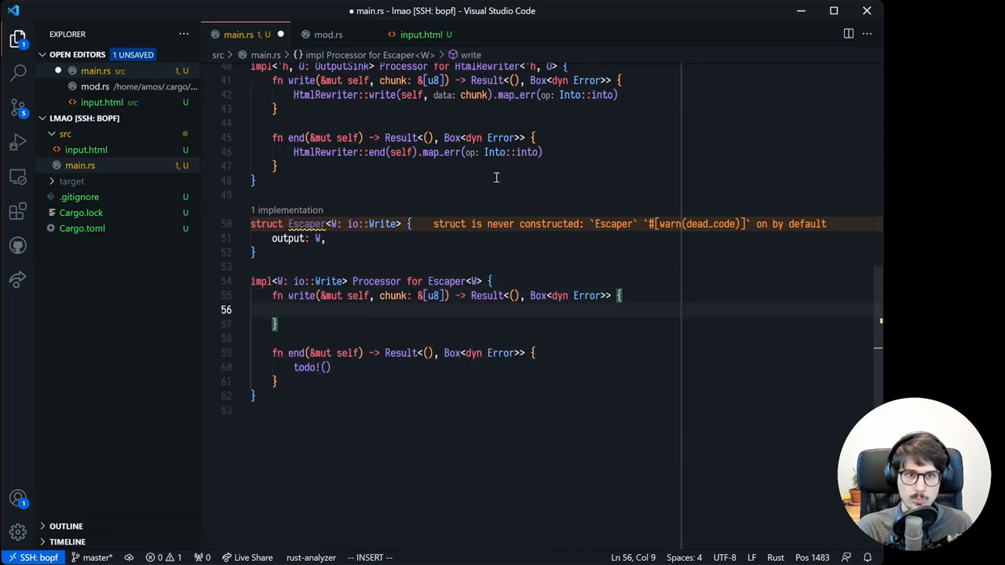
type("encode_safe_to_writer(text, output)")
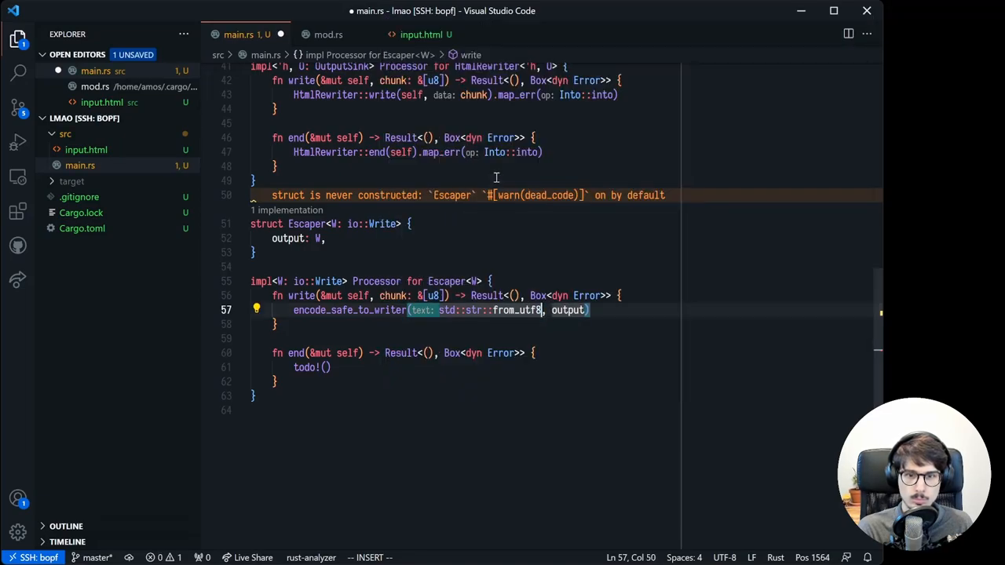
type("(chunk)?,")
left_click(314, 368)
type("Ok(()")
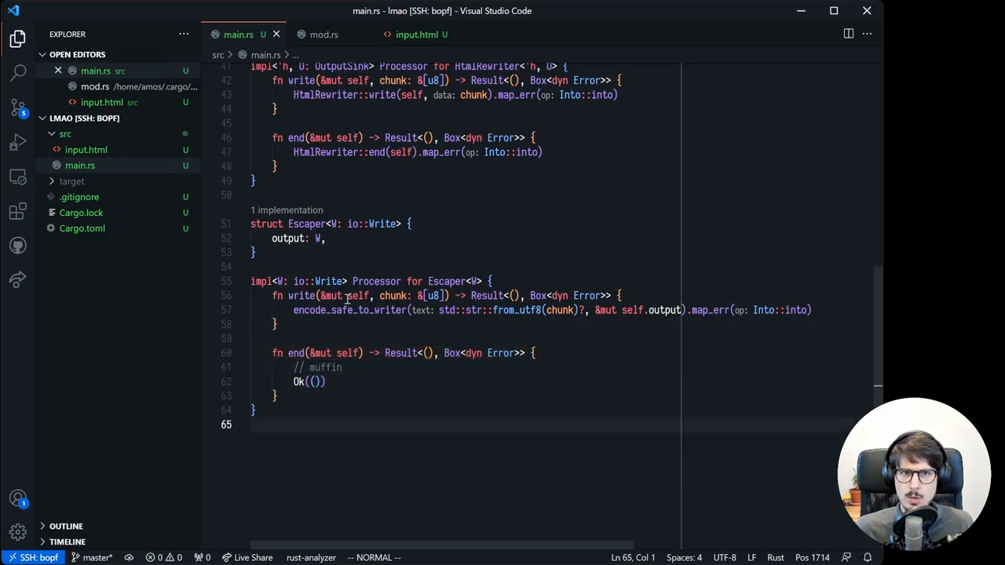
mouse_move(350, 309)
type("// FIXME: the chunk could end in the middle of a multibyte sequence,")
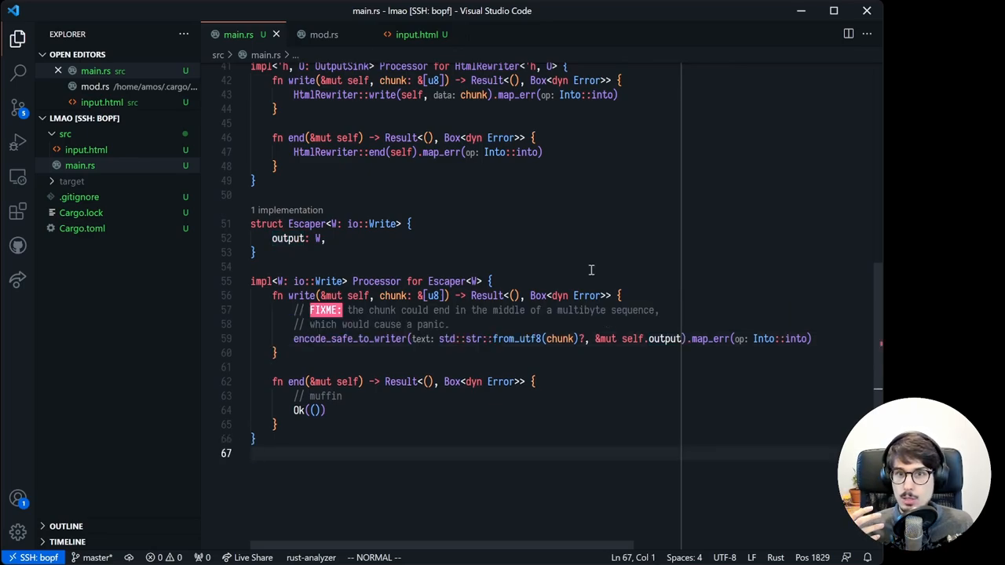
In main, process the rewritten output through an Escaper and println the escaped result via std::str::from_utf8.
scroll("up", 3)
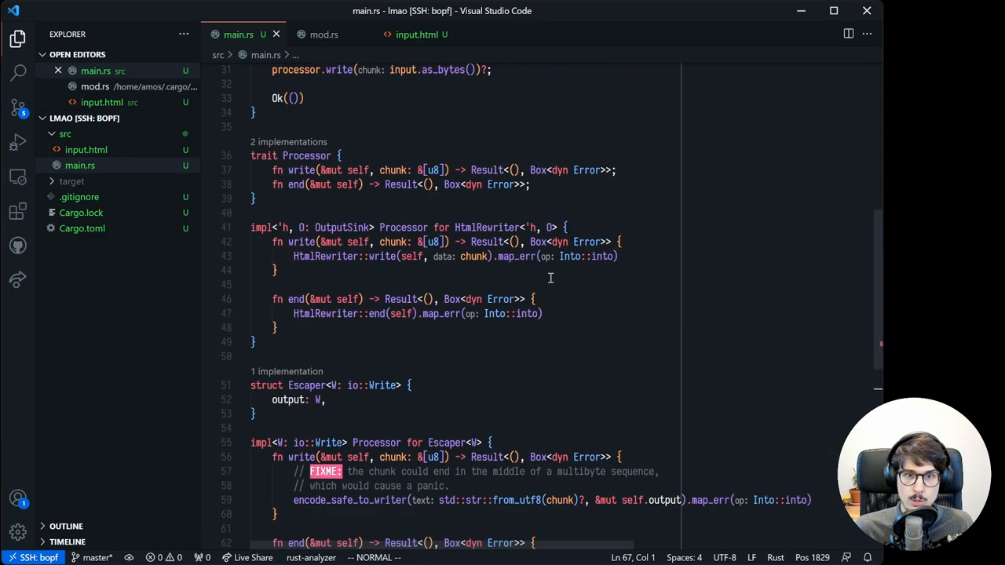
scroll("up", 3)
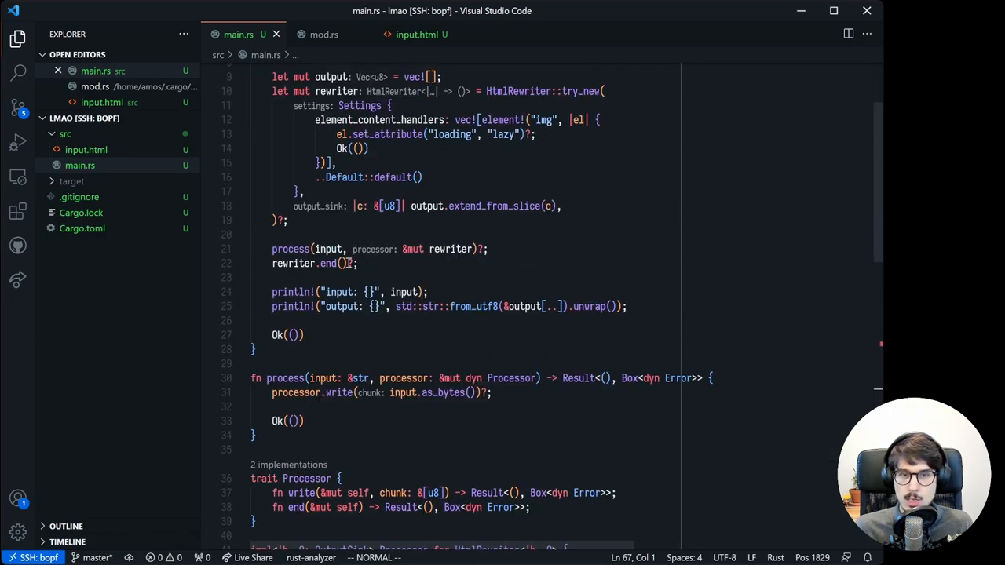
mouse_move(461, 260)
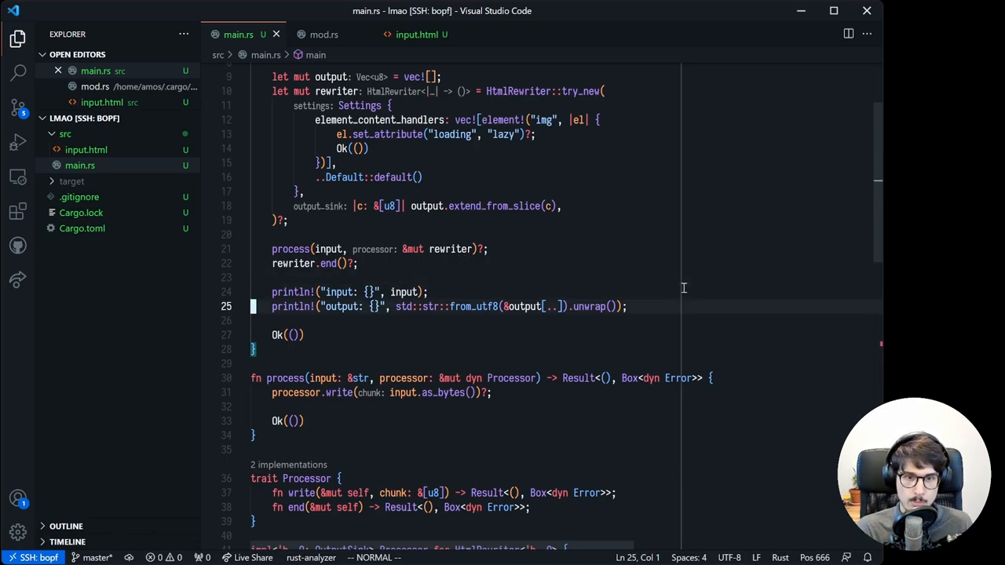
type("let input: &[u8] = &output[..];")
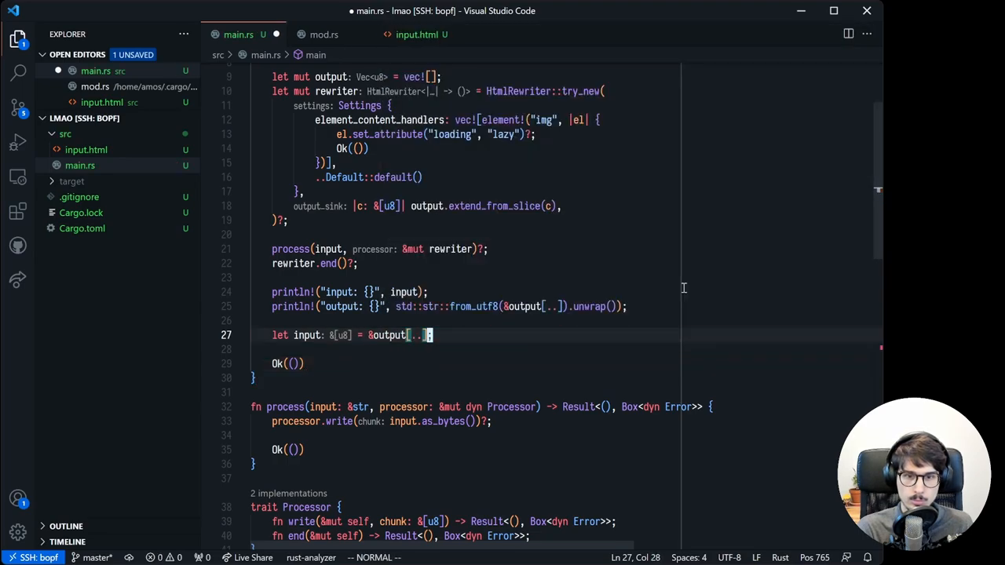
type("let escaper = Escaper {")
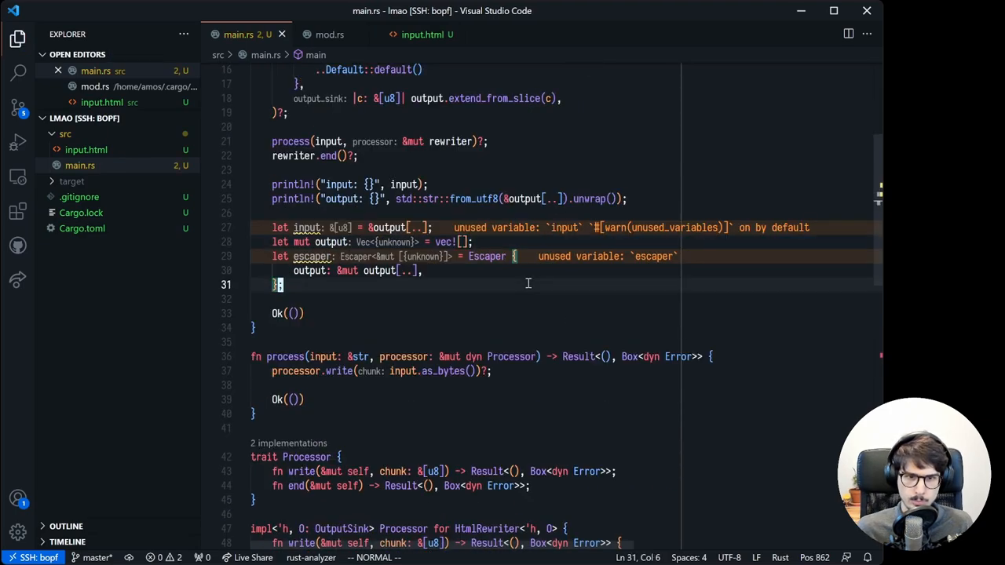
type("process(input, &mut escaper)?;")
type("println!(\"o\");")
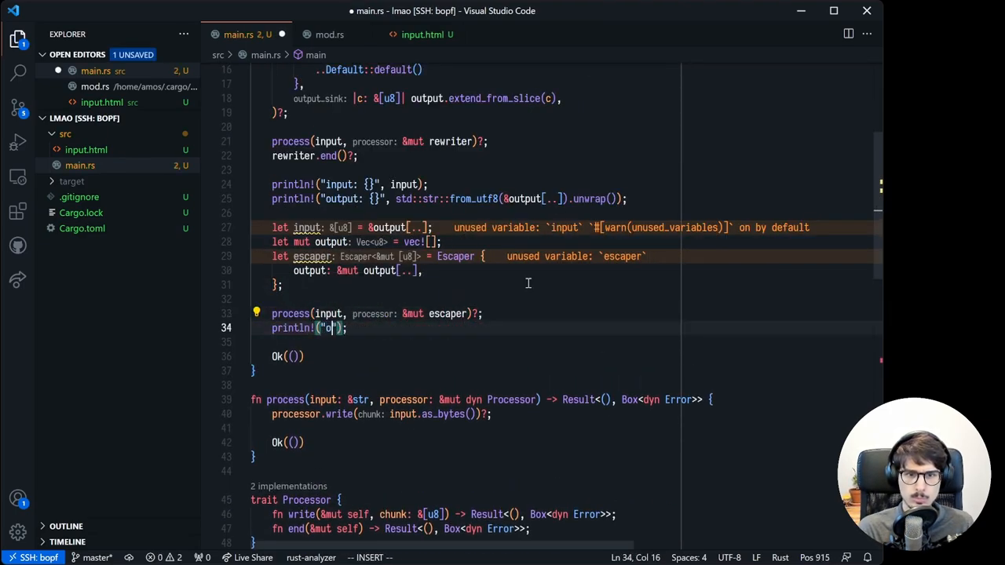
type("utput (escaped): {}\", std")
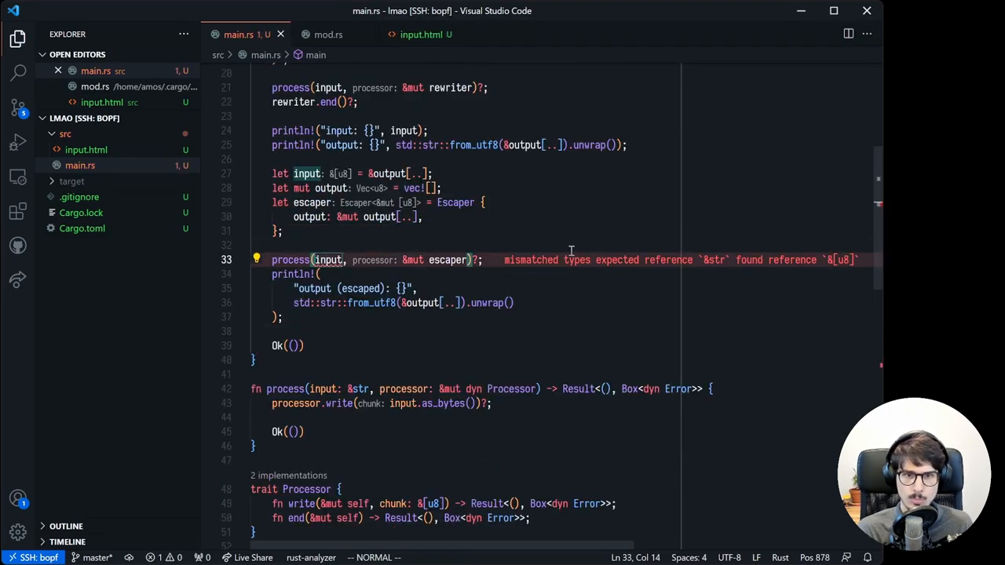
type("std::str::")
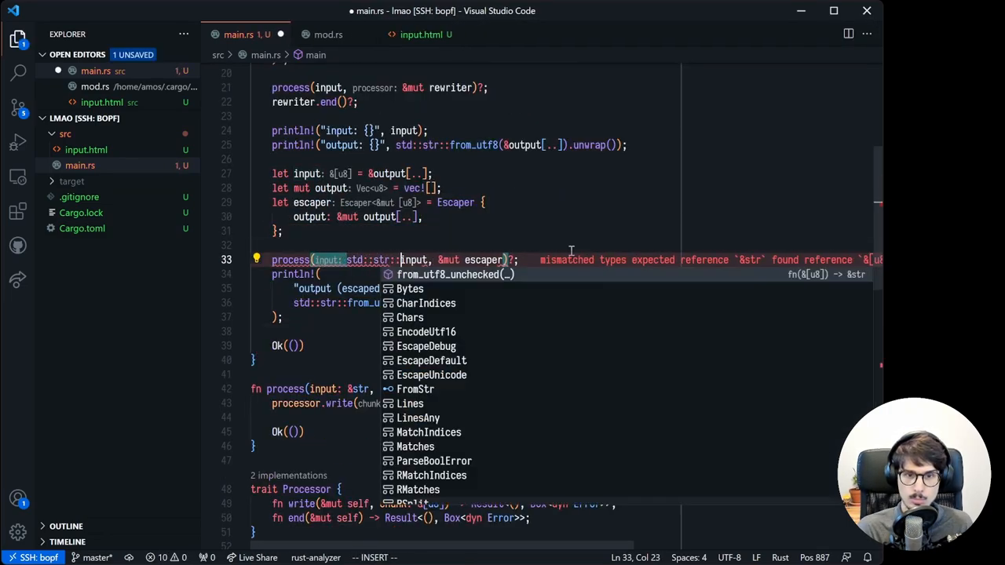
key("Escape")
type("cargo run")
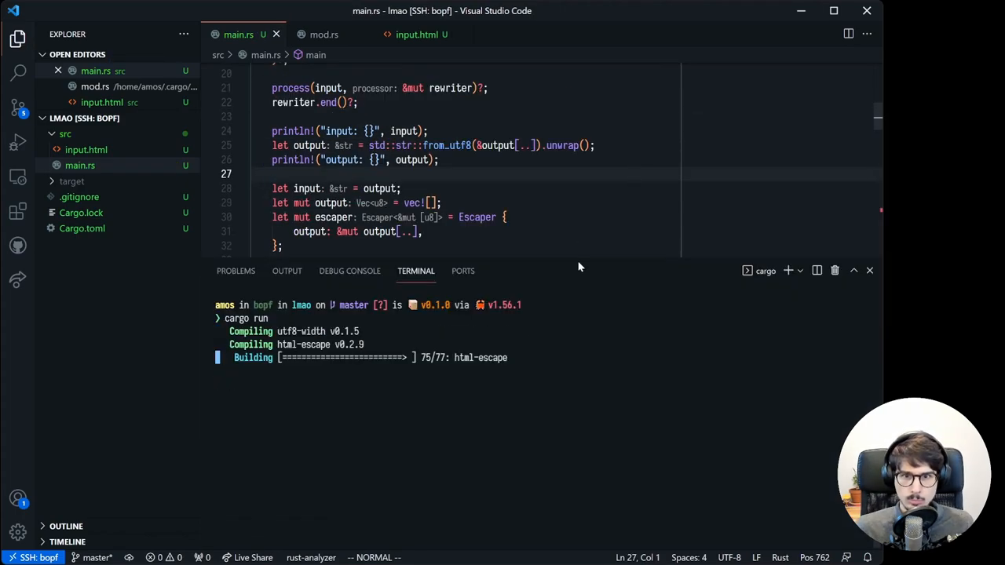
Point the Escaper at &mut output instead of a new empty vector.
left_click(869, 270)
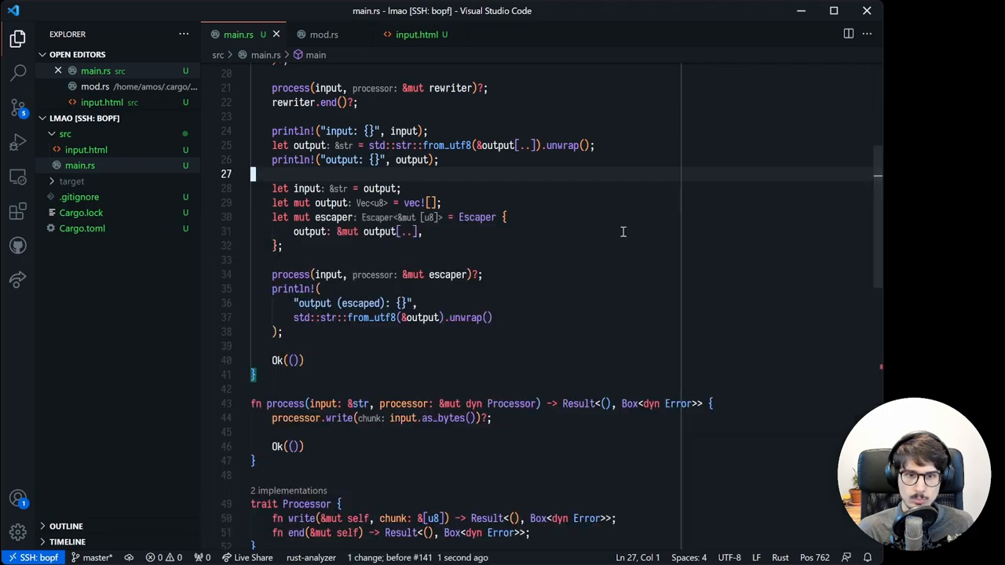
mouse_move(444, 187)
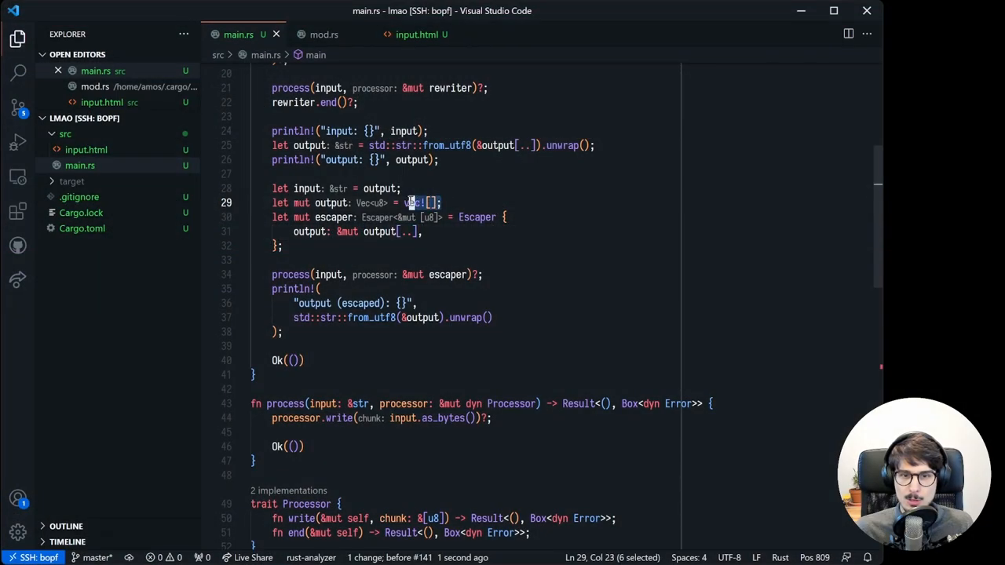
left_click(416, 232)
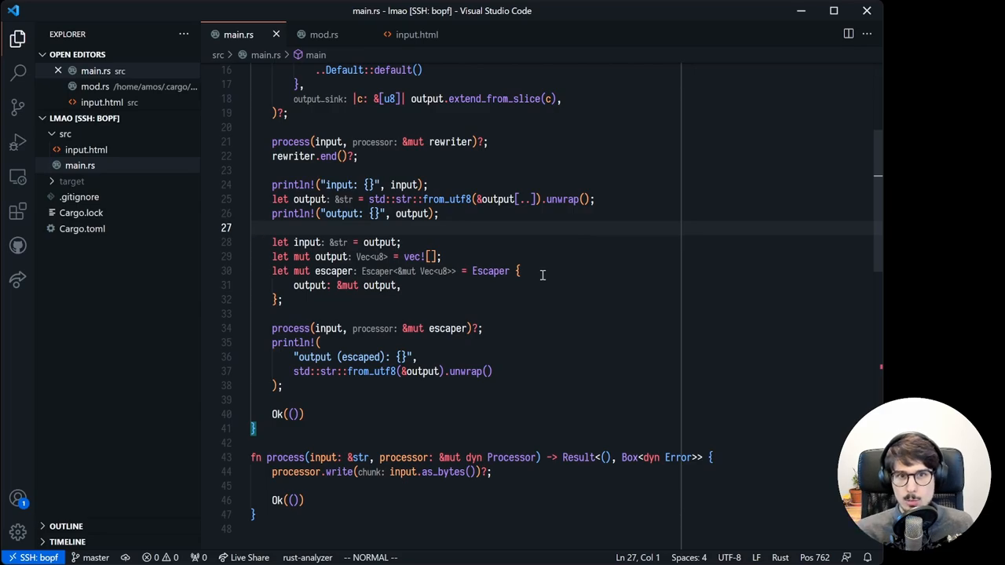
Add a second rewriter.end()?; call in main and run, hitting the 'Stream was ended twice.' panic.
scroll("down", 3)
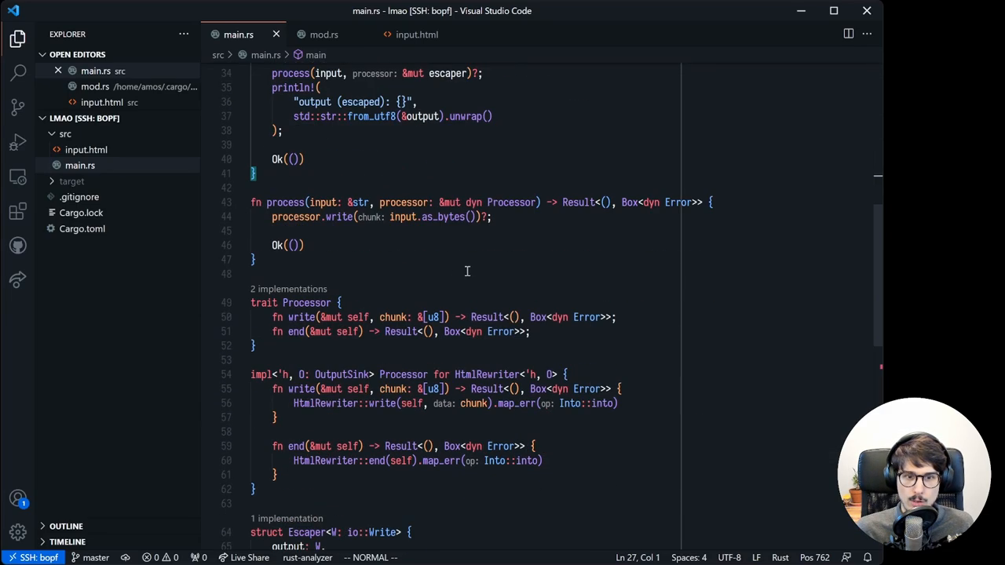
scroll("down", 3)
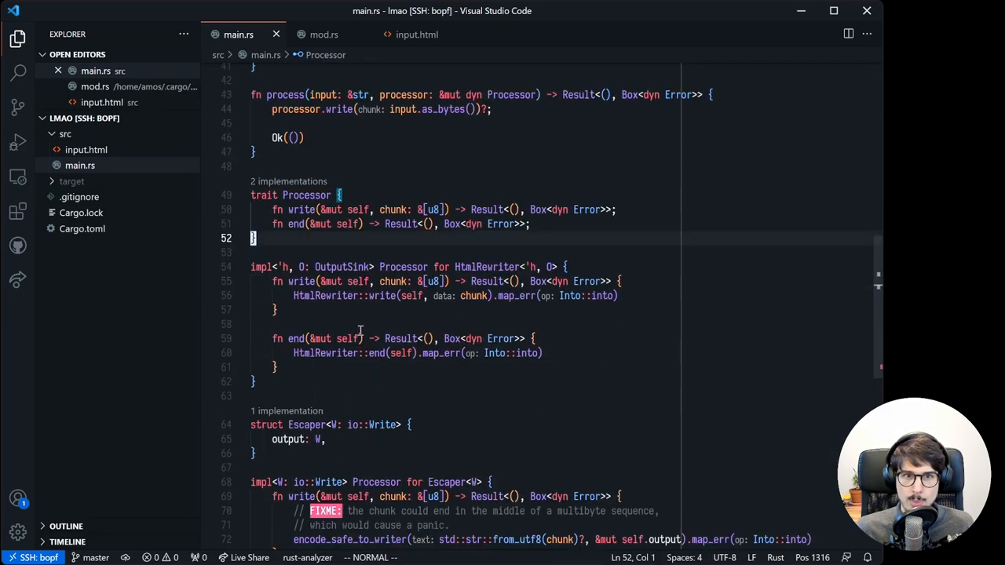
mouse_move(405, 267)
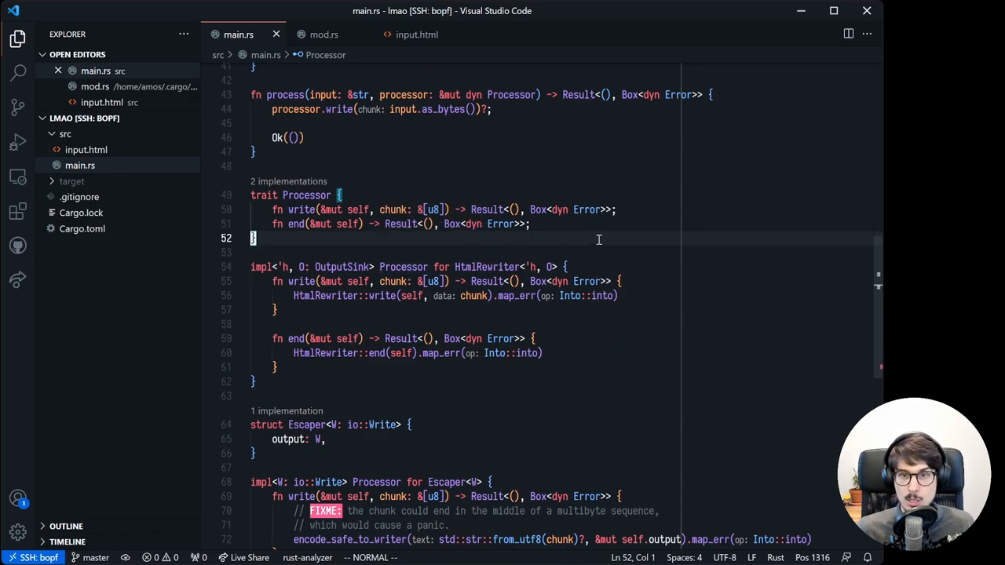
scroll("up", 3)
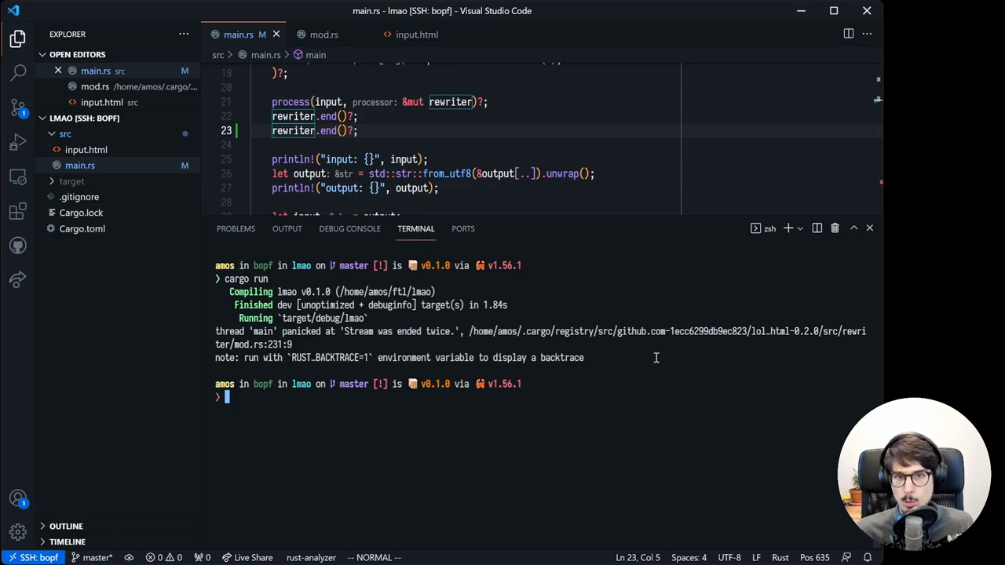
mouse_move(609, 322)
type("cargo add lol")
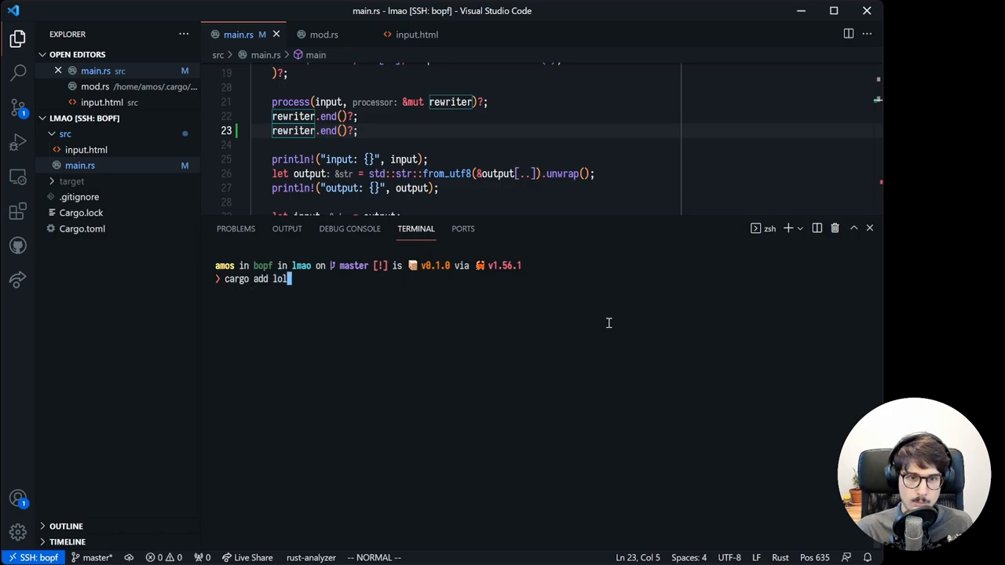
Run cargo add lol_html and switch HtmlRewriter::try_new(...)? to HtmlRewriter::new(...).
key("Return")
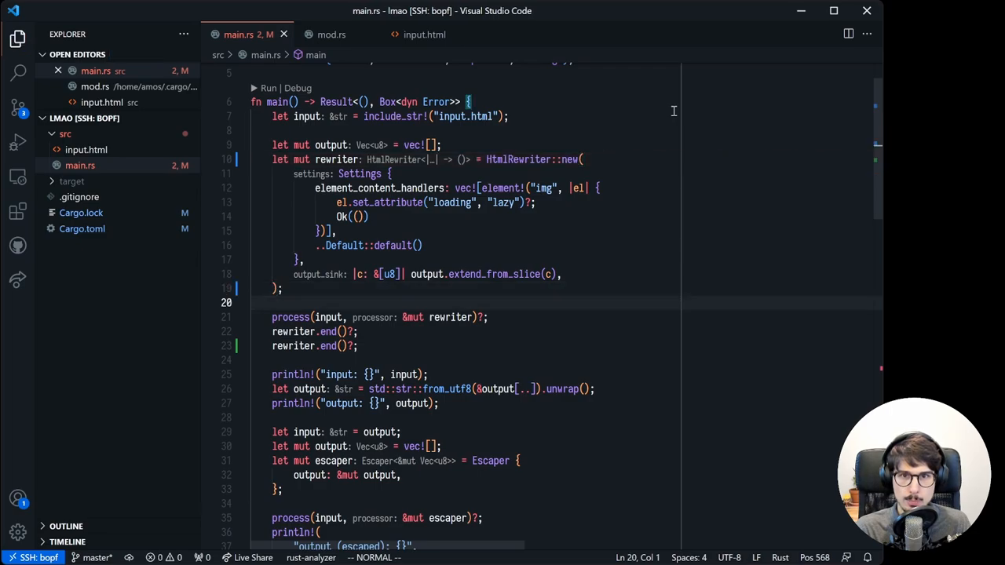
Change the rewriter's end method to take self by value.
scroll("down", 3)
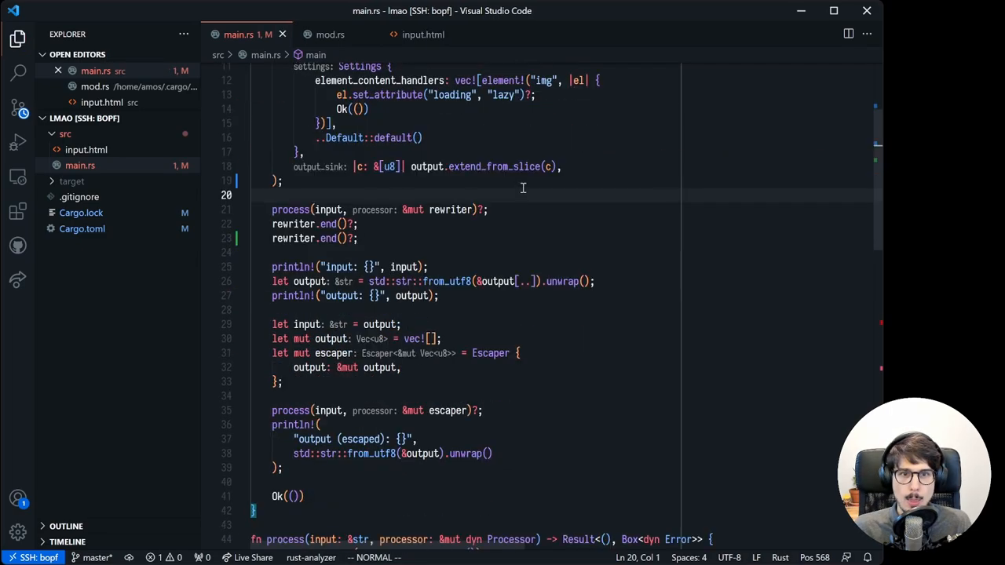
scroll("down", 3)
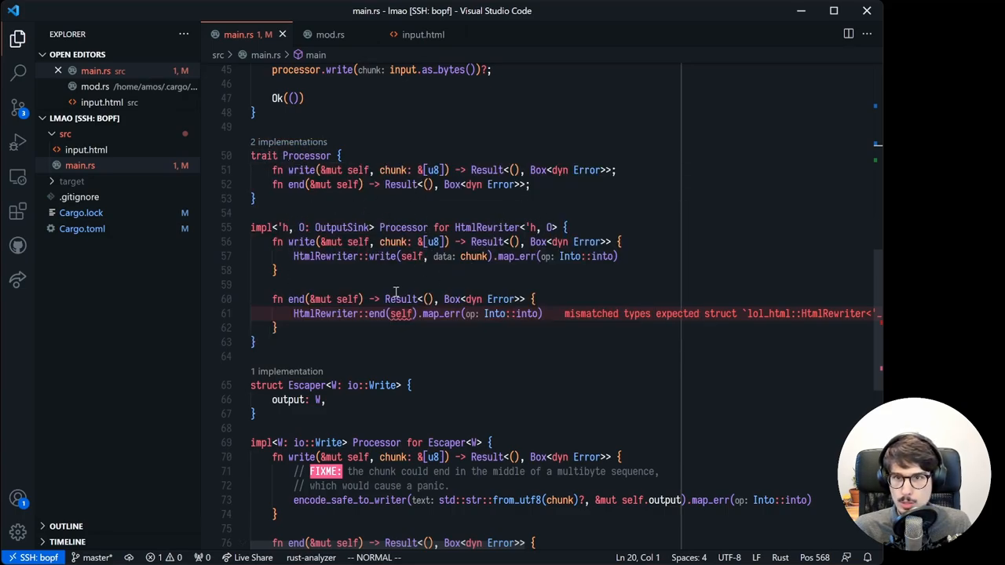
left_click(357, 284)
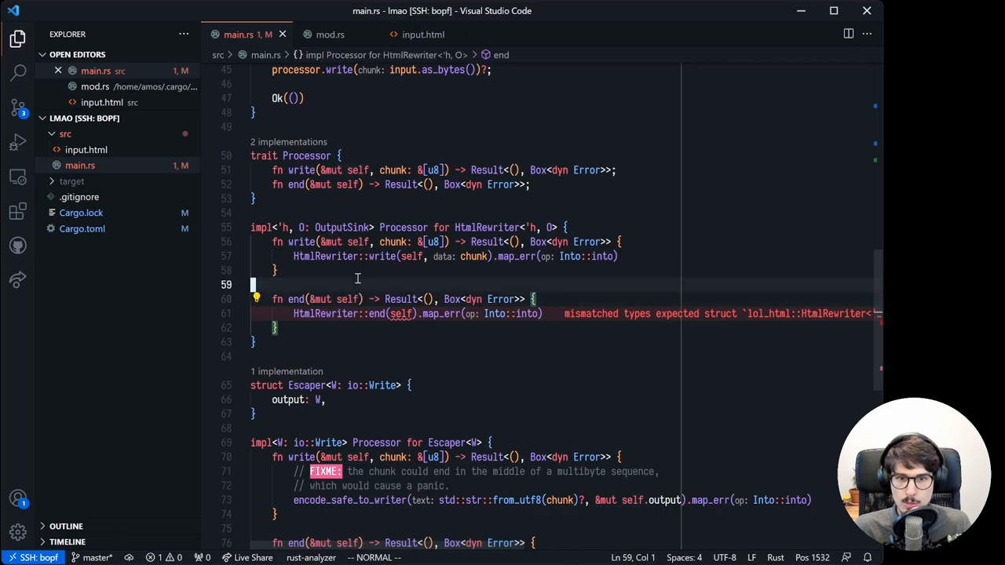
scroll("down", 3)
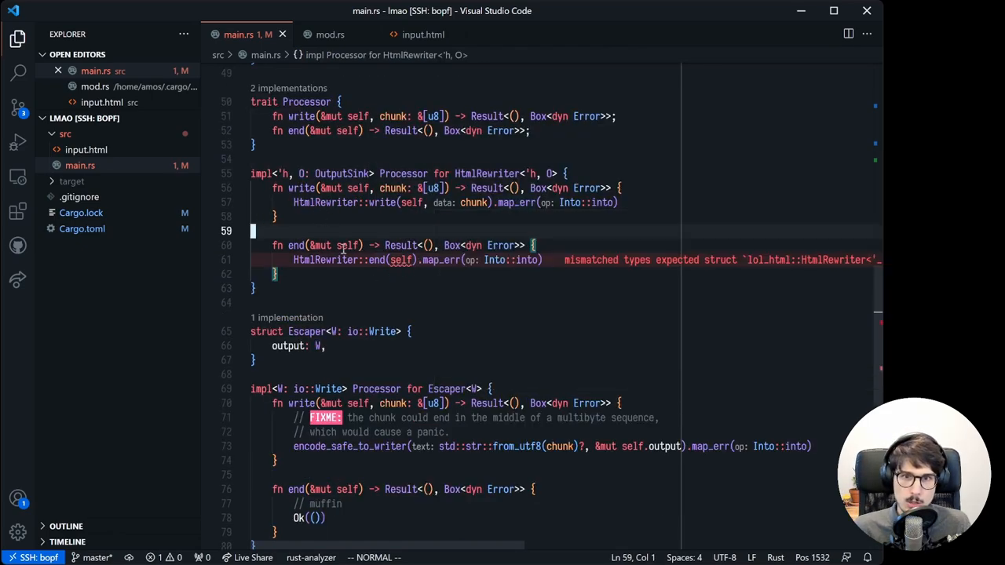
scroll("up", 3)
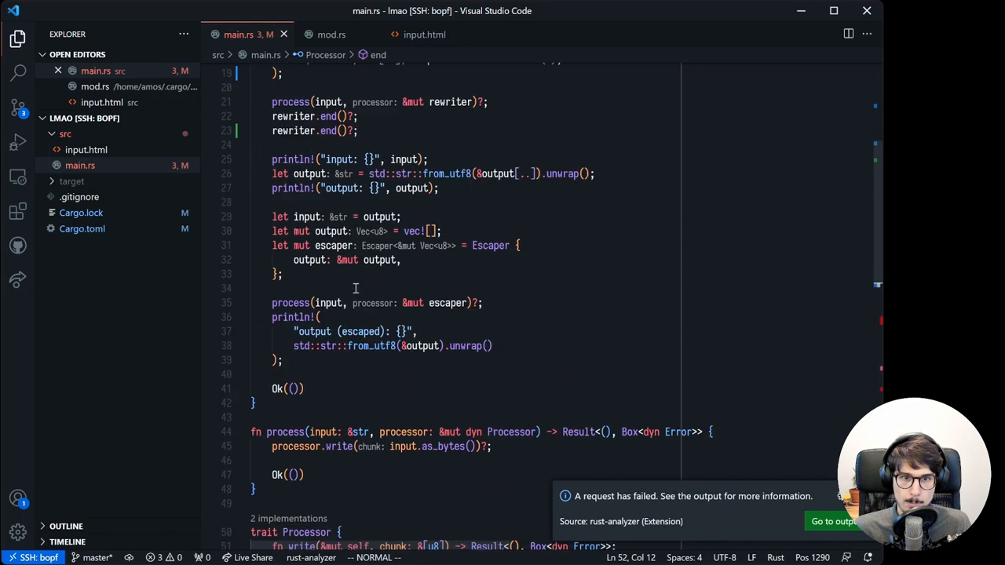
Delete the duplicate rewriter.end() line and cargo run, showing lazy-loaded and escaped output.
scroll("down", 3)
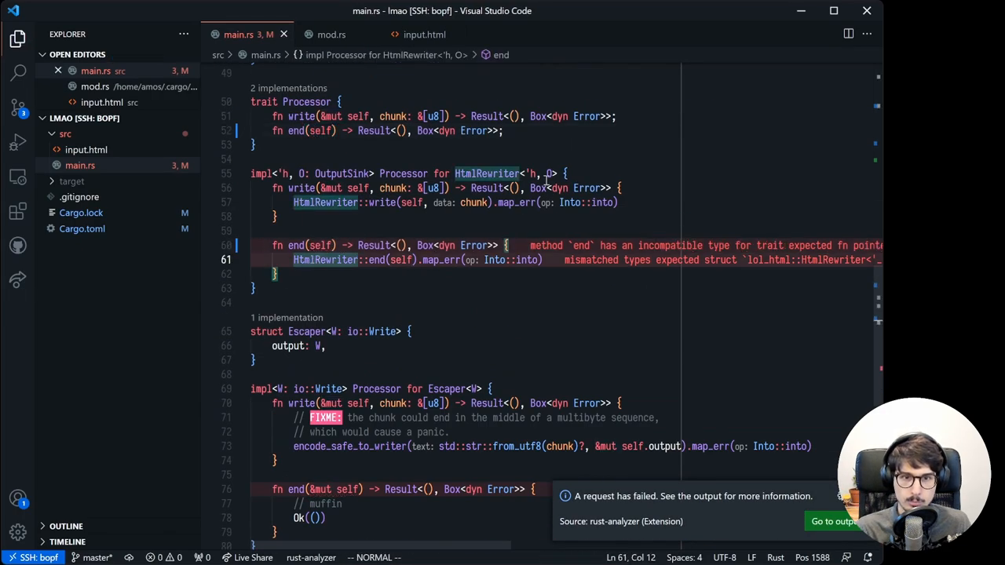
scroll("down", 3)
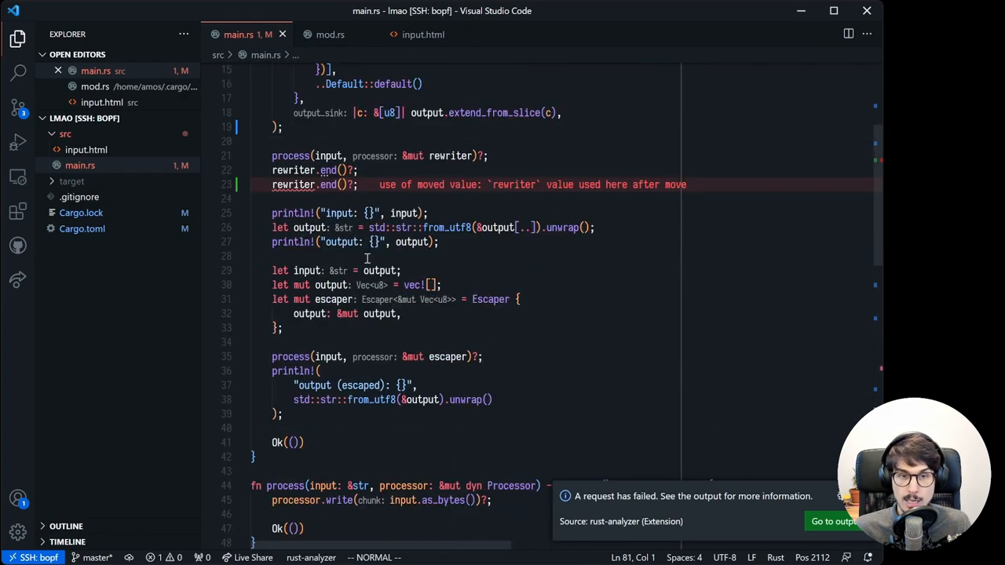
mouse_move(293, 184)
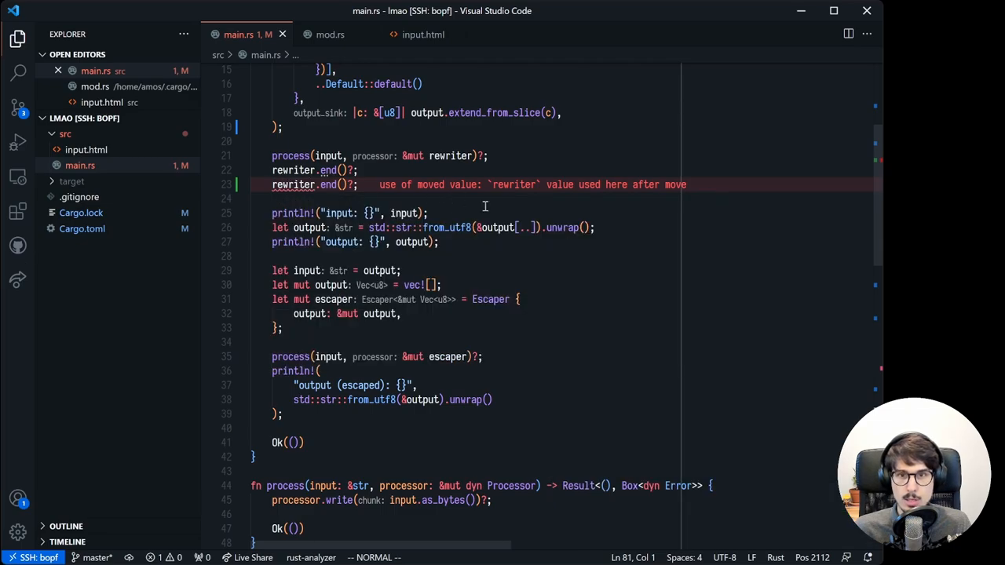
mouse_move(583, 205)
type("cargo run")
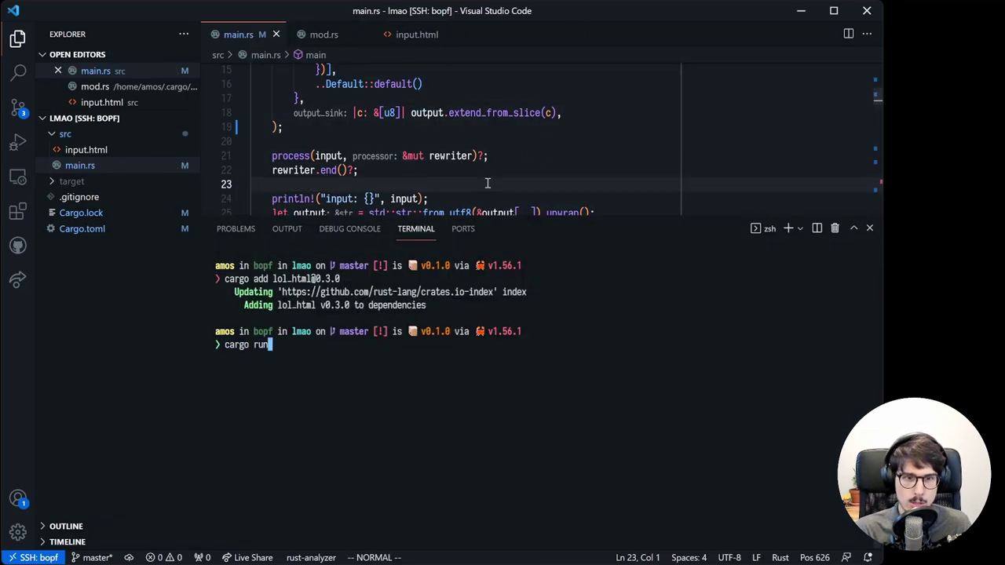
key("Return")
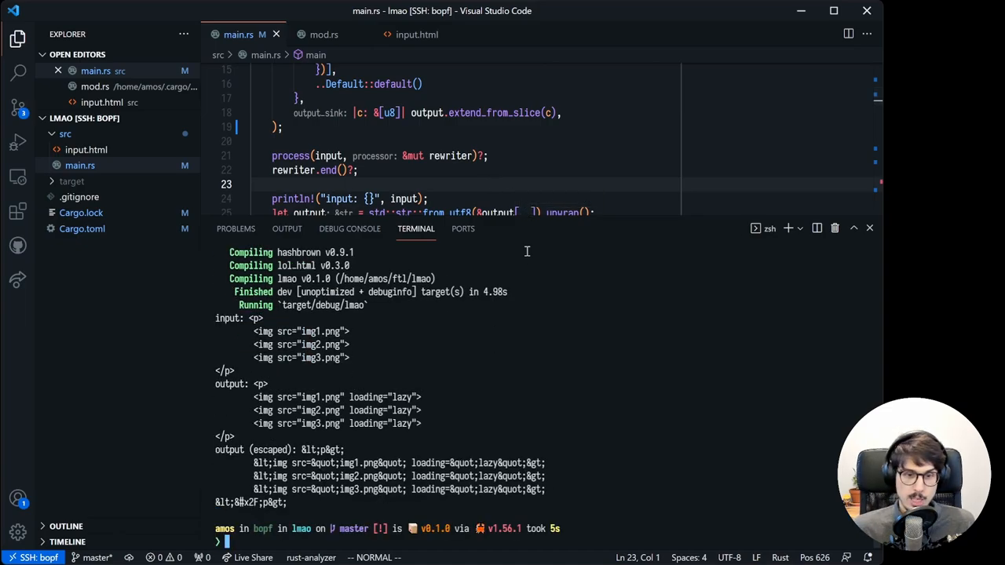
mouse_move(560, 42)
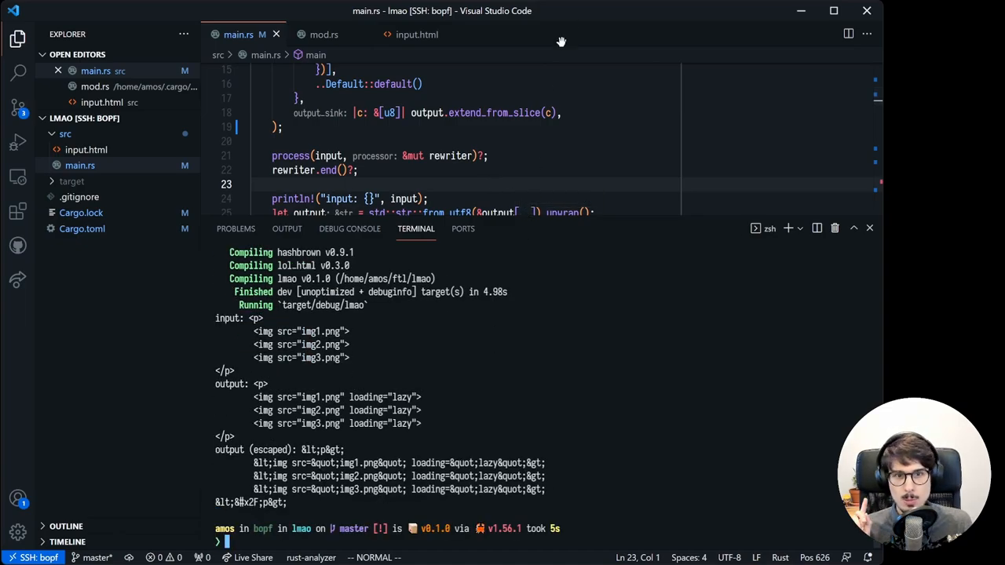
left_click(869, 228)
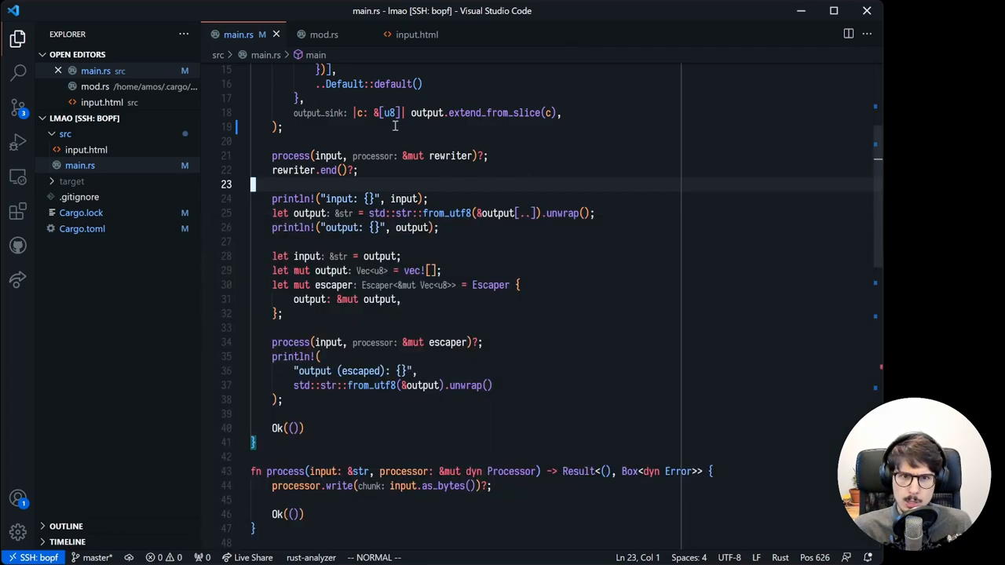
Add processor.end()?; after processor.write in fn process, triggering the dyn Processor move error.
scroll("up", 3)
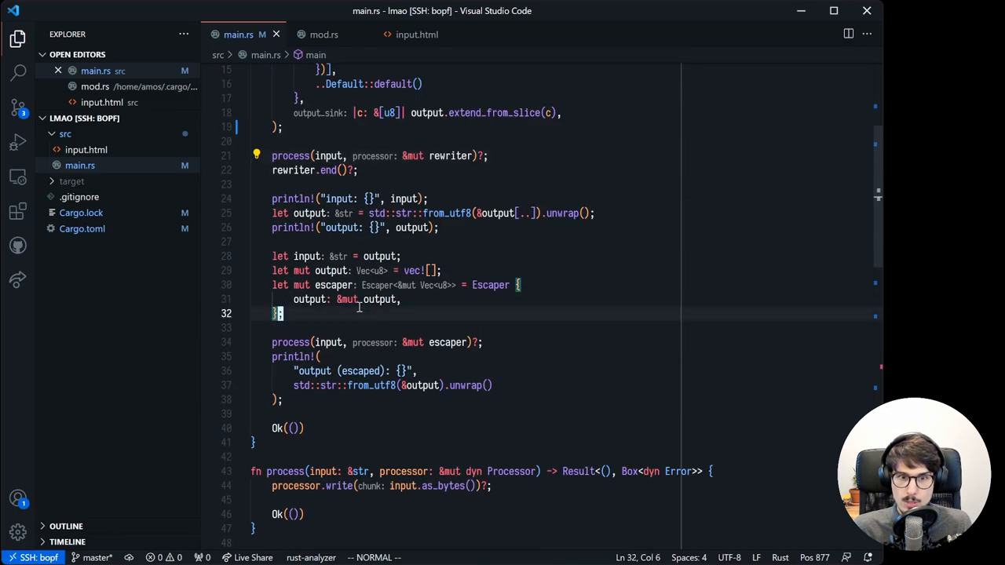
key("j")
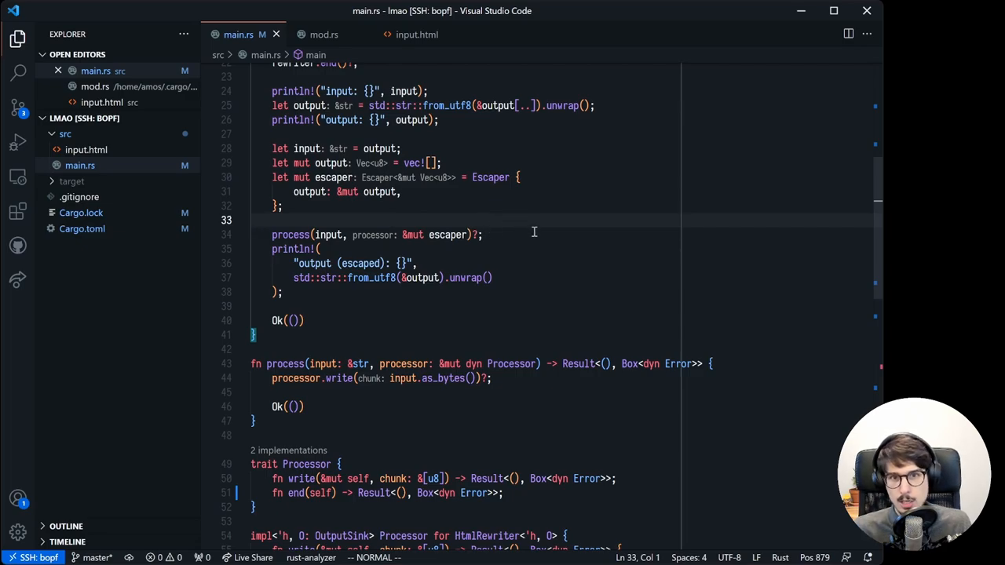
scroll("down", 3)
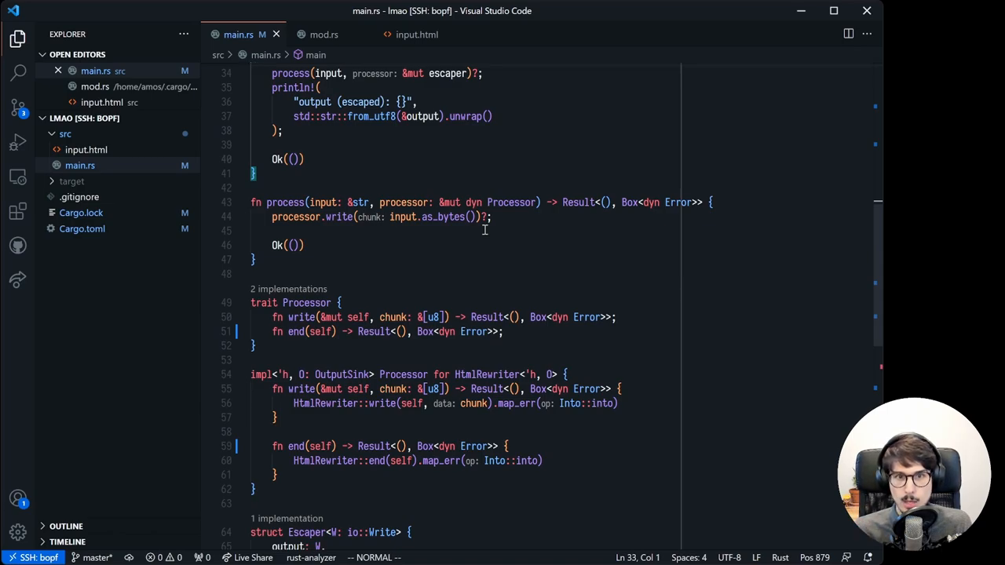
mouse_move(651, 230)
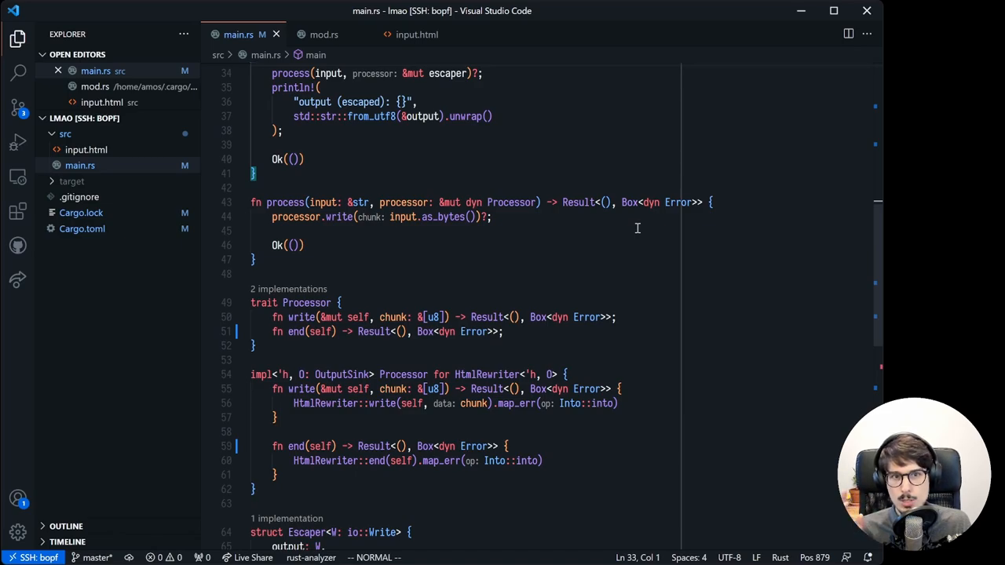
mouse_move(263, 194)
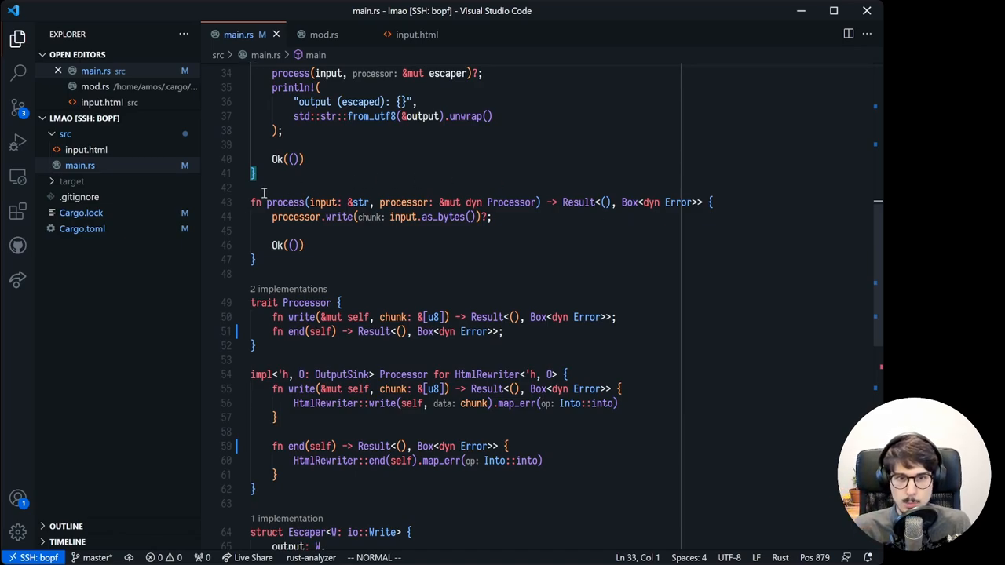
mouse_move(337, 234)
type("processor.end()?;")
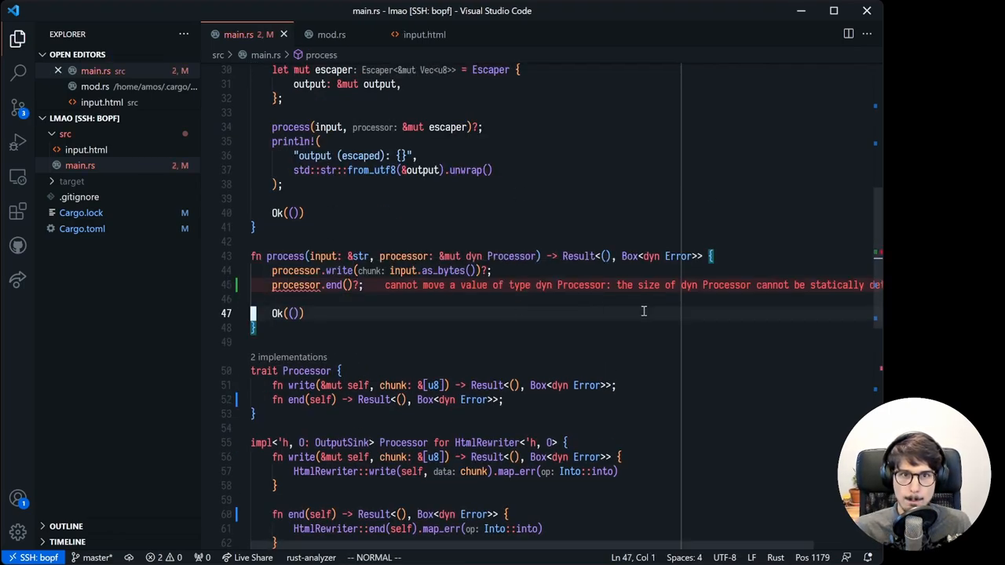
scroll("down", 3)
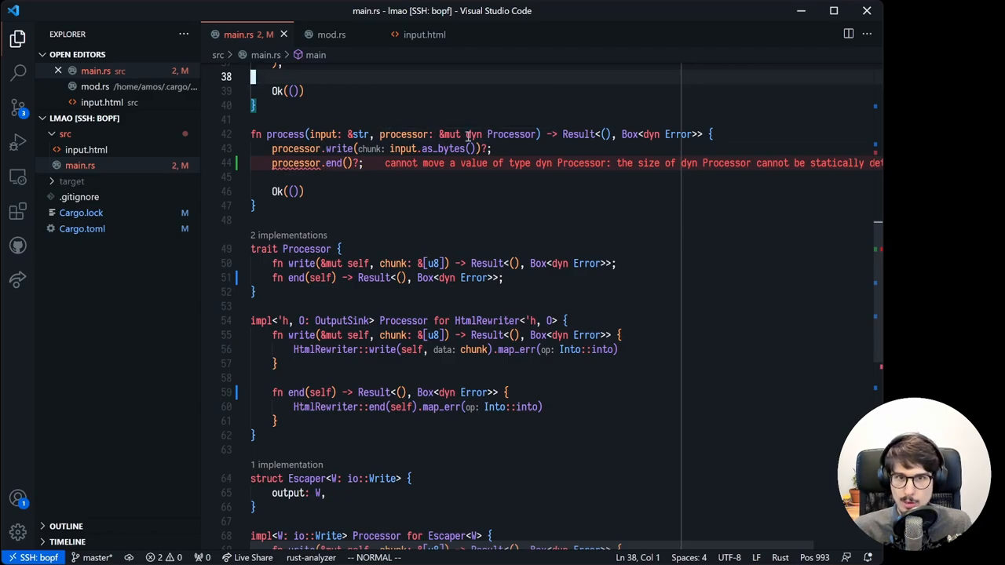
mouse_move(448, 168)
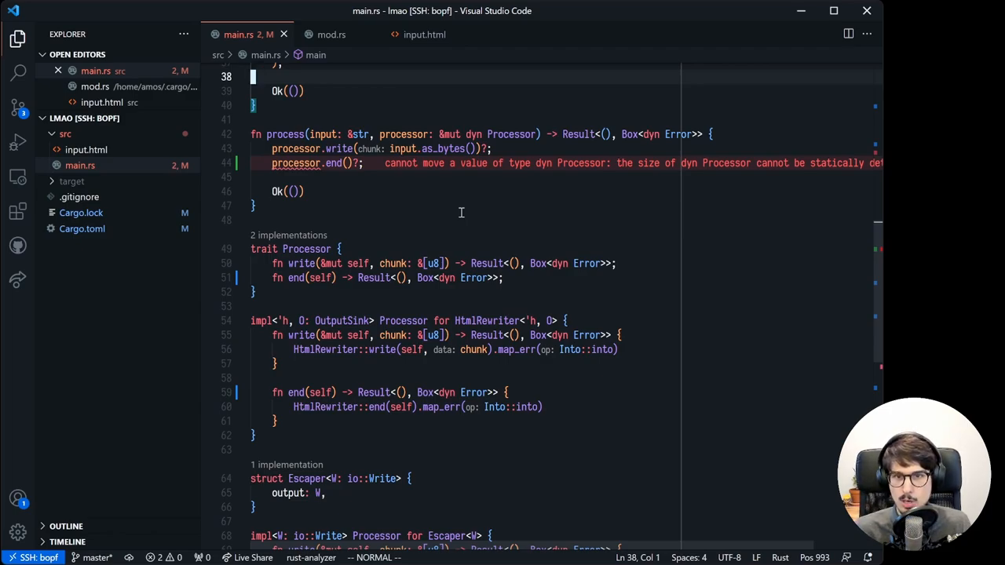
mouse_move(542, 215)
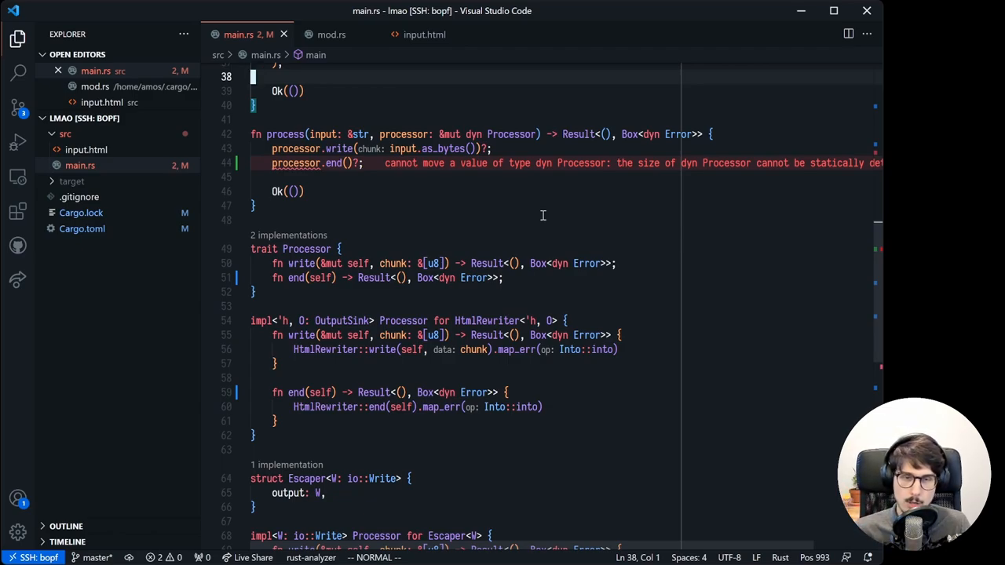
mouse_move(302, 161)
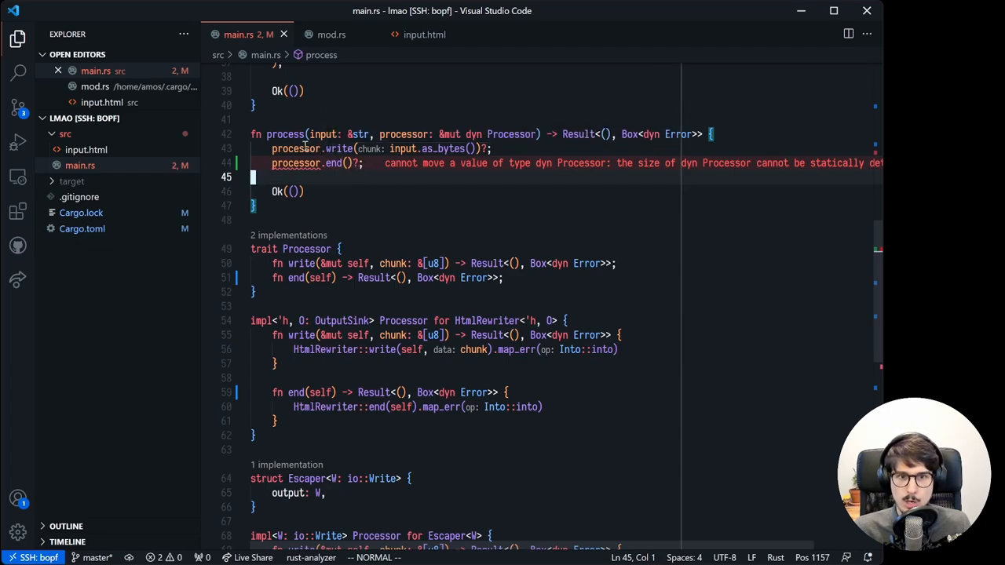
Give process a <P: Processor> parameter taken as mut processor: P and declare enum ProcessorType { }.
type("<P: Processor>")
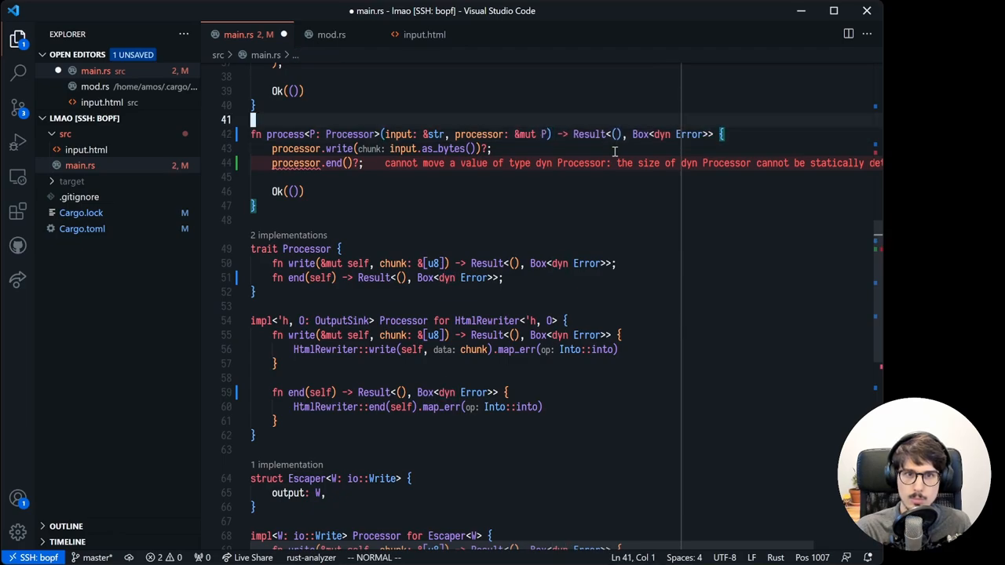
key("ctrl+s")
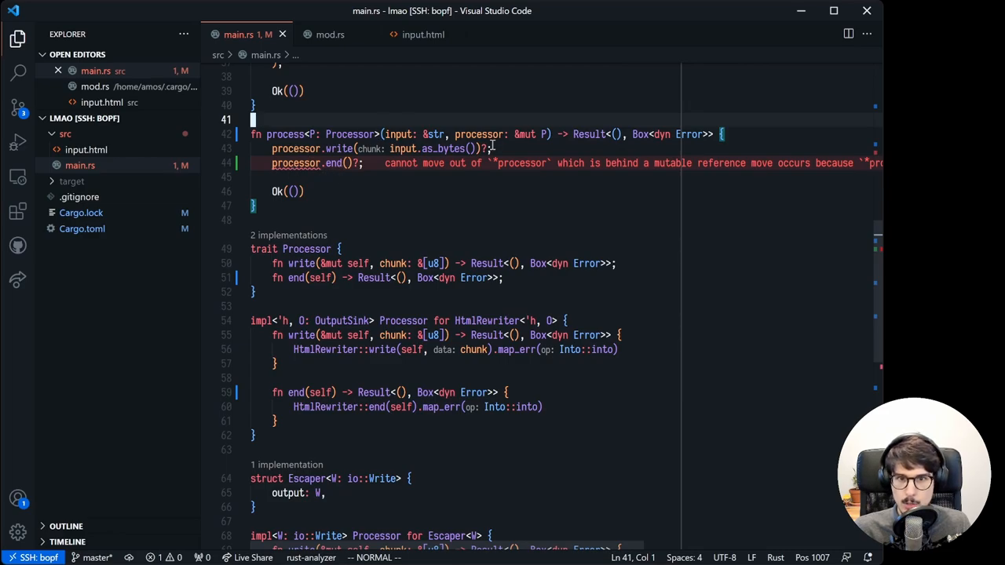
left_click(518, 134)
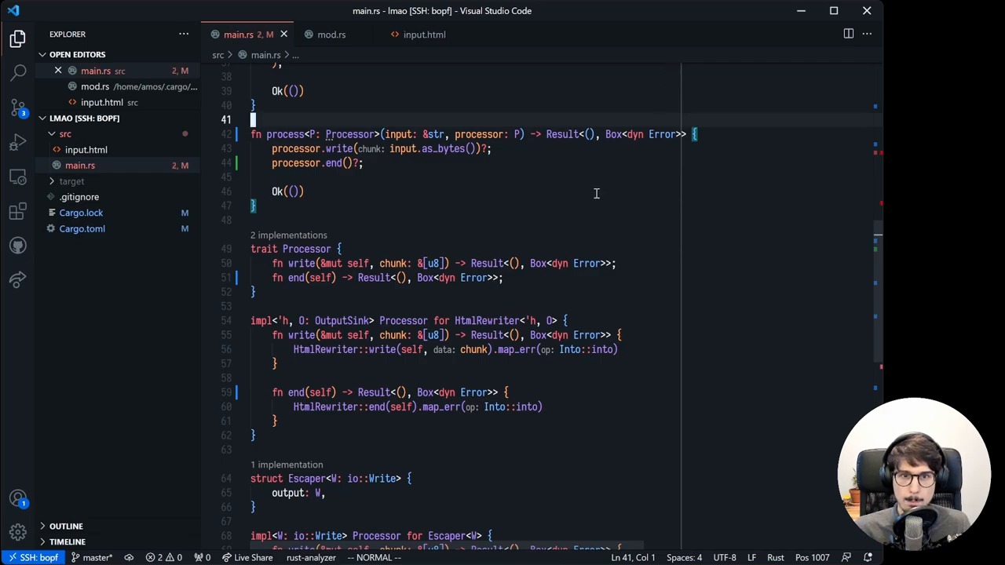
scroll("up", 3)
type("enum ProcessorType {")
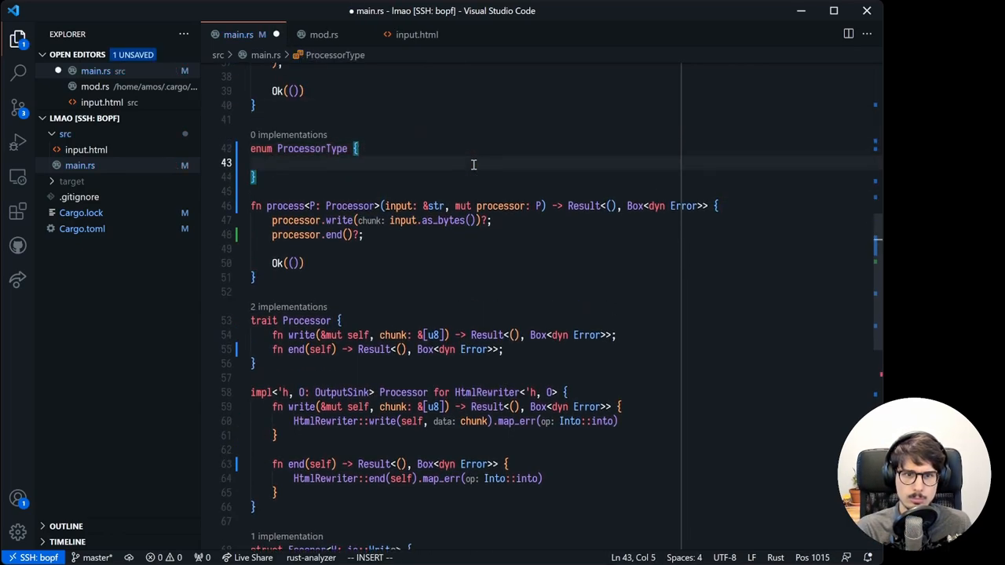
Add LazyLoading and HtmlEscape variants and impl ProcessorType with fn build<W: io::Write> matching both.
type("LazyLoading,")
type("HtmlEscape,")
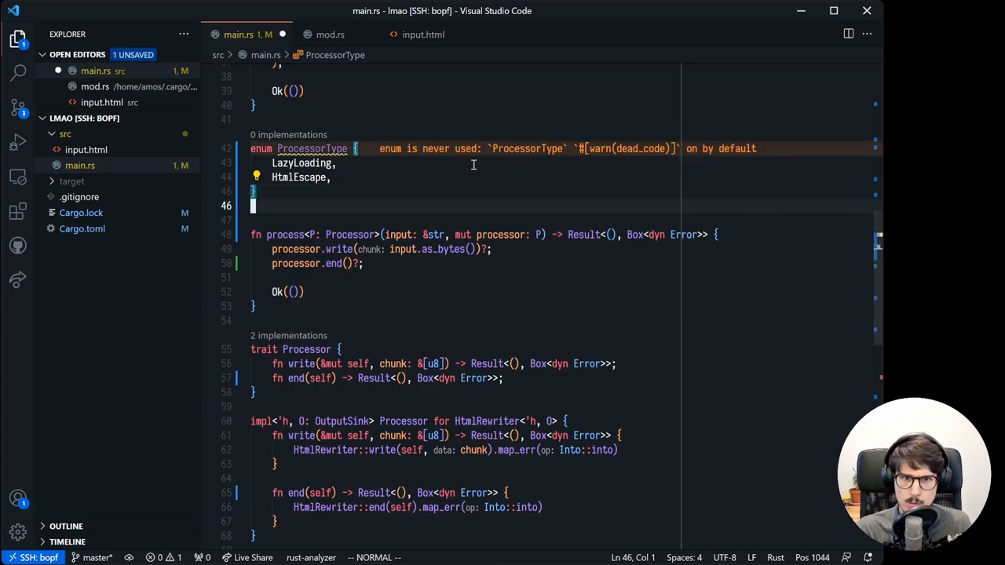
type("impl ProcessorType {")
type("fn build(&self) -> Processor {")
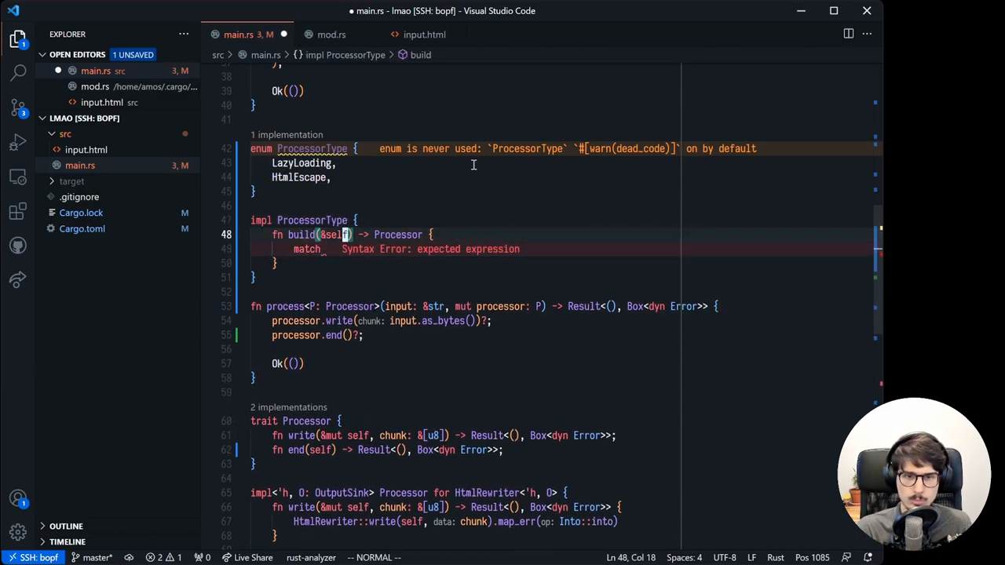
type("ProcessorType::LazyLoading => {")
type(", output: W")
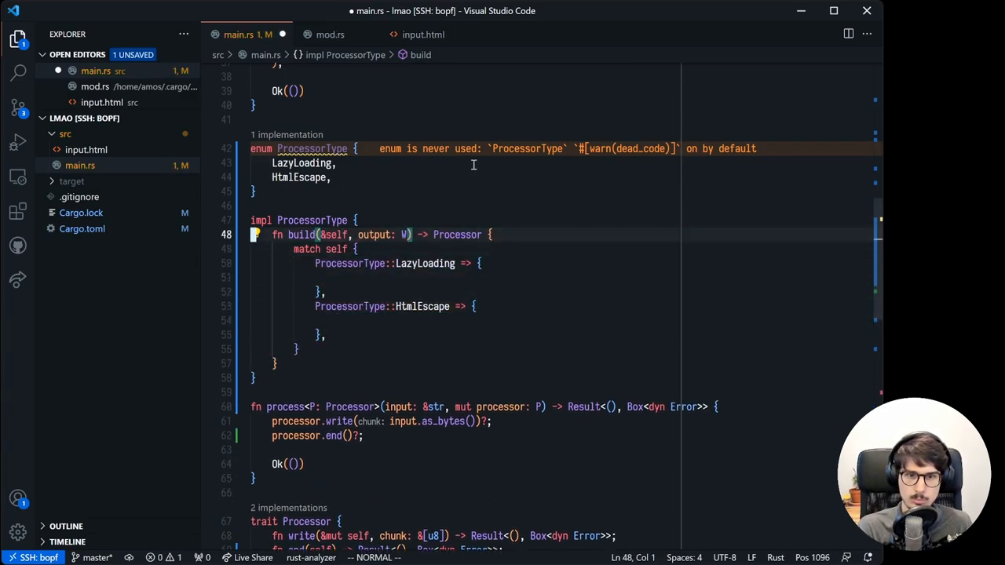
type("<W: io::Write")
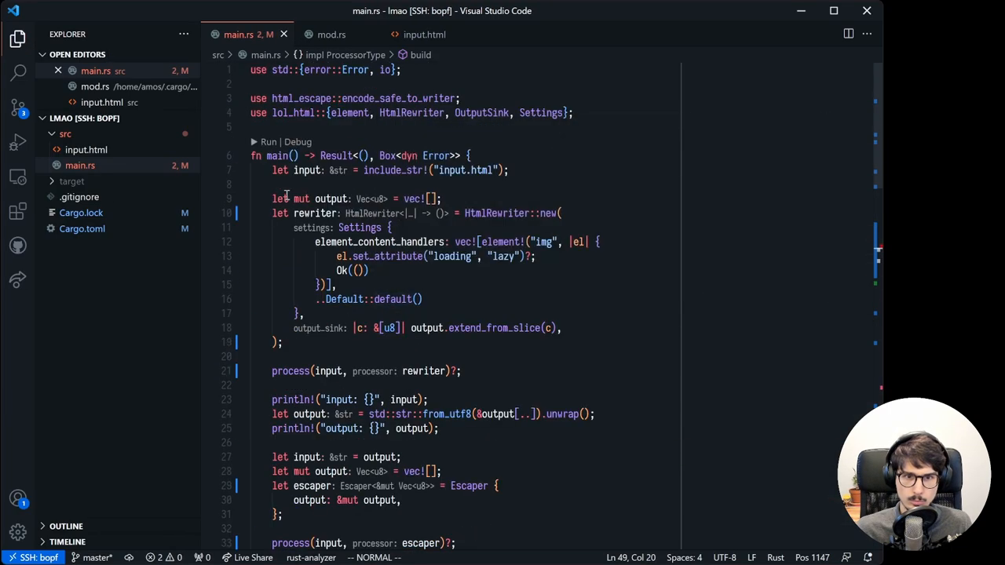
scroll("down", 3)
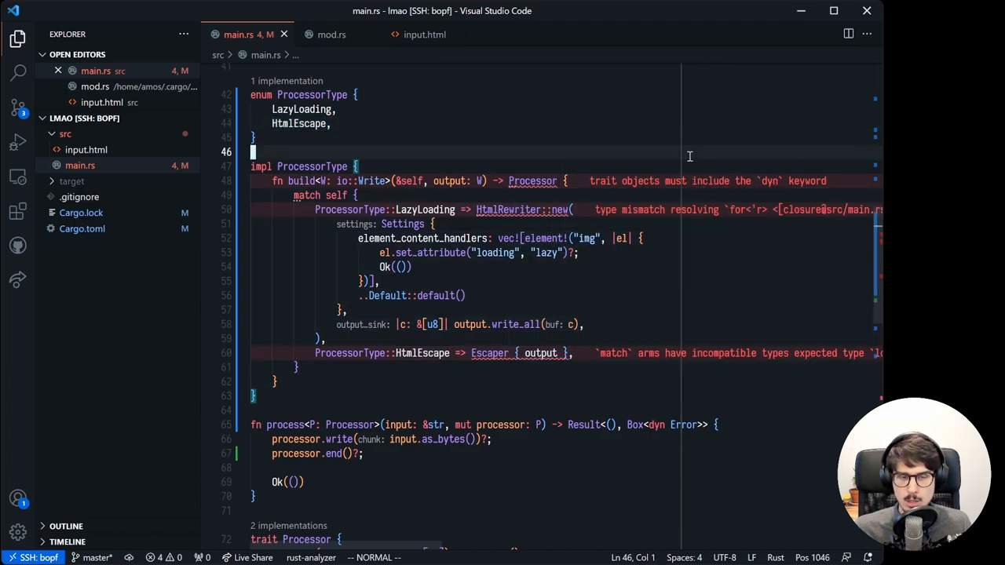
mouse_move(465, 133)
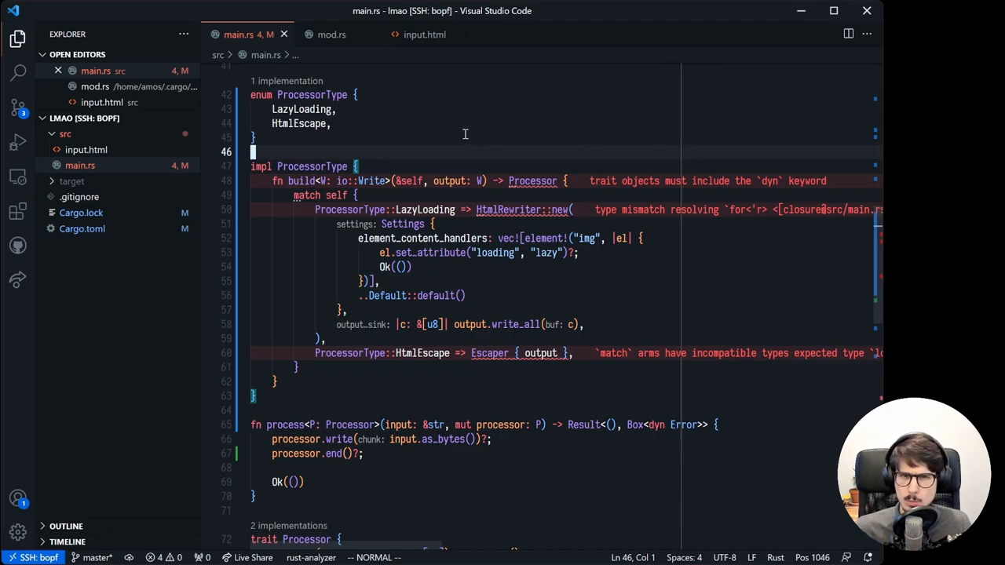
mouse_move(551, 238)
type("dyn ")
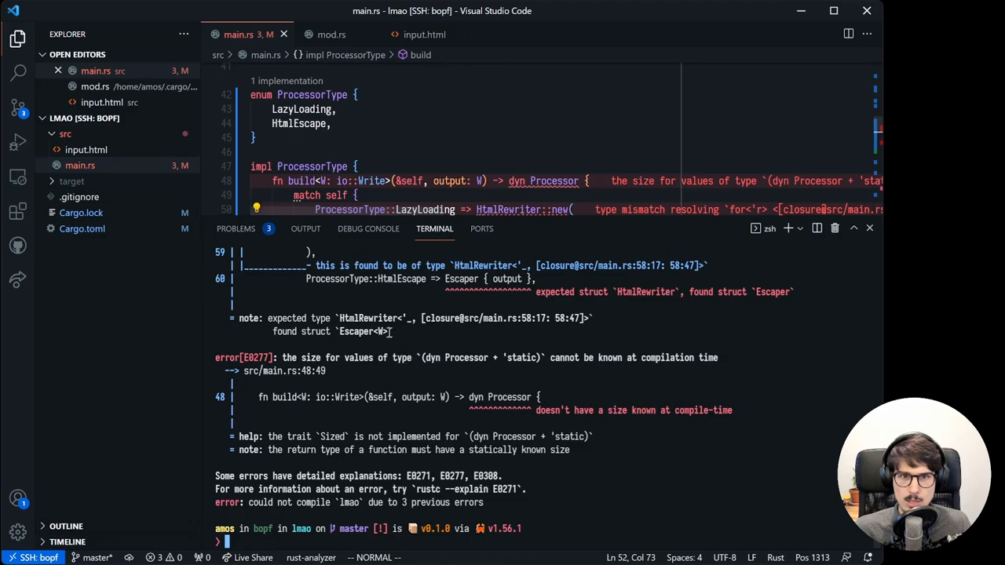
mouse_move(446, 376)
type("cargo check")
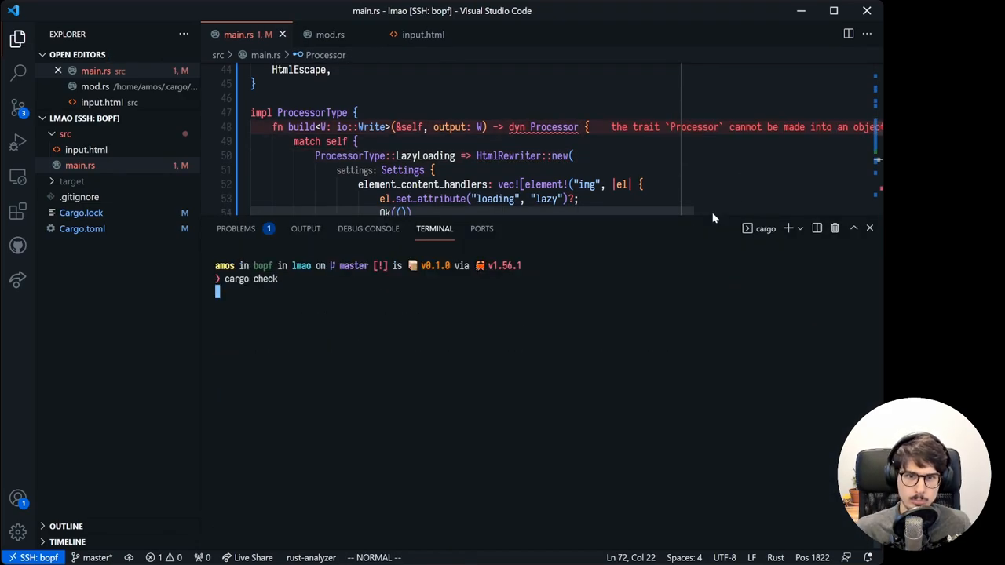
Run cargo check, getting E0038: Processor cannot be made into an object.
key("Return")
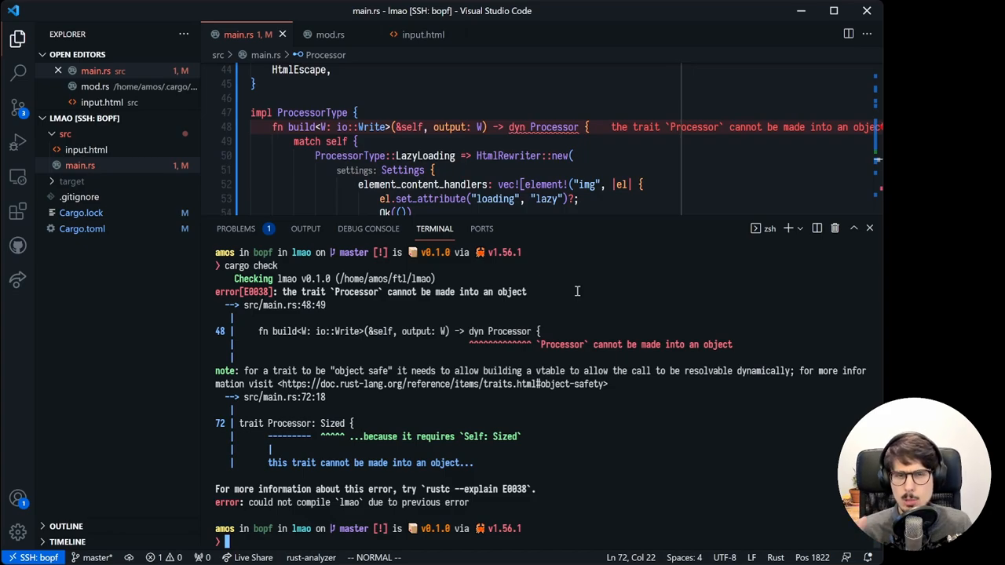
mouse_move(648, 191)
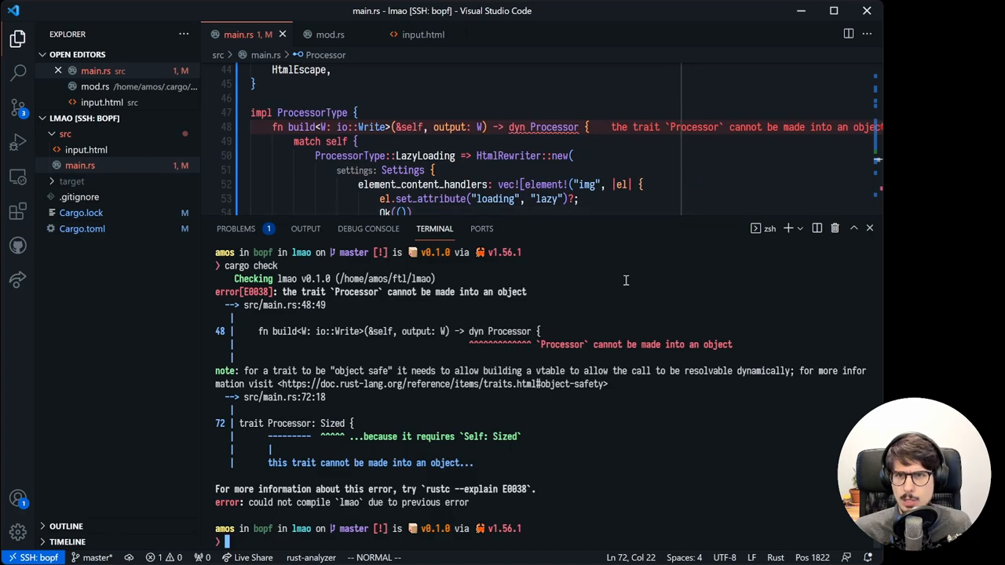
Return Box<dyn Processor> from build and wrap the LazyLoading and HtmlEscape arms in Box::new.
scroll("down", 3)
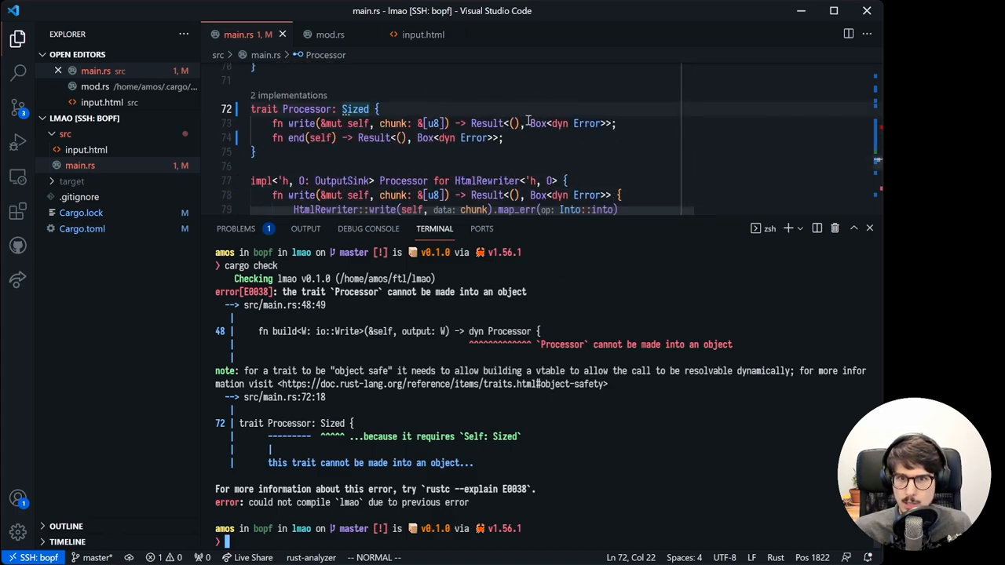
left_click(526, 124)
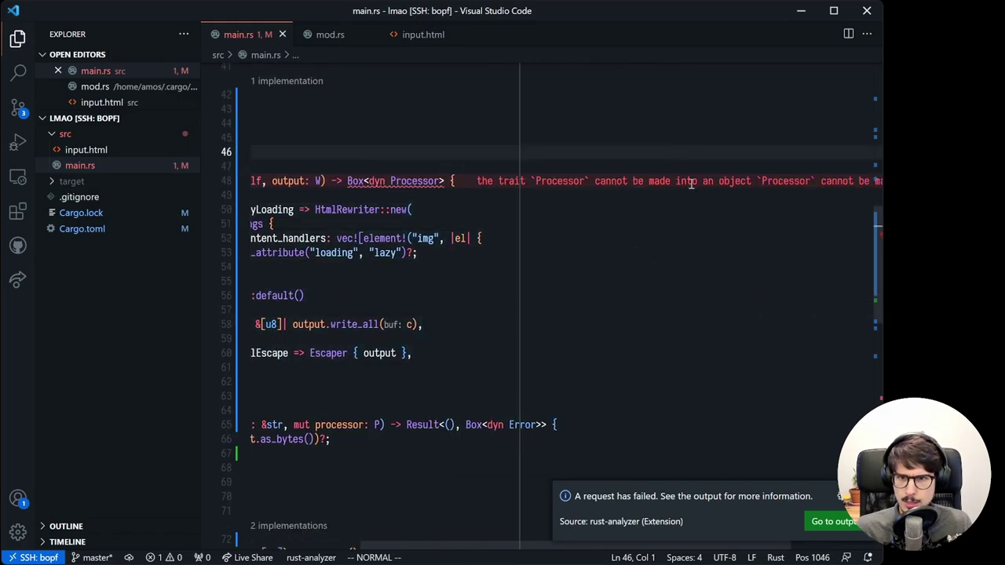
scroll("down", 3)
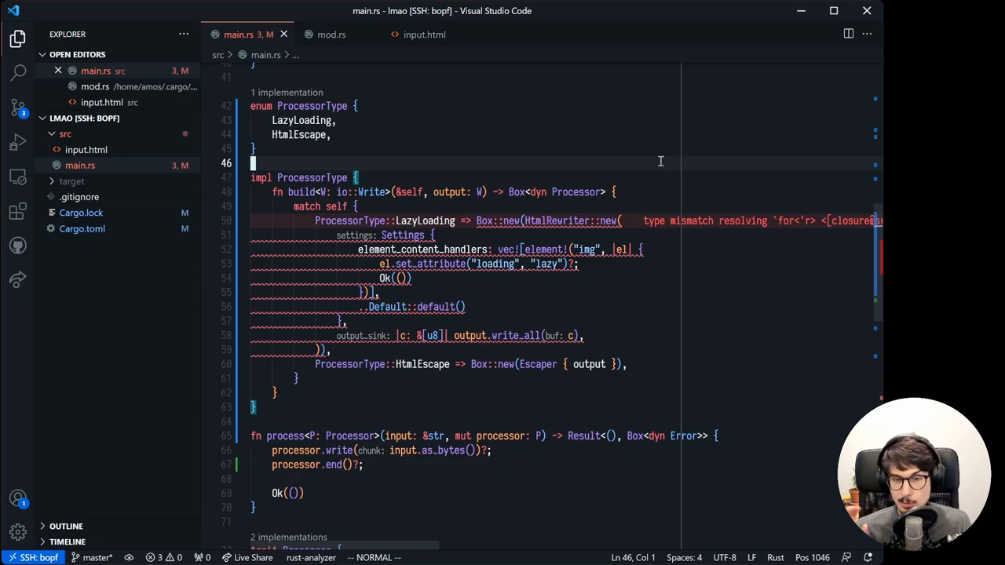
mouse_move(663, 168)
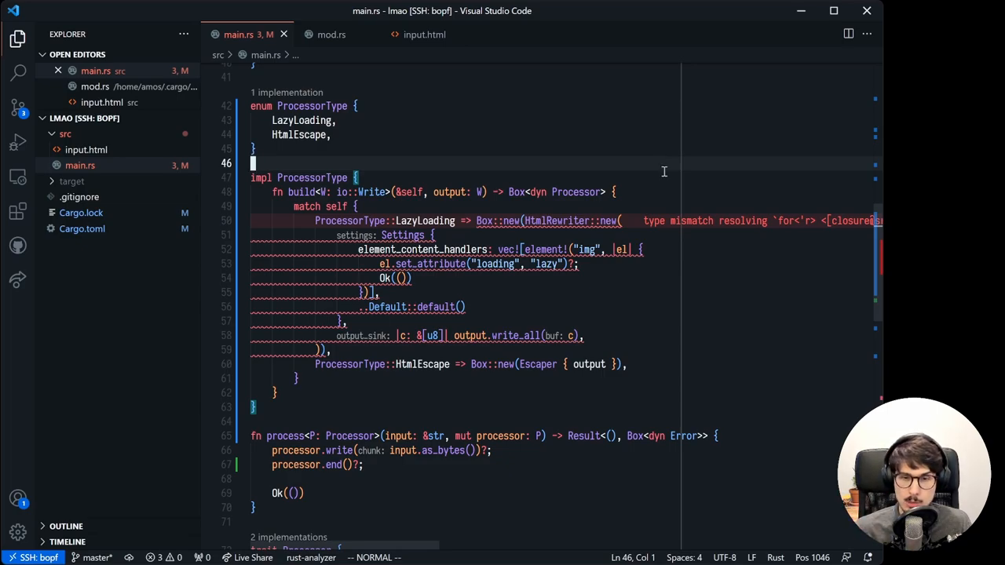
left_click(401, 336)
type(".unwrap()")
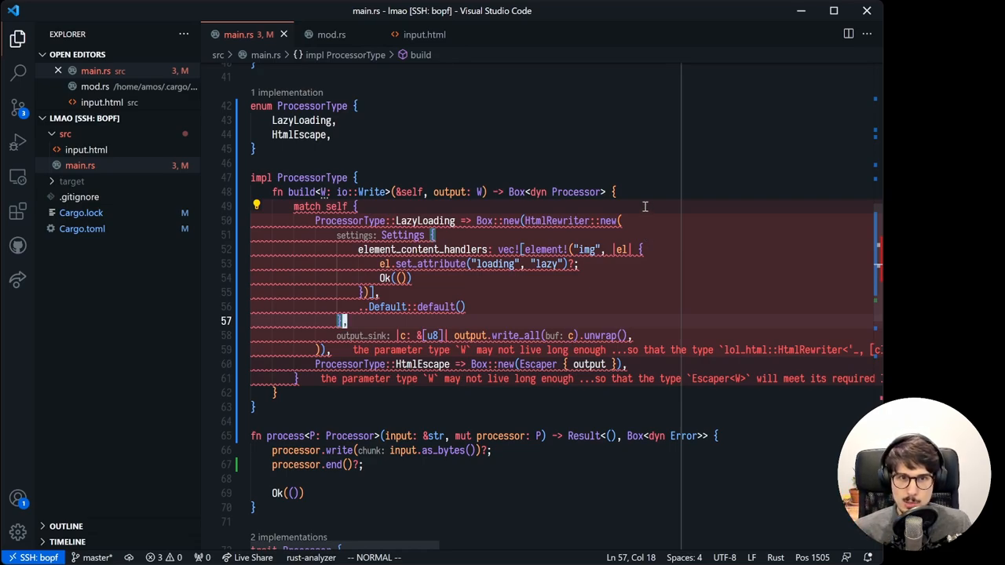
mouse_move(340, 189)
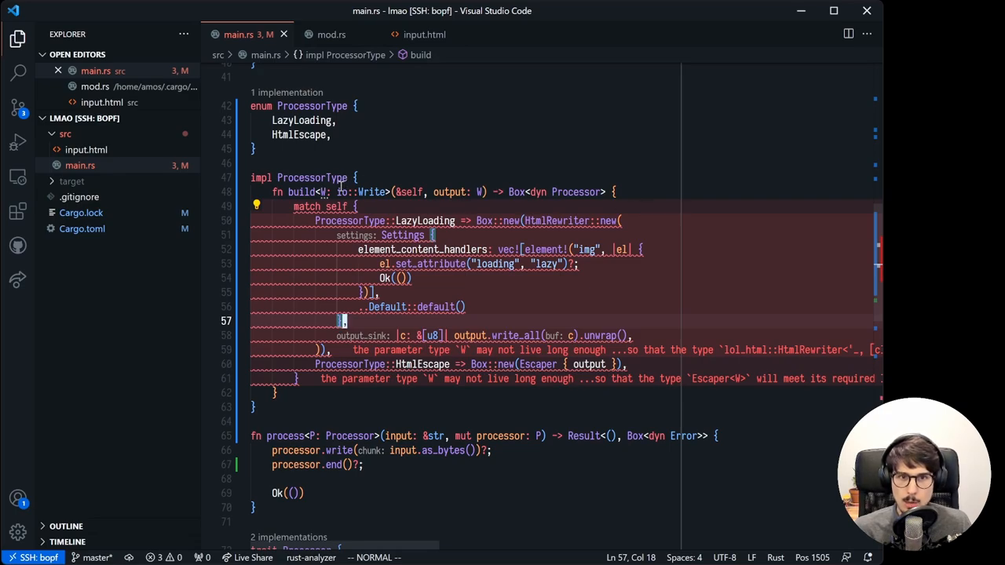
mouse_move(452, 156)
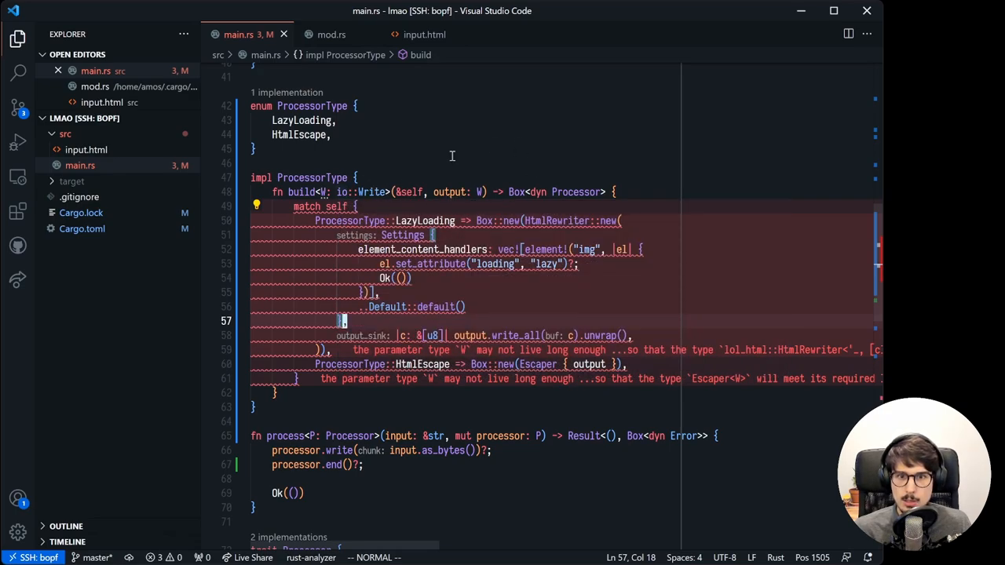
Bound W by lifetime 'w, return Box<dyn Processor + 'w>, and use a move closure with unwrap.
left_click(615, 191)
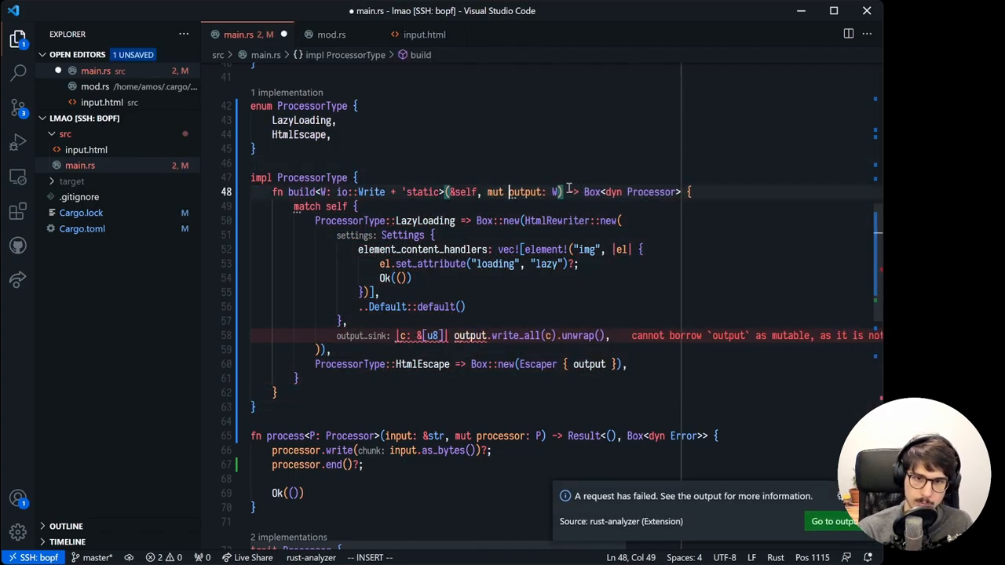
type("move")
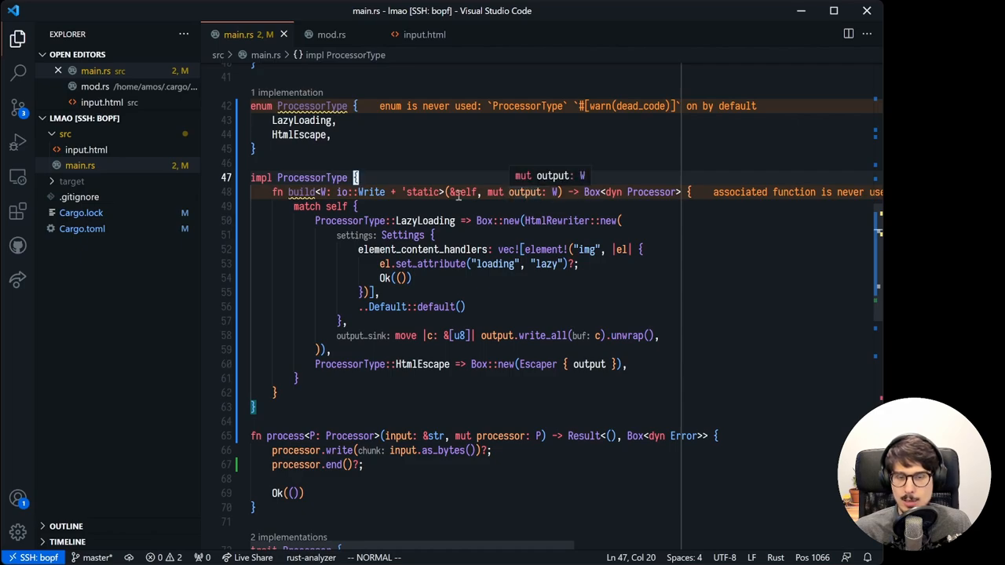
mouse_move(512, 153)
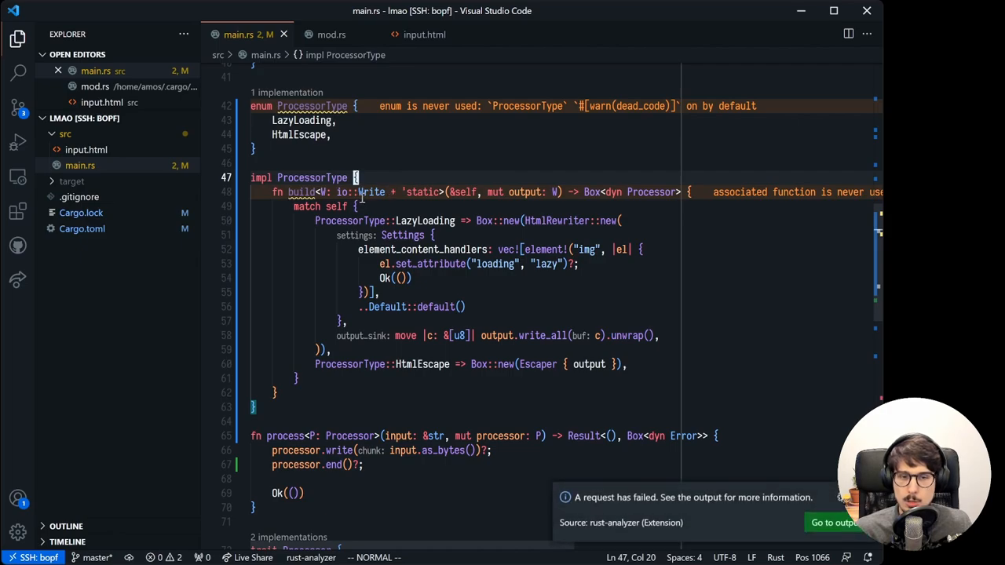
left_click(321, 192)
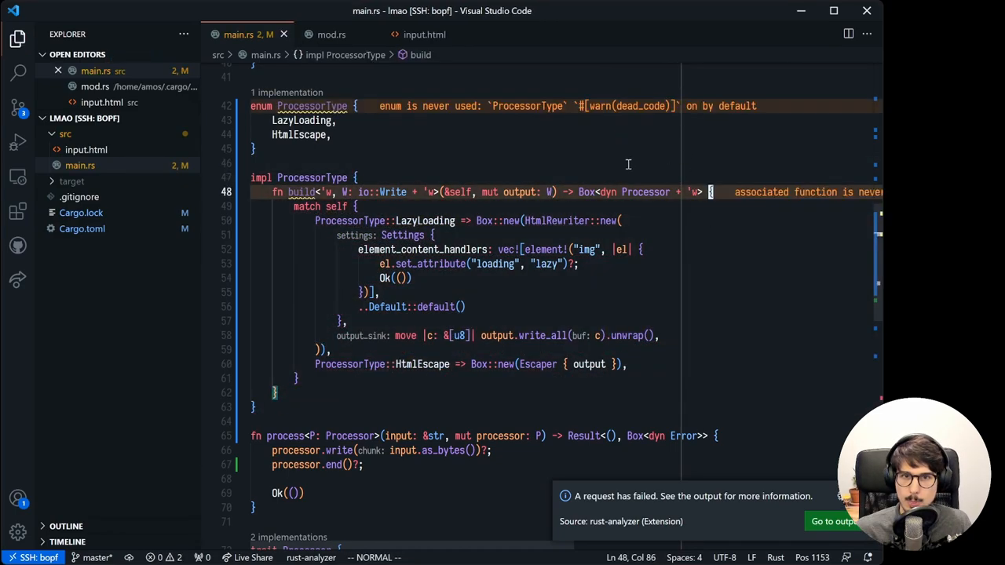
mouse_move(652, 191)
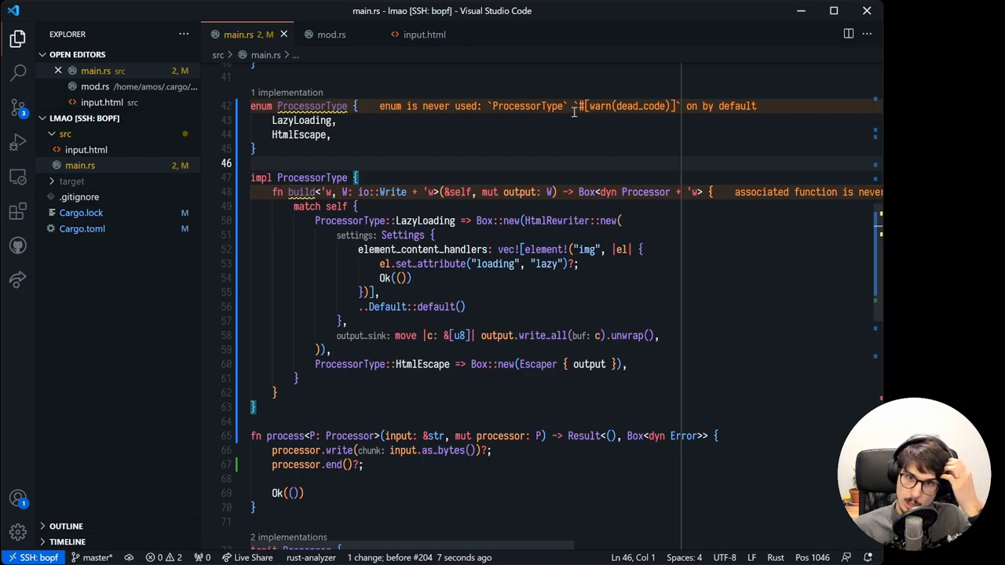
mouse_move(643, 168)
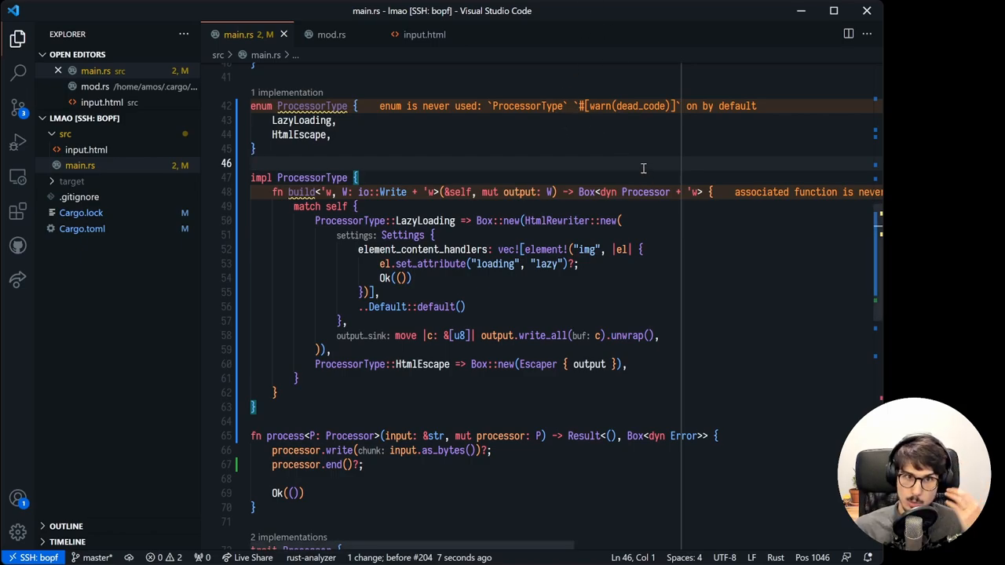
mouse_move(569, 165)
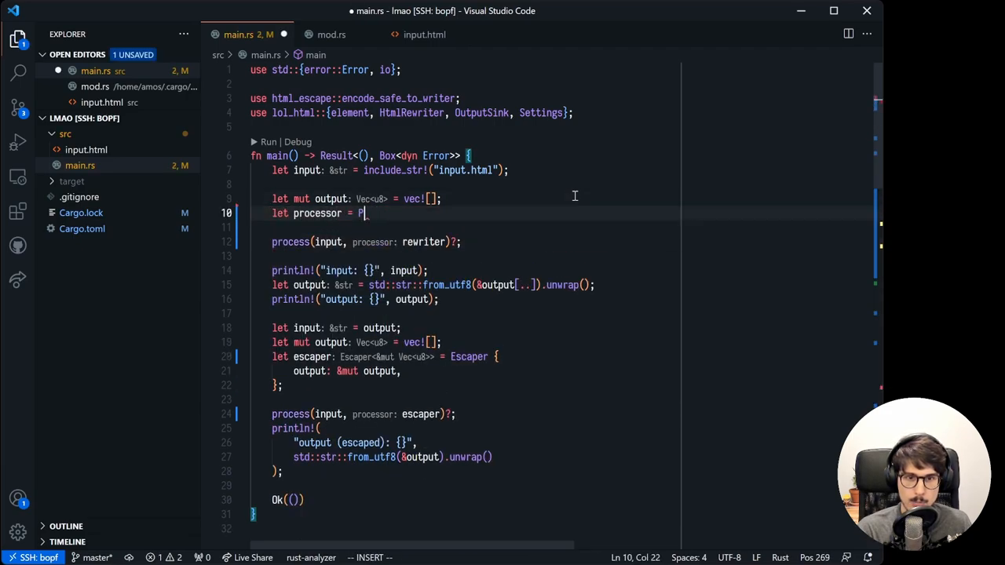
Replace main's rewriter construction with ProcessorType::LazyLoading.build(&mut output).
type("rocessorType::")
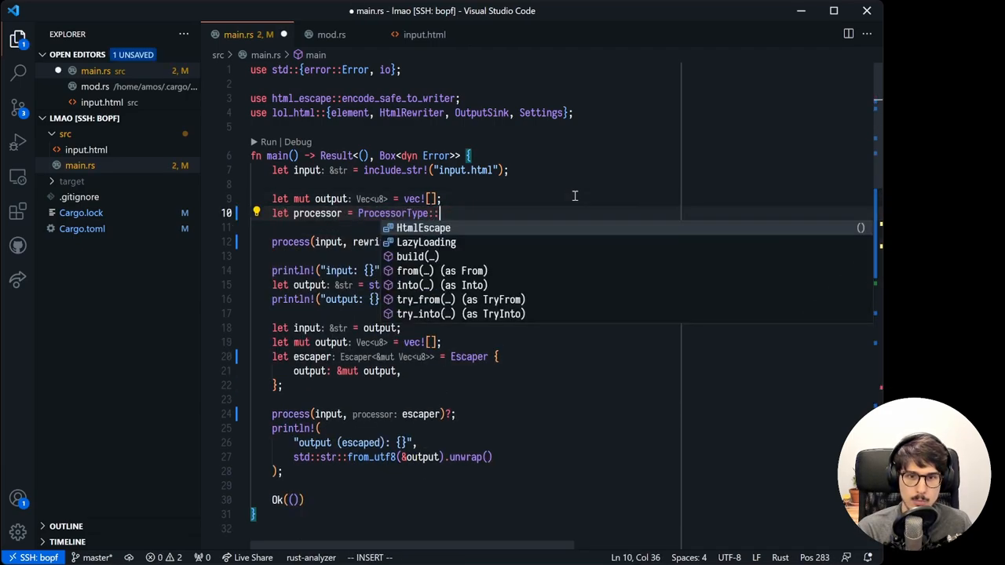
type("LazyLoading.build(&mut output);")
type("cargo check")
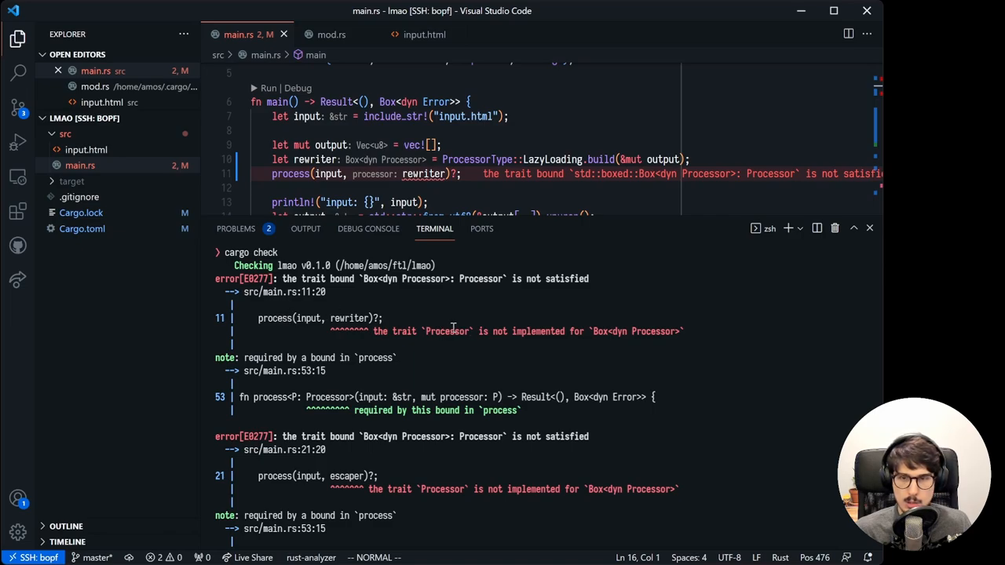
mouse_move(371, 282)
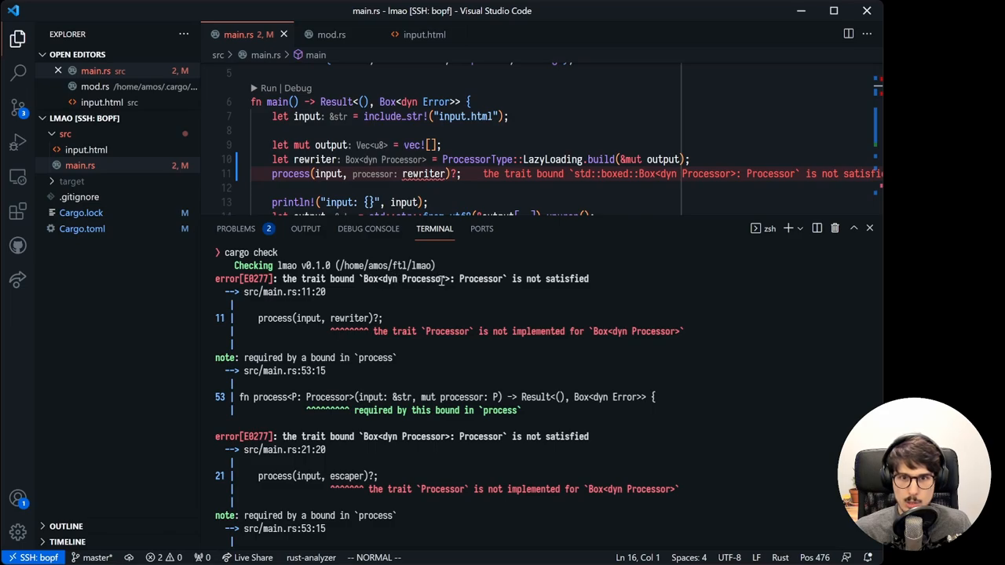
mouse_move(469, 314)
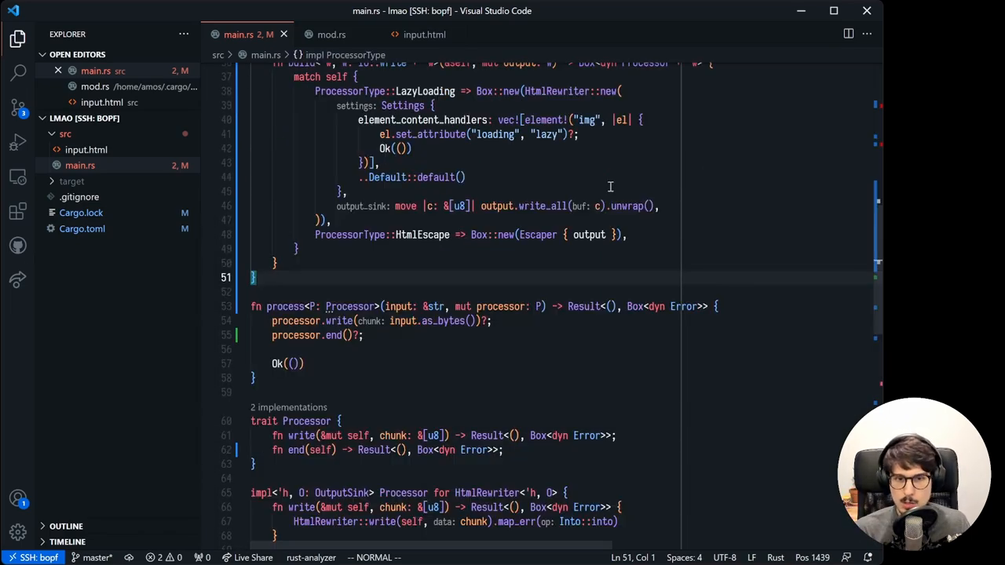
Write impl<T> Processor for Box<T>, with write calling T::write(self, chunk) and end forwarding to T.
type("impl<T> Processor> Processor for Box<T> {")
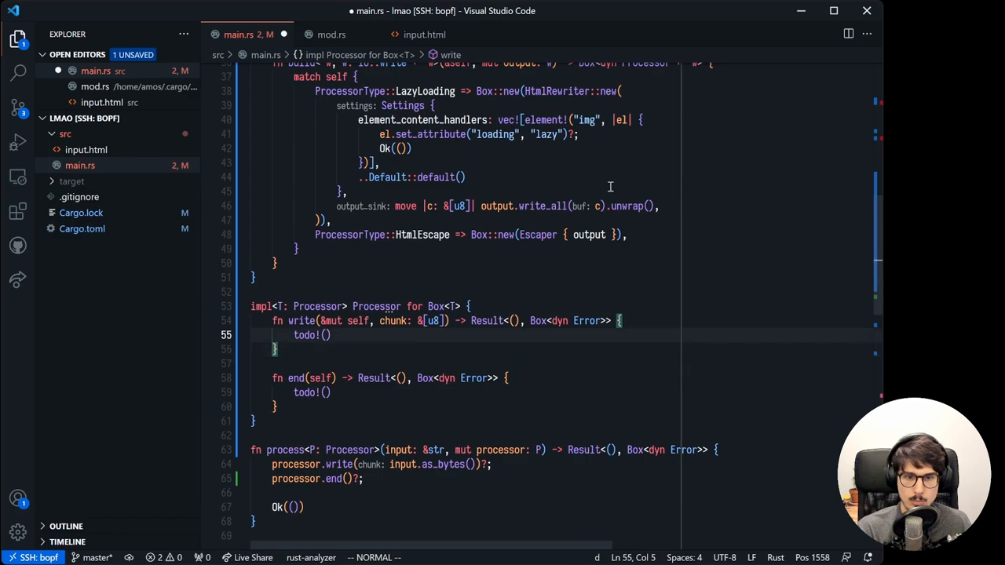
type("T::write(self, chunk)")
left_click(573, 392)
type("T::end(self")
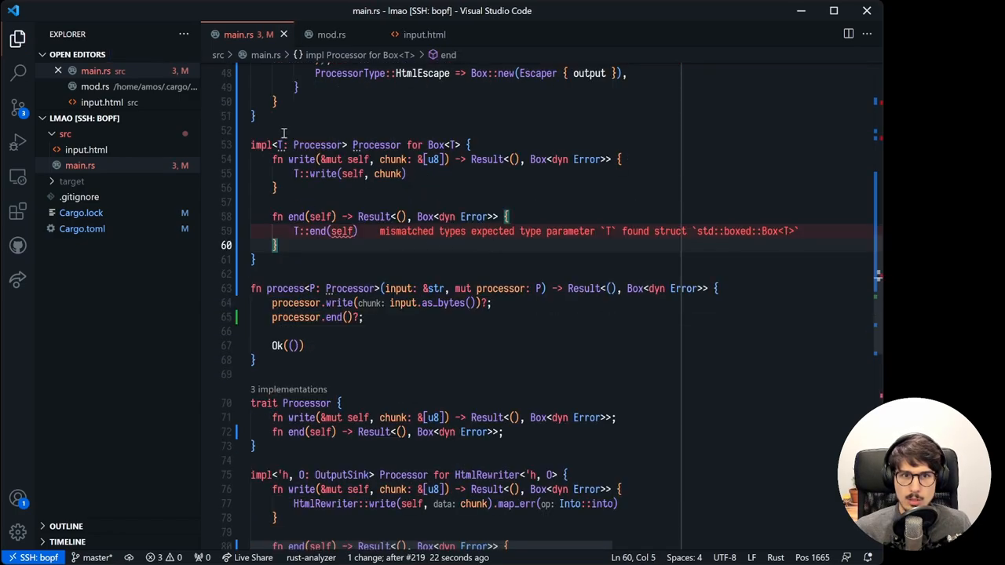
mouse_move(344, 164)
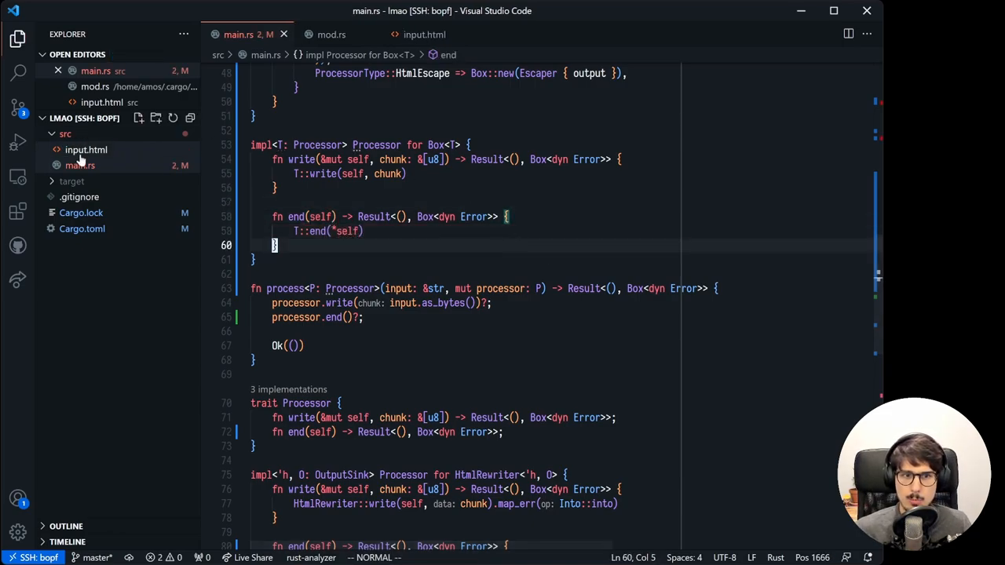
Relax the Box<T> impl header to impl<T: Processor + ?Sized> after main's unknown-size errors.
scroll("up", 3)
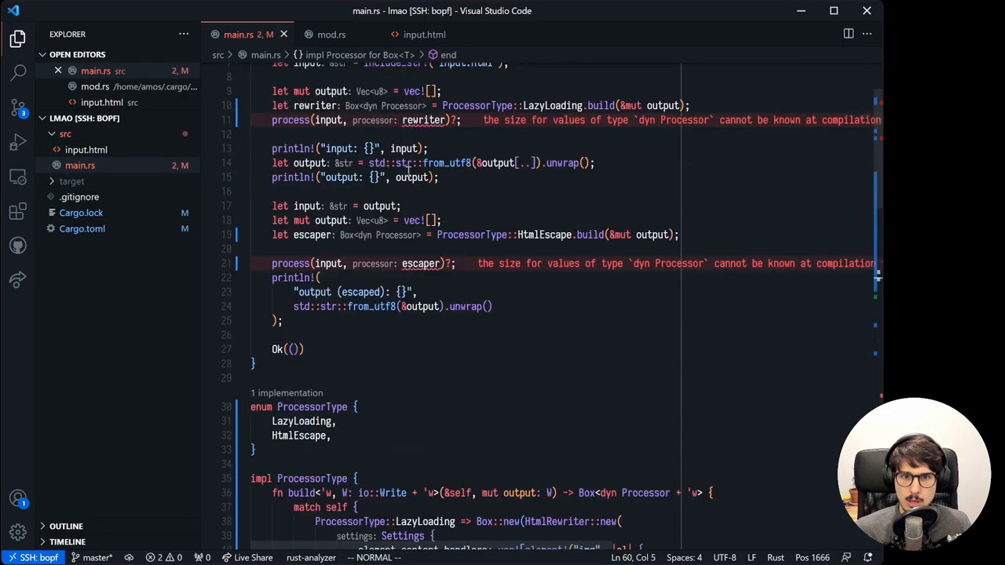
scroll("up", 3)
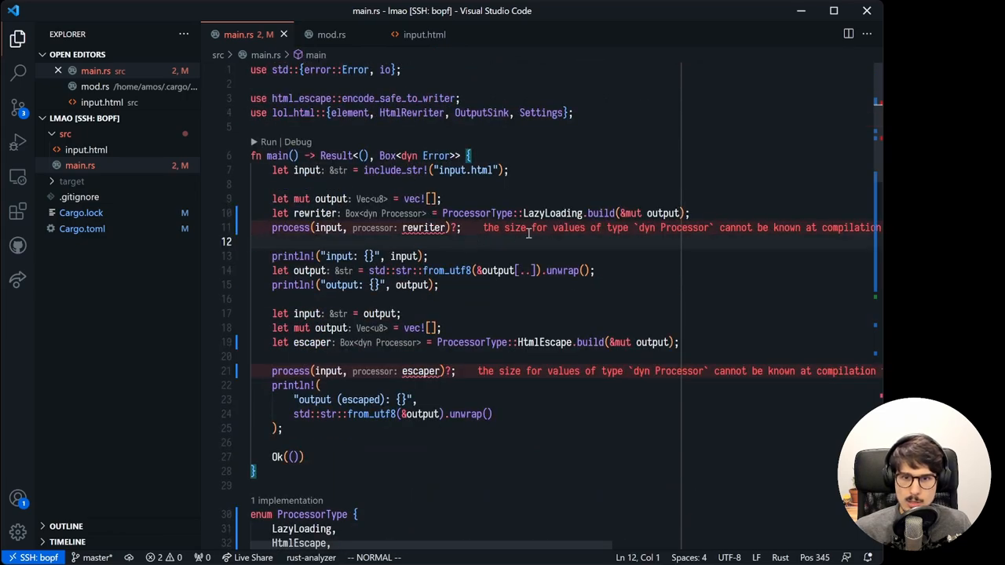
scroll("right", 3)
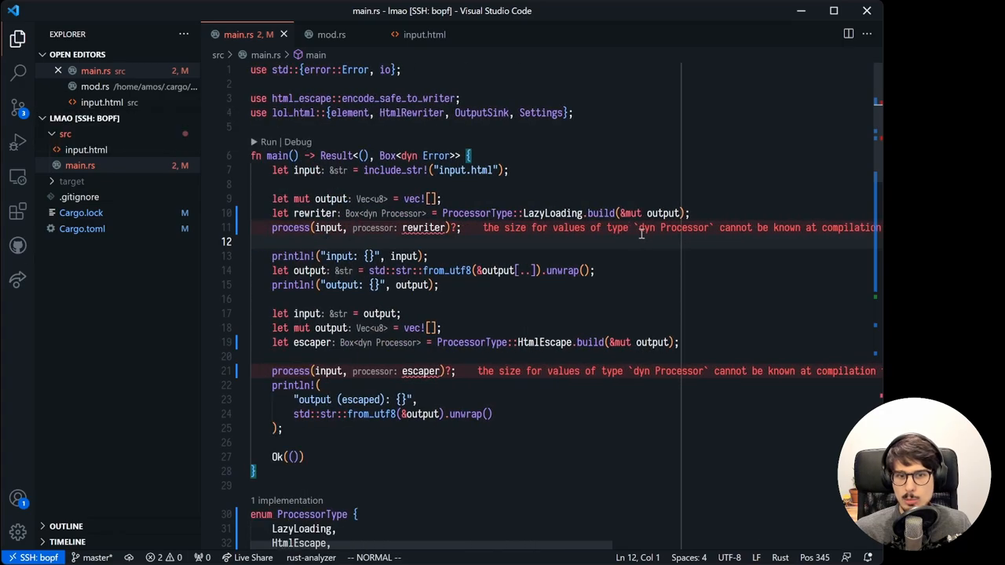
mouse_move(544, 238)
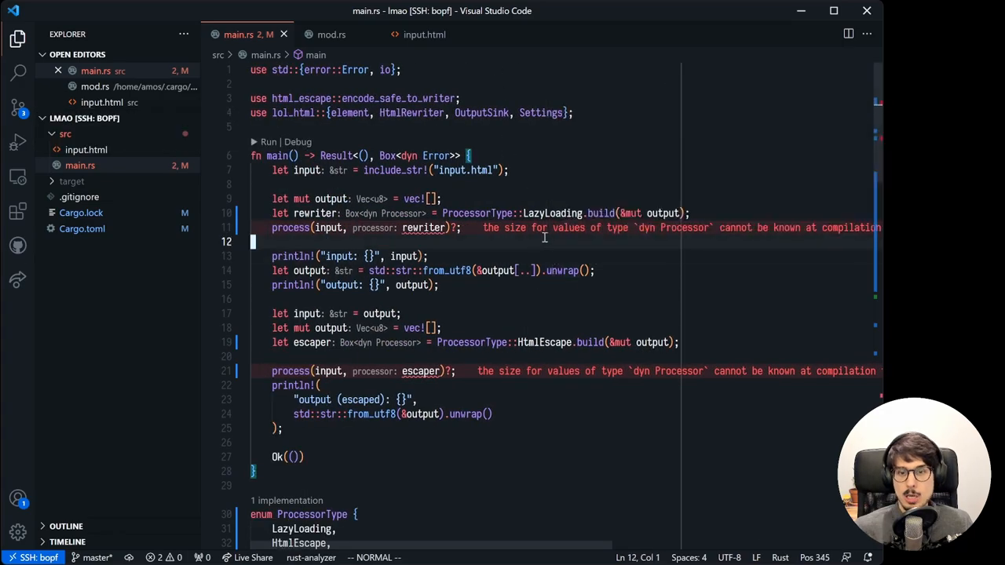
scroll("down", 3)
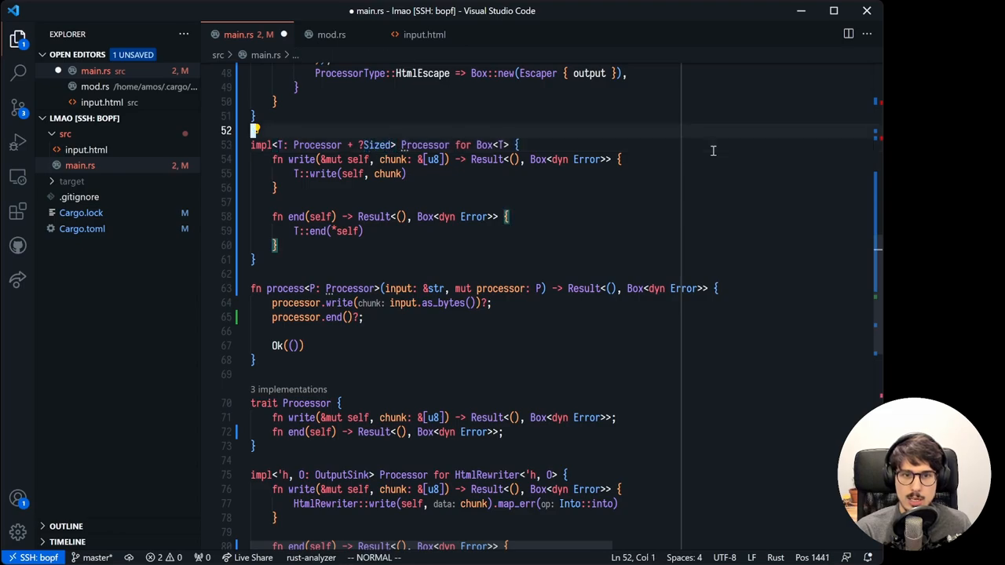
Save, then make HtmlRewriter's end take self: Box<Self> and call HtmlRewriter::end(*self).
key("ctrl+s")
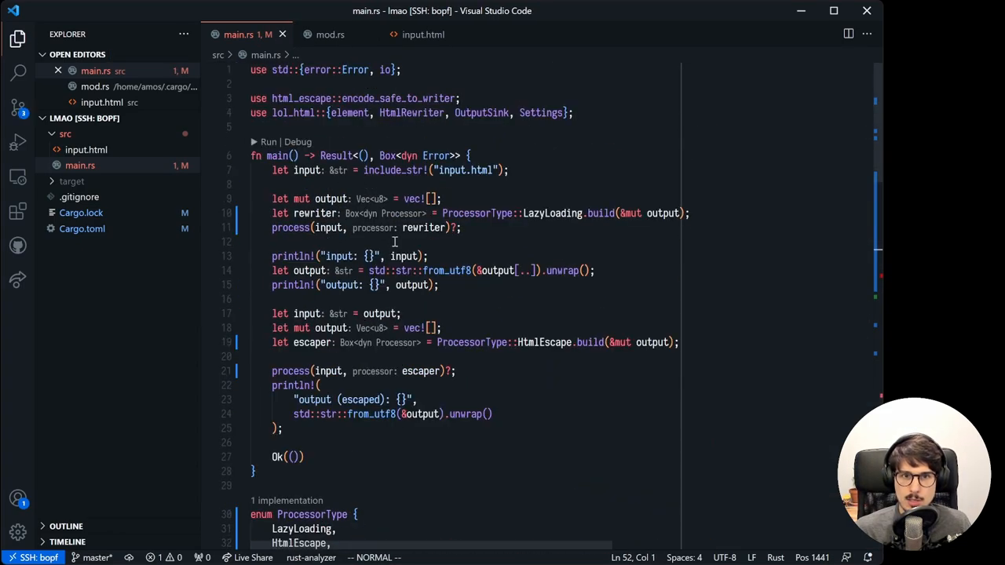
scroll("down", 3)
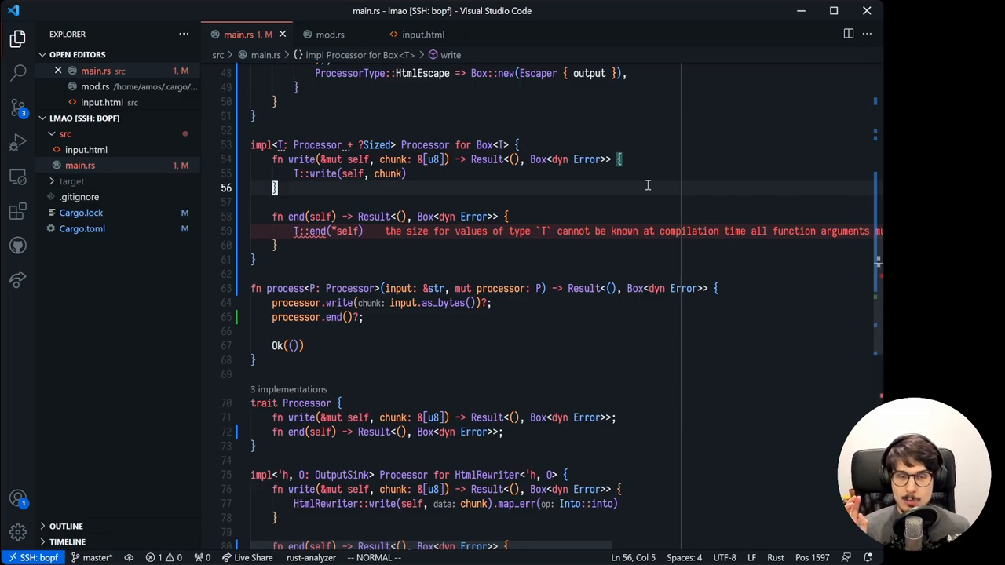
mouse_move(544, 200)
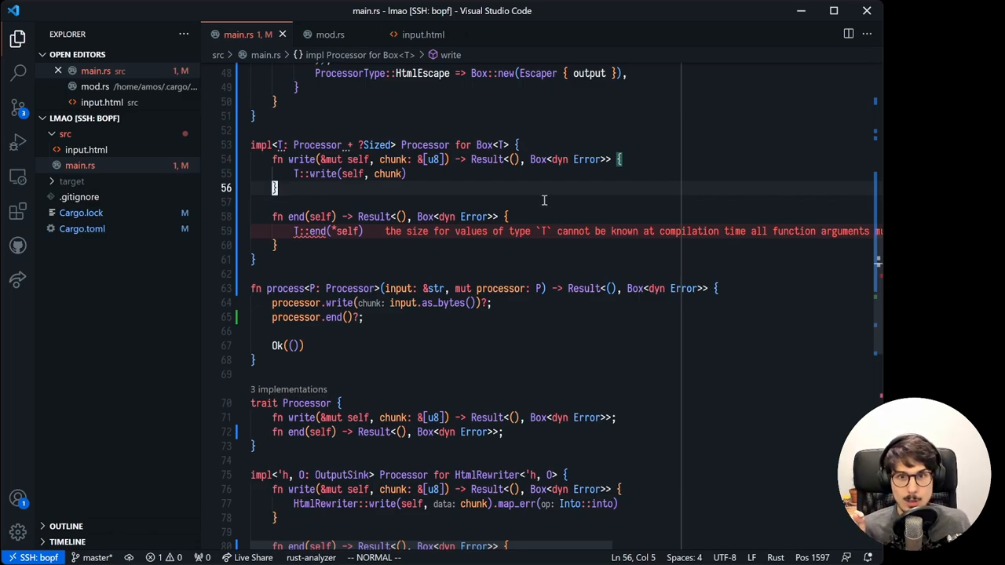
mouse_move(323, 148)
type(": Box<Self>")
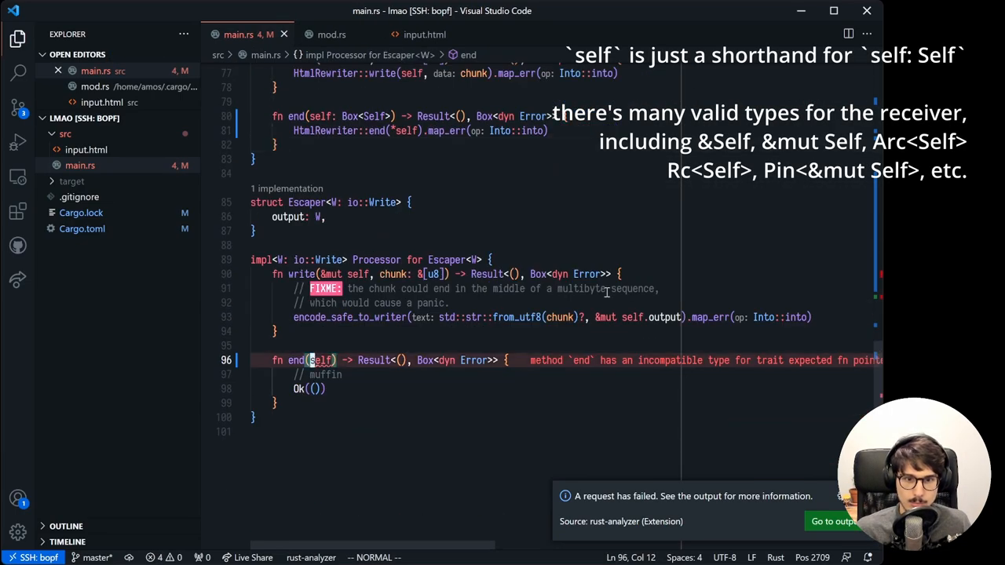
scroll("up", 3)
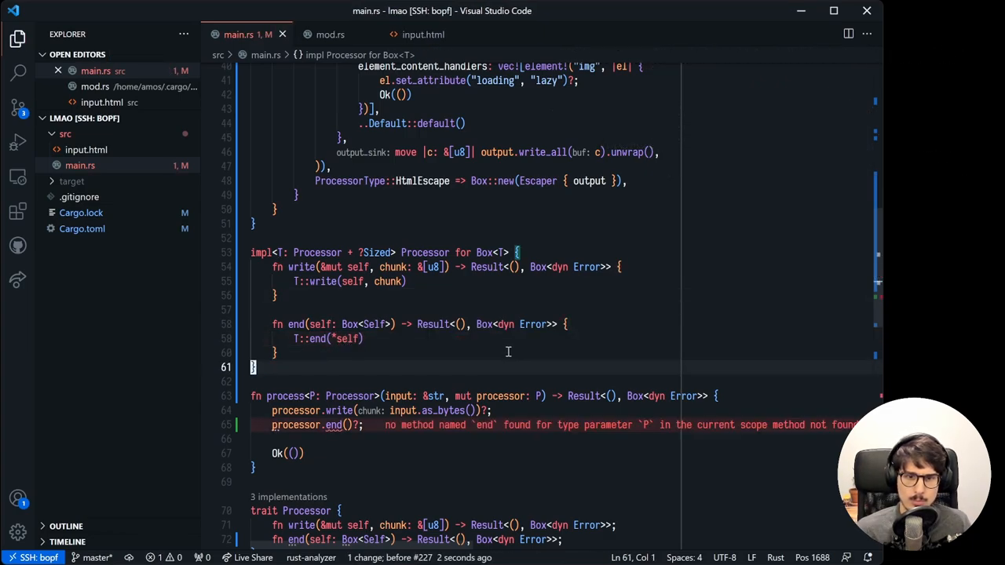
key("Escape")
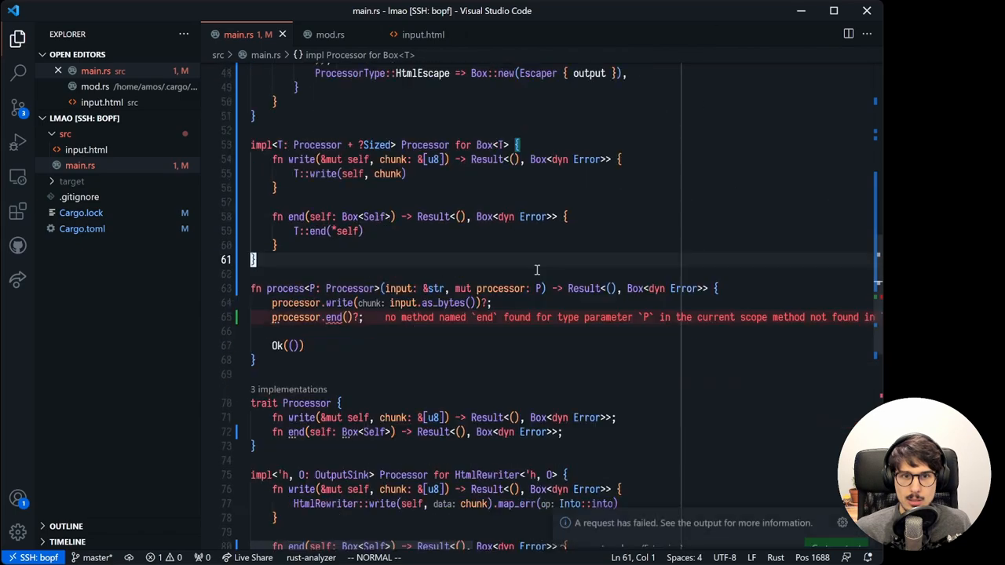
scroll("down", 3)
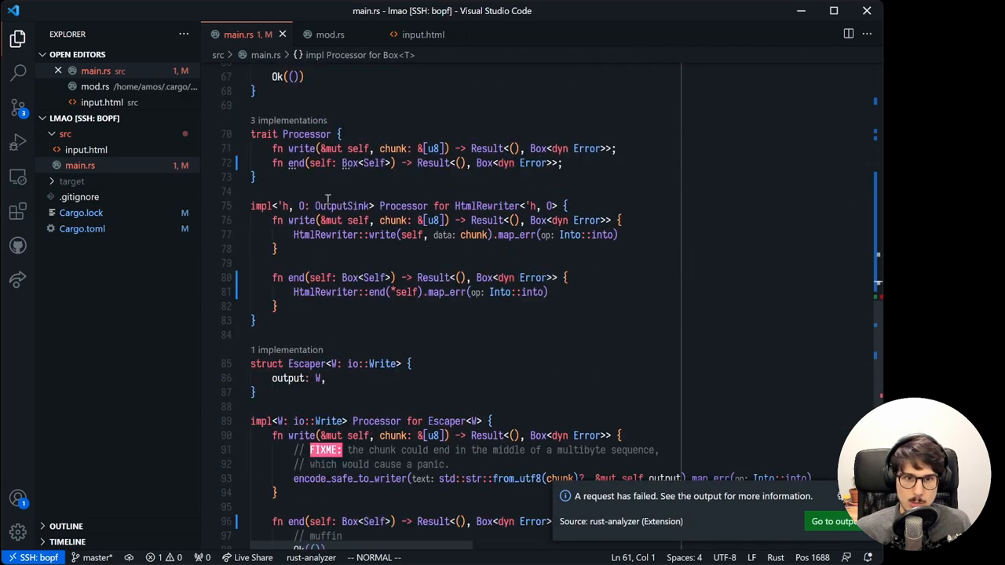
scroll("down", 3)
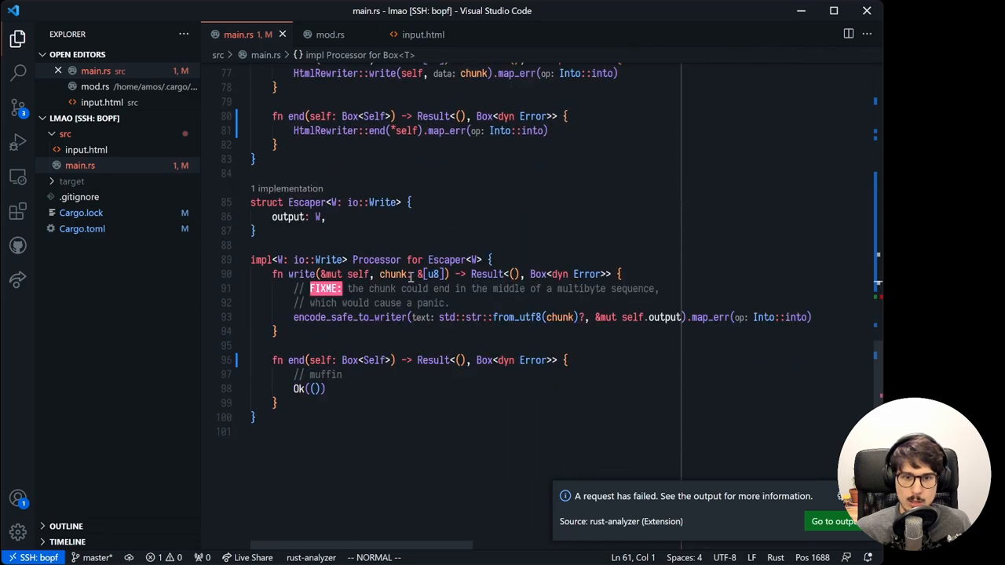
scroll("up", 3)
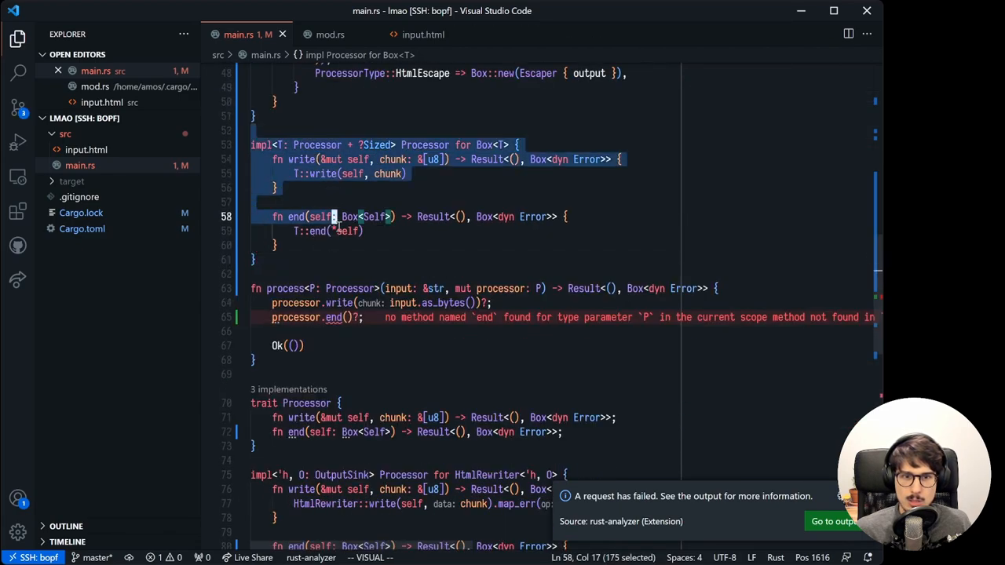
key("Escape")
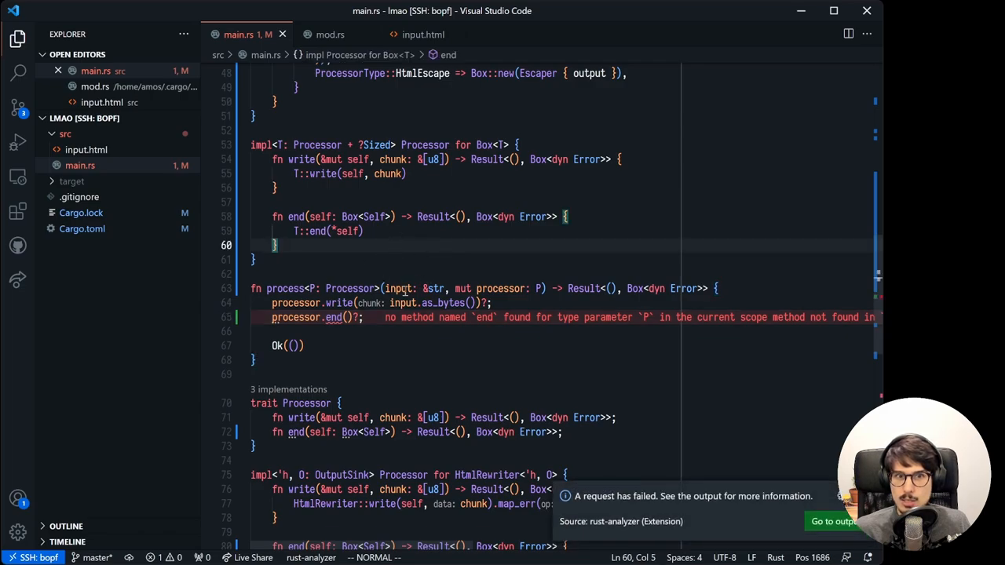
mouse_move(462, 274)
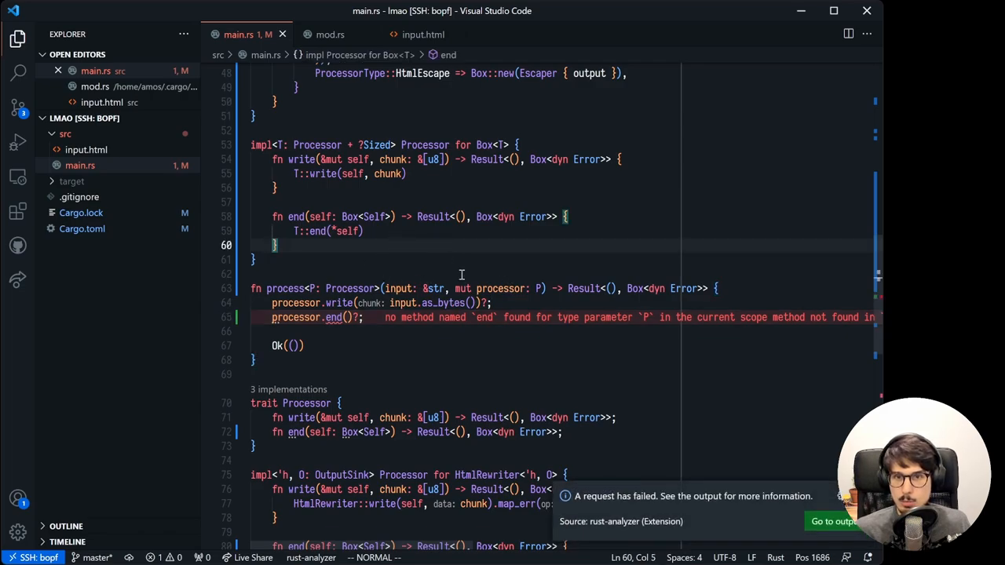
Delete the Box<T> Processor impl and make process take Box<dyn Processor> again.
left_click(503, 288)
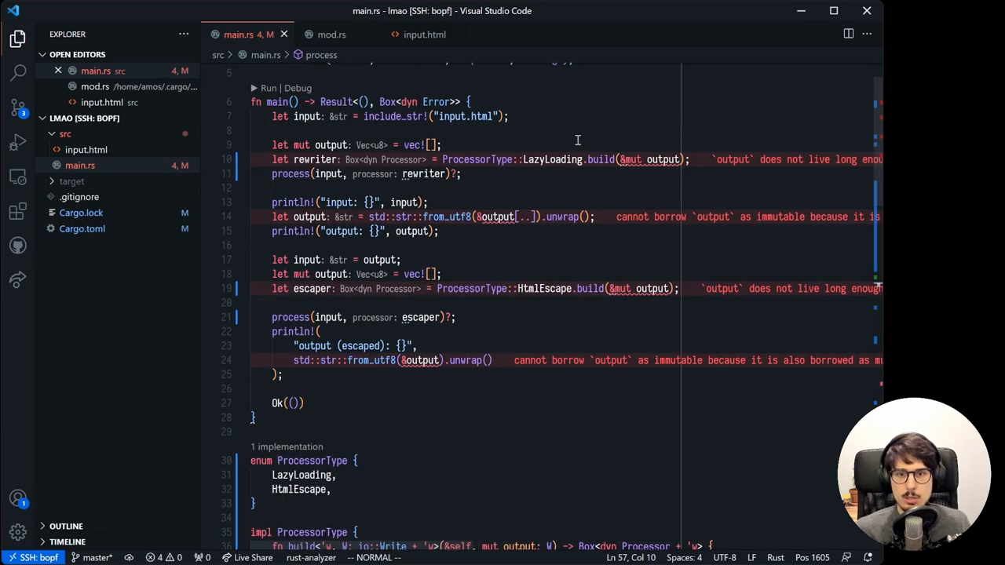
left_click(300, 173)
type("cargo check")
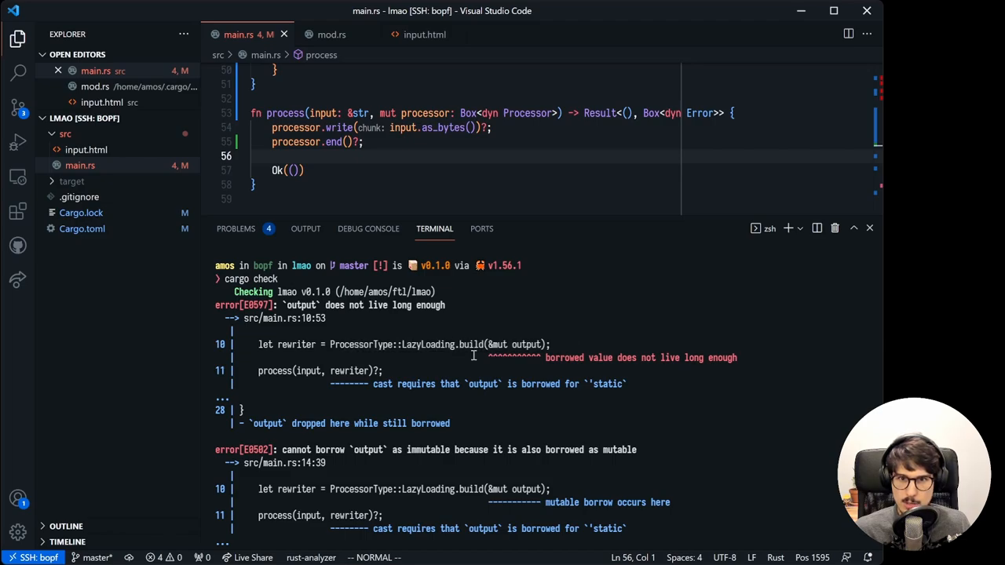
mouse_move(453, 359)
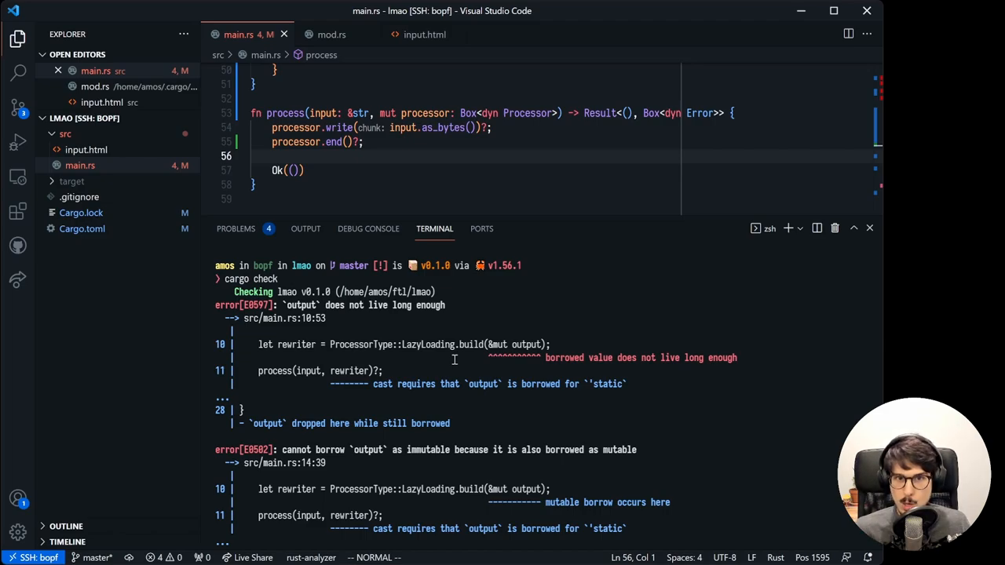
mouse_move(545, 47)
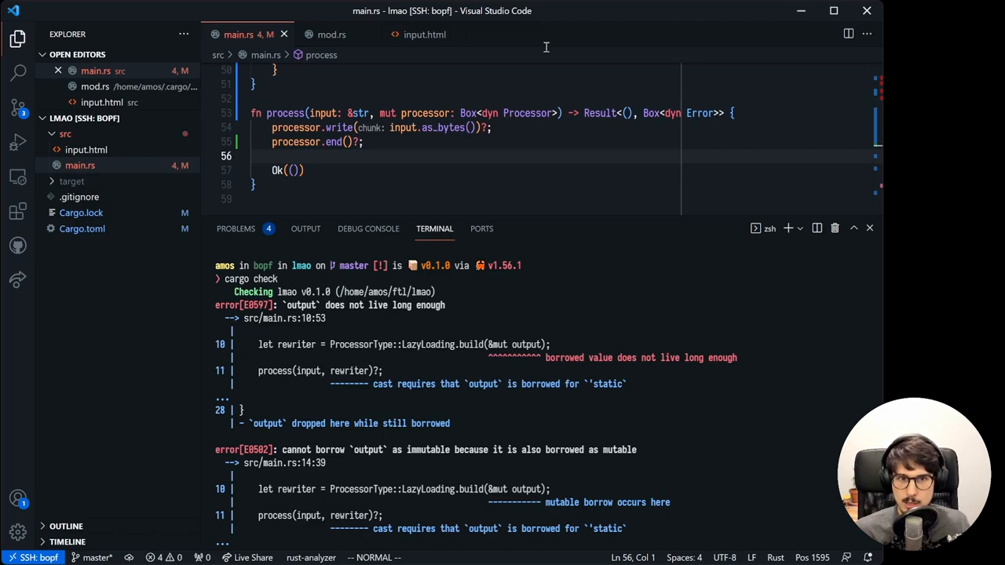
mouse_move(515, 479)
type(" + '_")
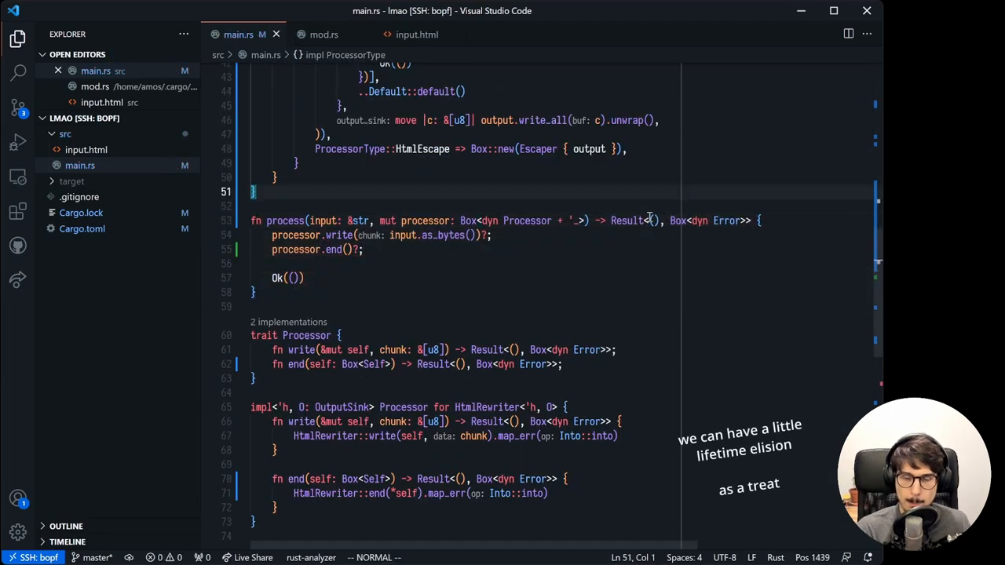
Change process's parameter to Box<dyn Processor + '_> and close the terminal panel.
scroll("up", 3)
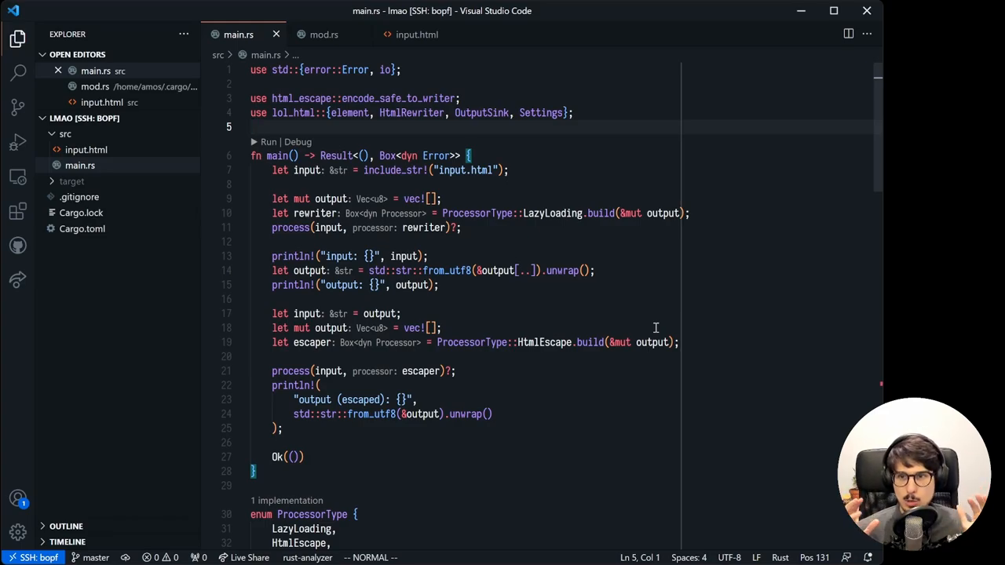
Commit the working changes and review main at the top of main.rs.
scroll("down", 3)
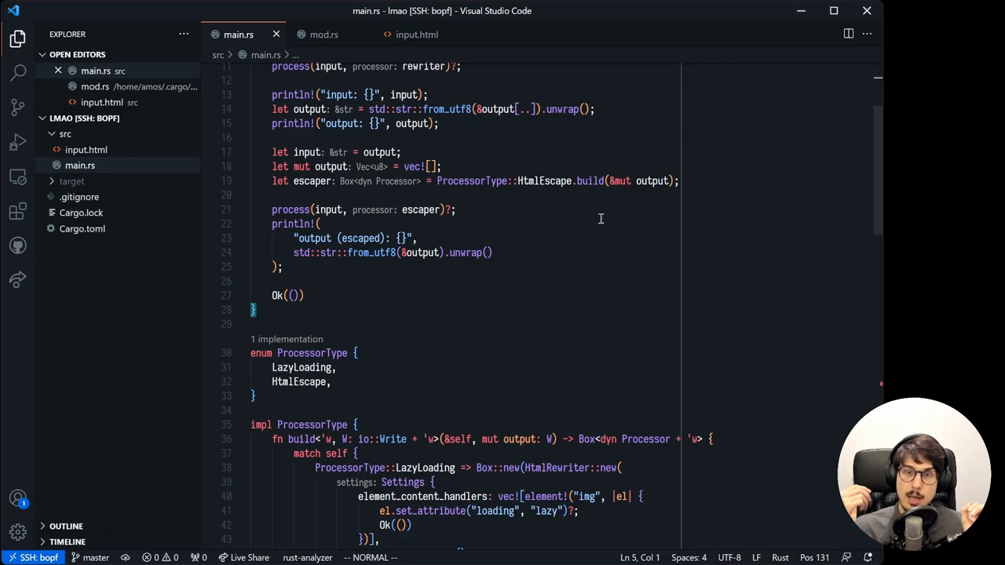
mouse_move(584, 199)
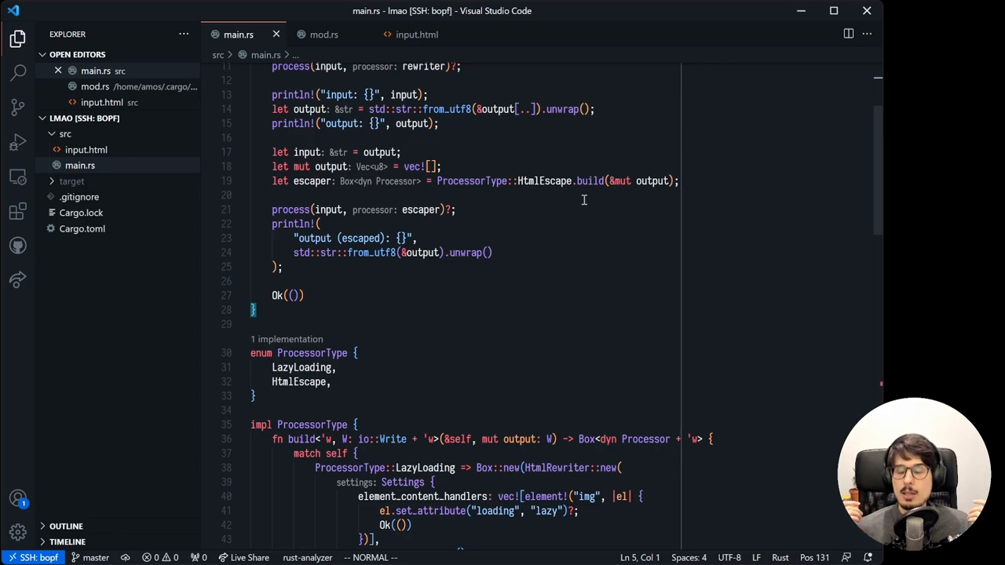
mouse_move(548, 143)
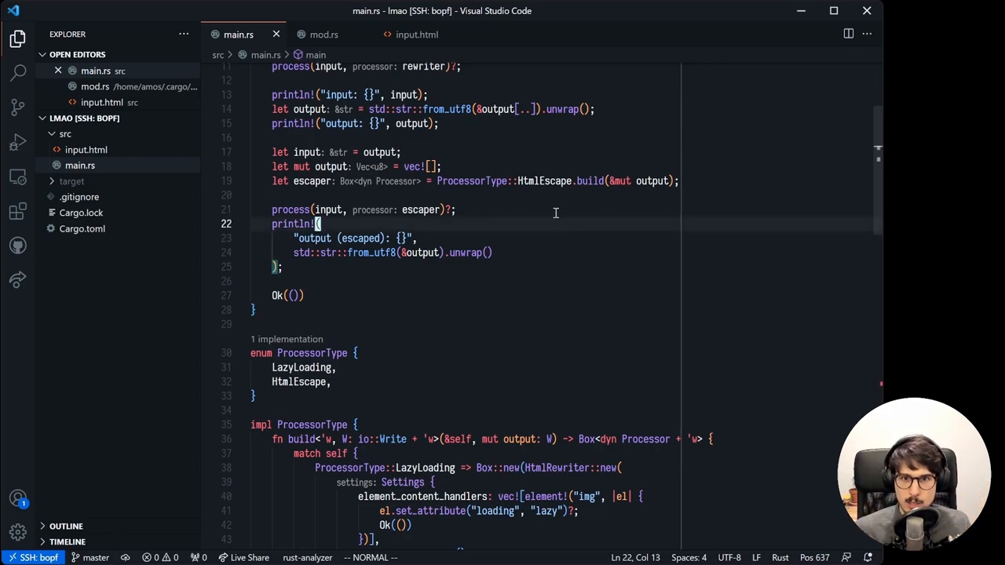
Make process generic over P: Processor with end(self), then inspect main's trait-bound errors.
scroll("down", 3)
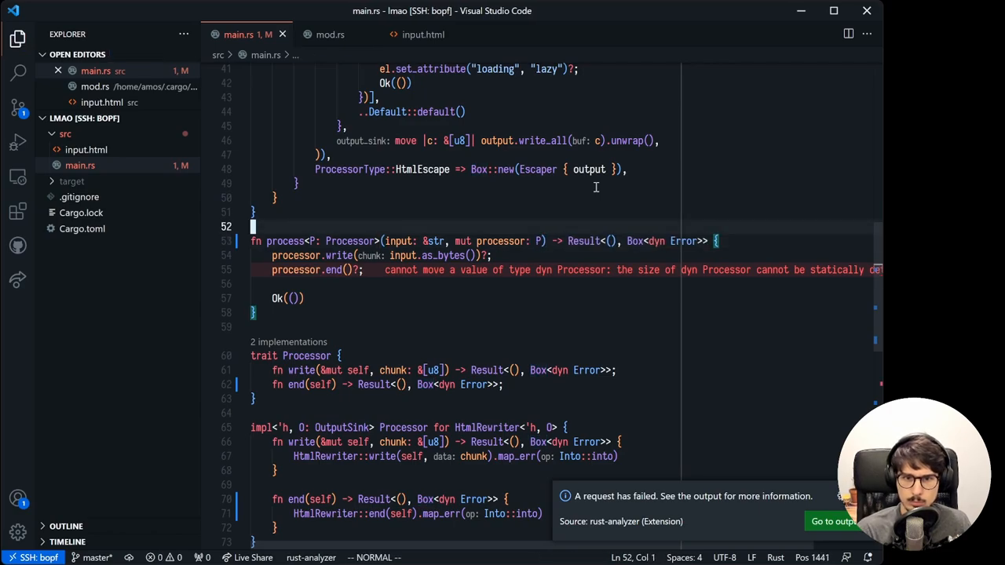
scroll("up", 3)
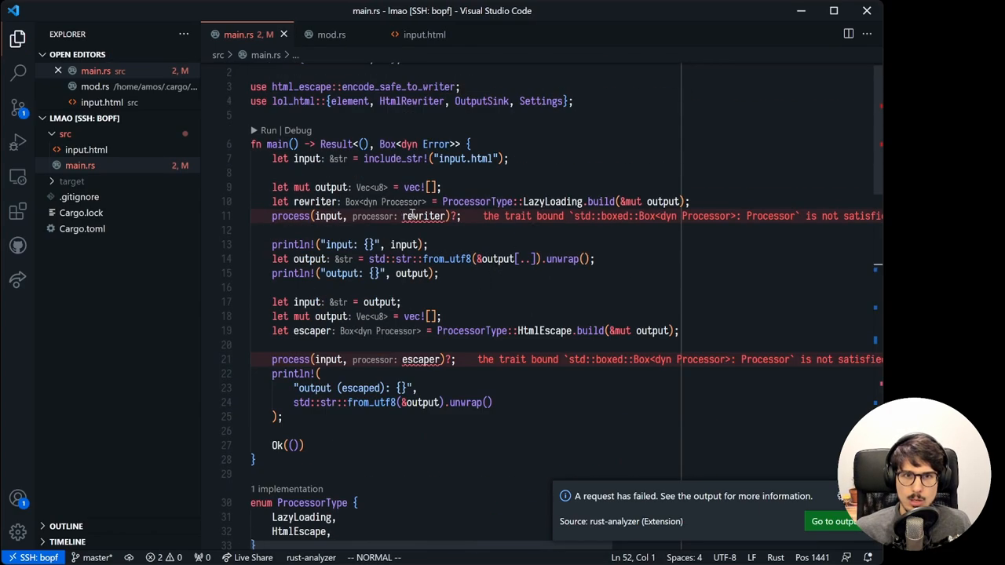
mouse_move(424, 216)
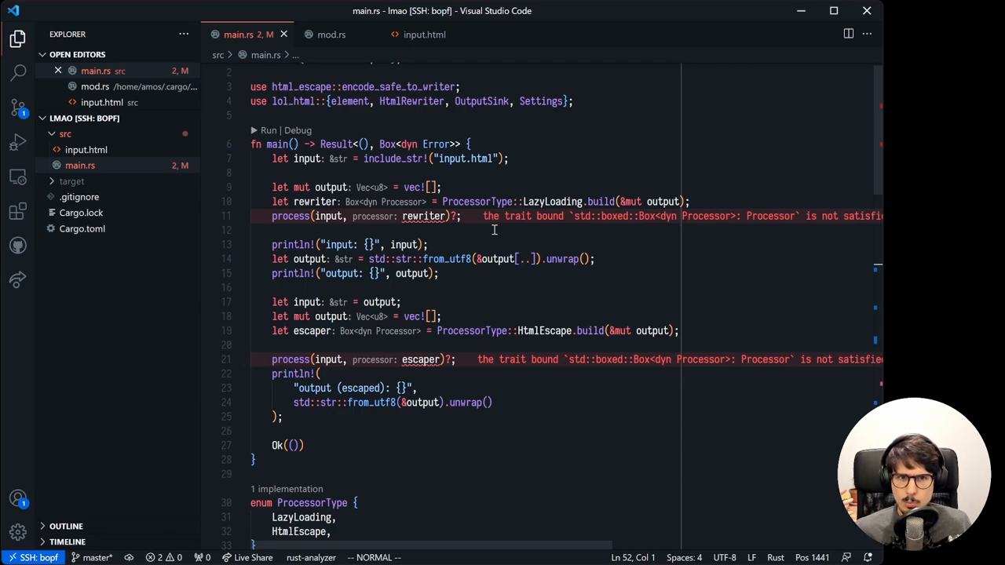
scroll("down", 3)
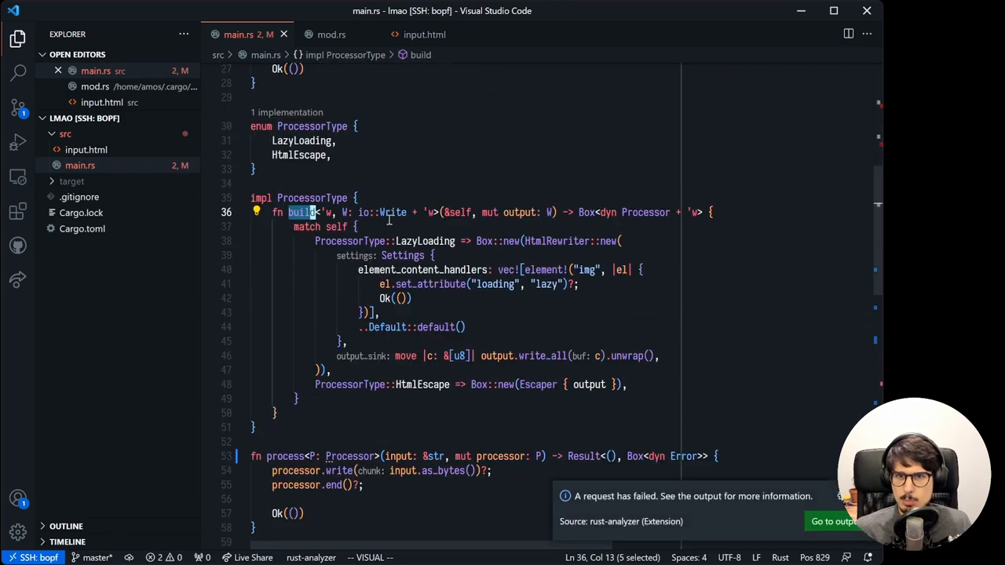
Declare enum ProcessorImpl<'h, W: io::Write, O> with LazyLoading(HtmlRewriter<'h, O>) and HtmlEscape(Escaper<W>) variants.
type("ssorImpl {")
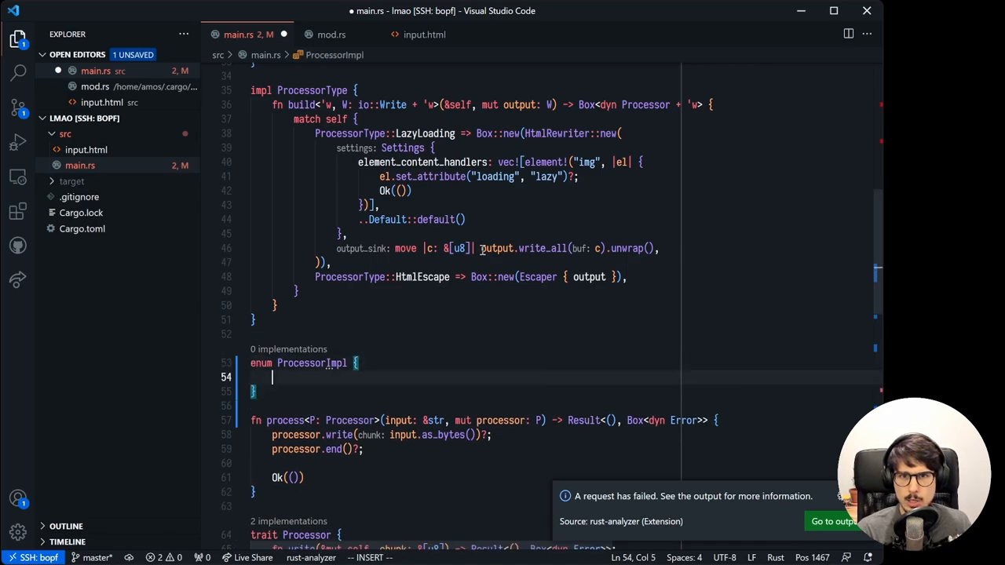
type("LazyLoading {}")
type("HtmlEscape(),")
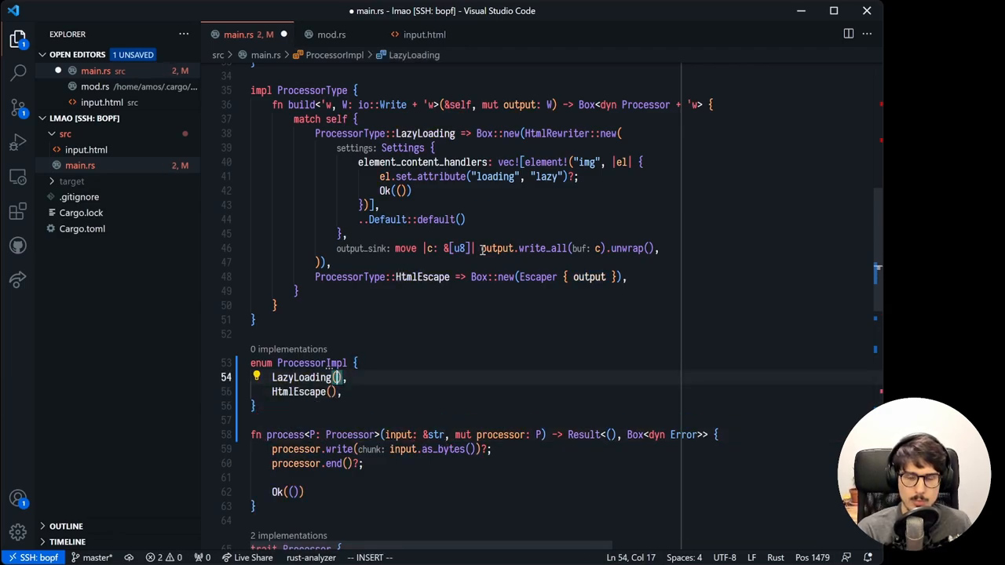
scroll("down", 3)
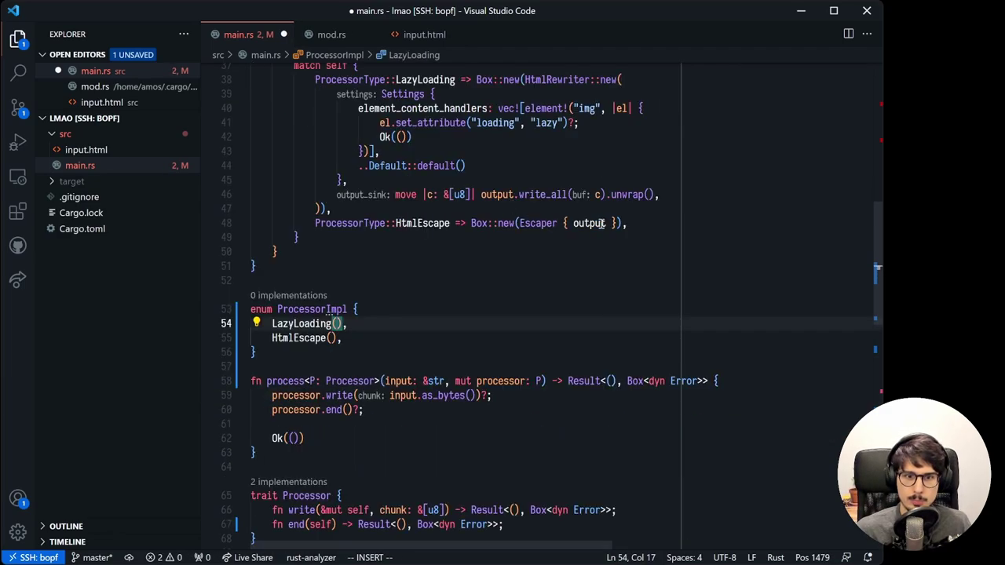
type("HtmlRewriter<>")
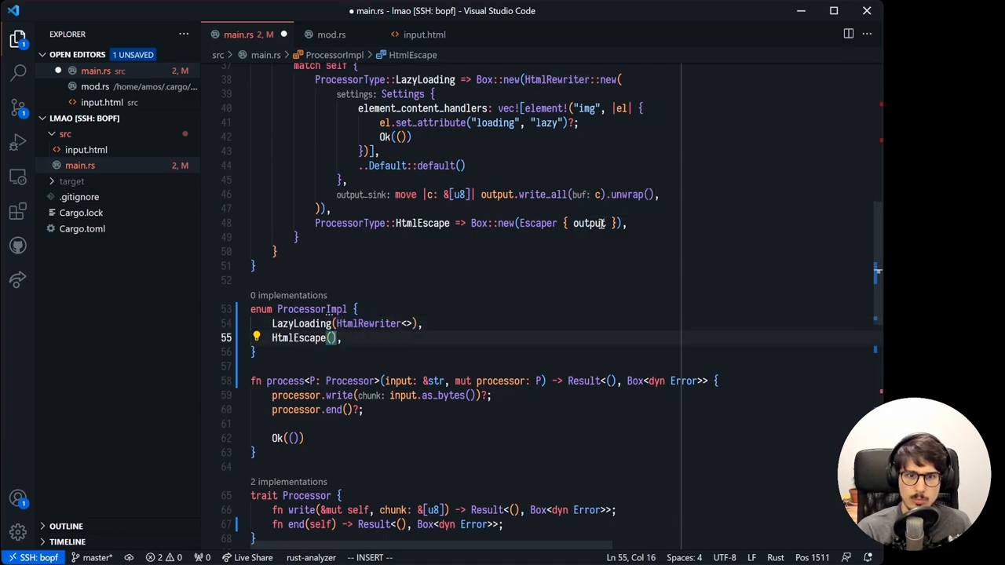
type("Escaper")
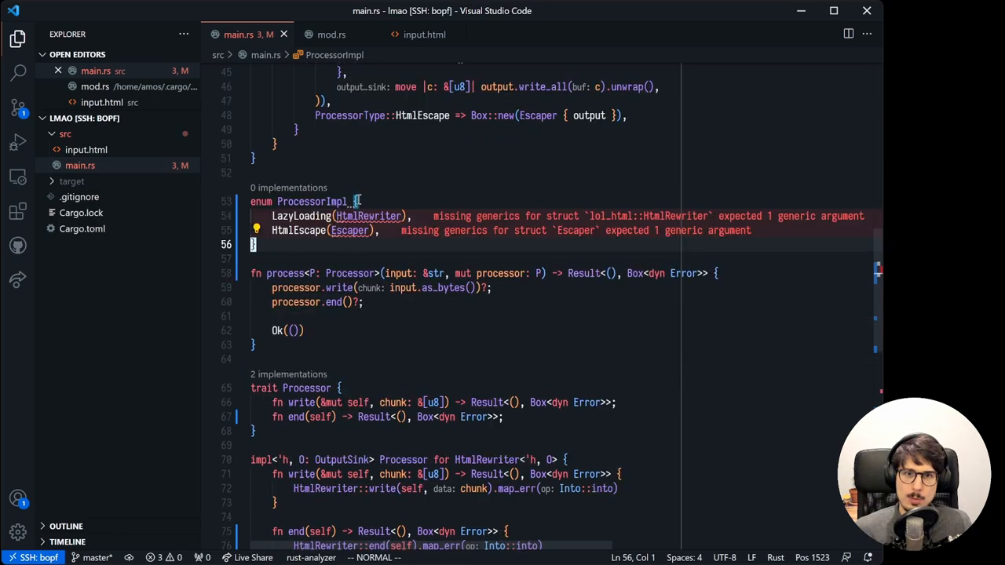
mouse_move(349, 230)
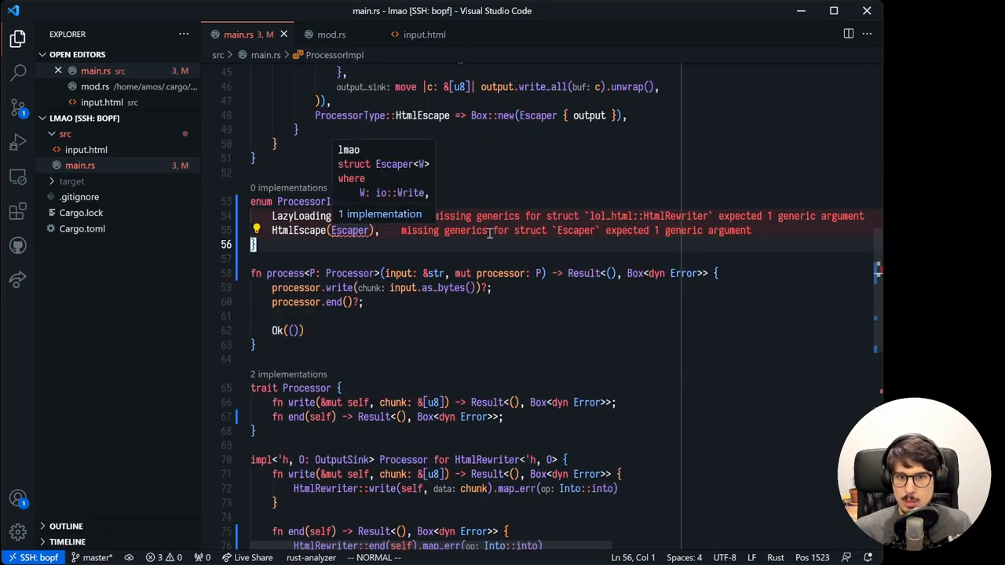
mouse_move(349, 230)
type("<>")
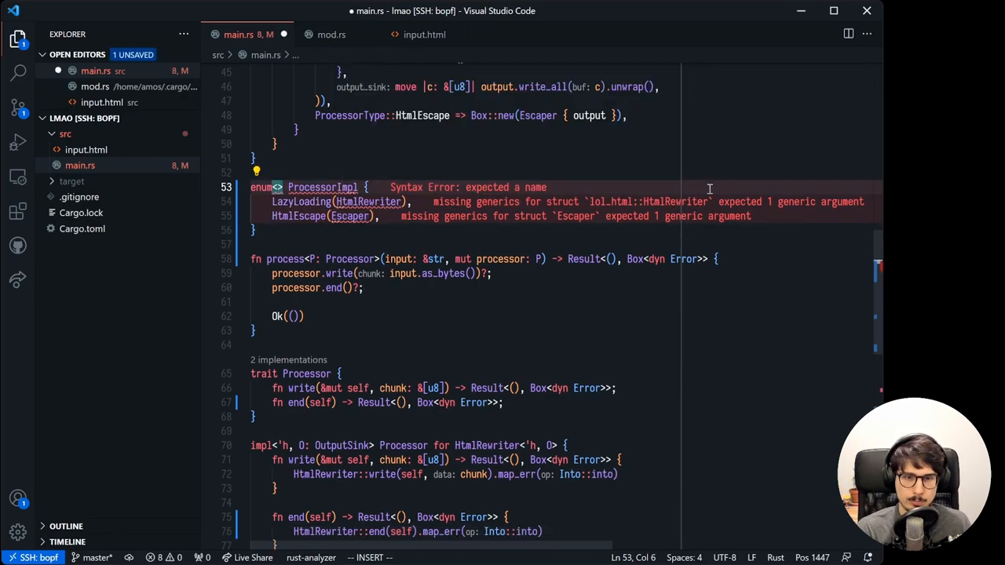
type("<'h, W: io::Write, O: OutputSink")
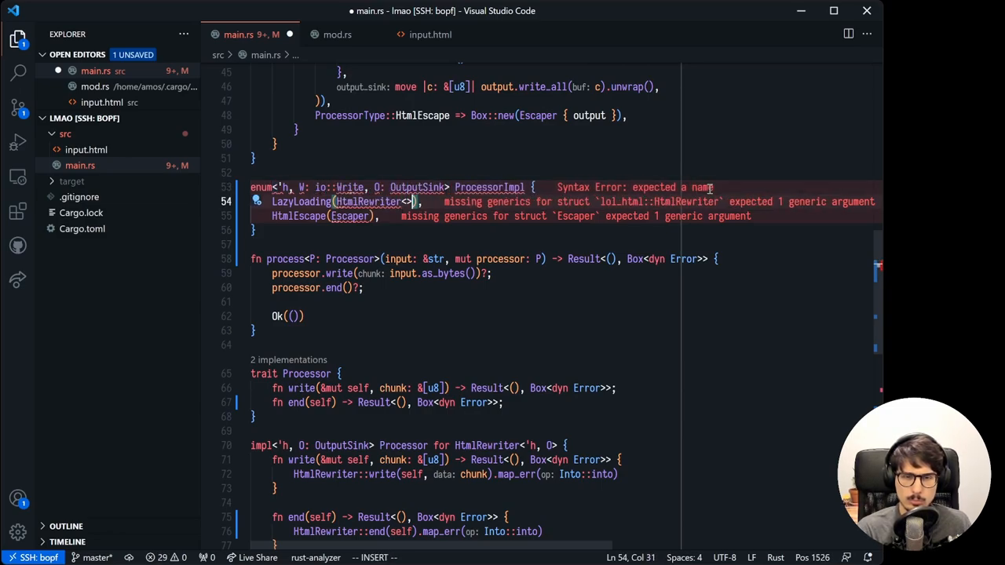
type("'h, O")
left_click(518, 215)
type("<W>")
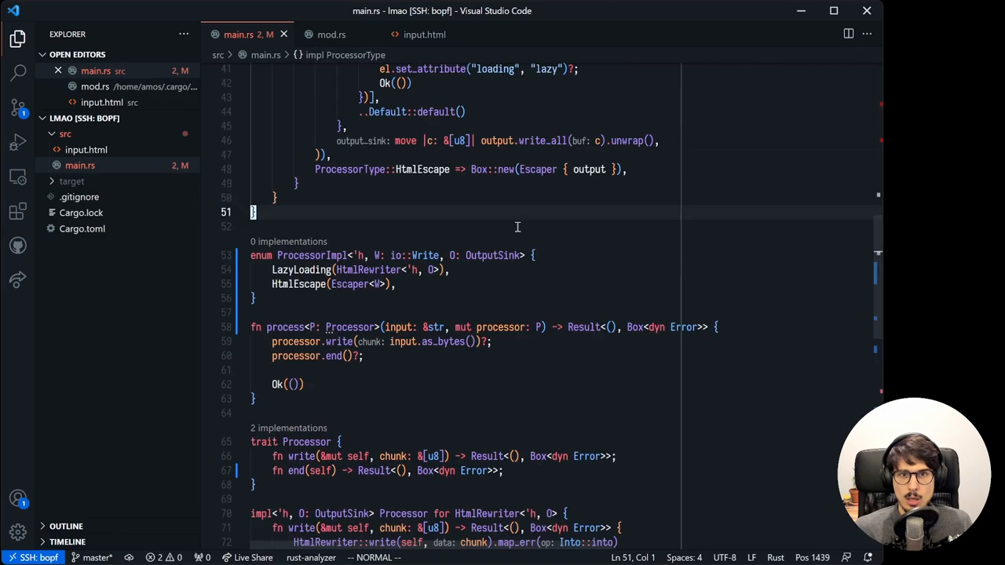
Return ProcessorImpl::HtmlEscape(Escaper { output }) from build's HtmlEscape arm, then exit insert mode.
scroll("up", 3)
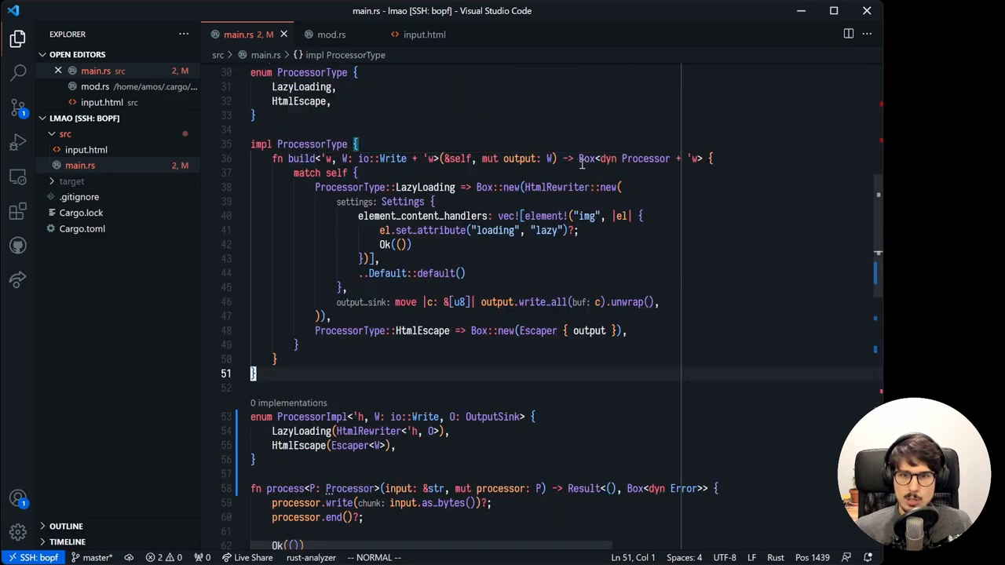
left_click(586, 159)
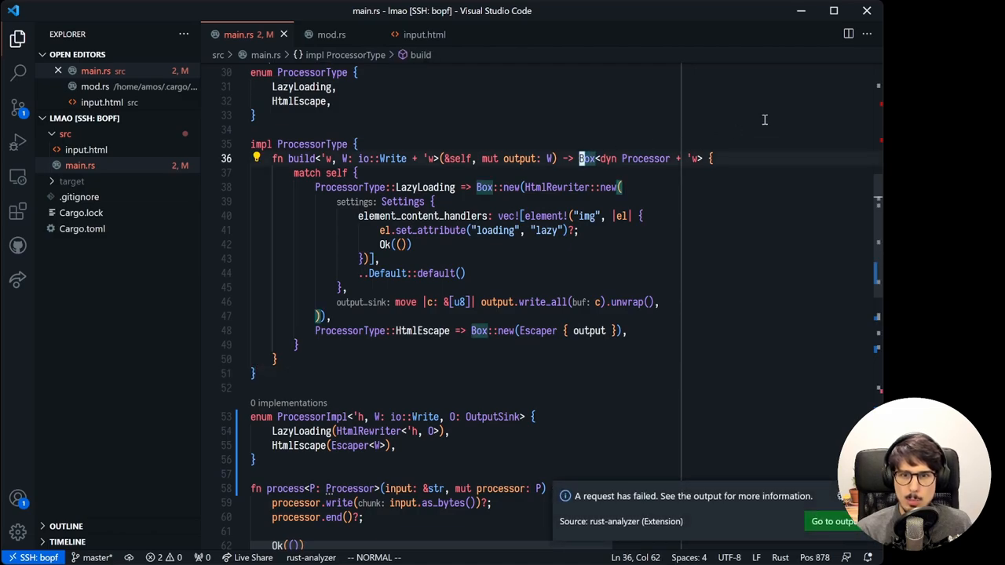
type("P")
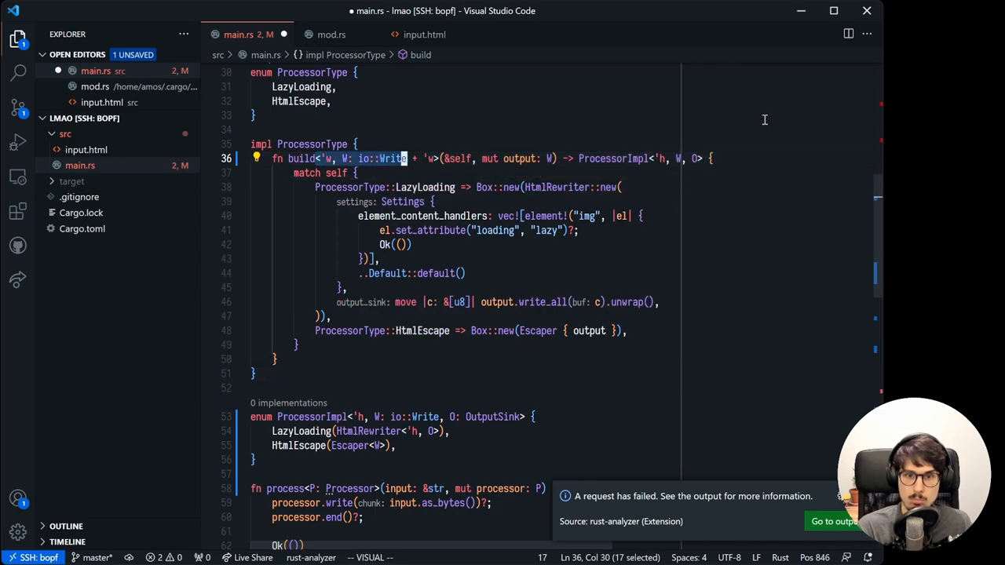
type("<>")
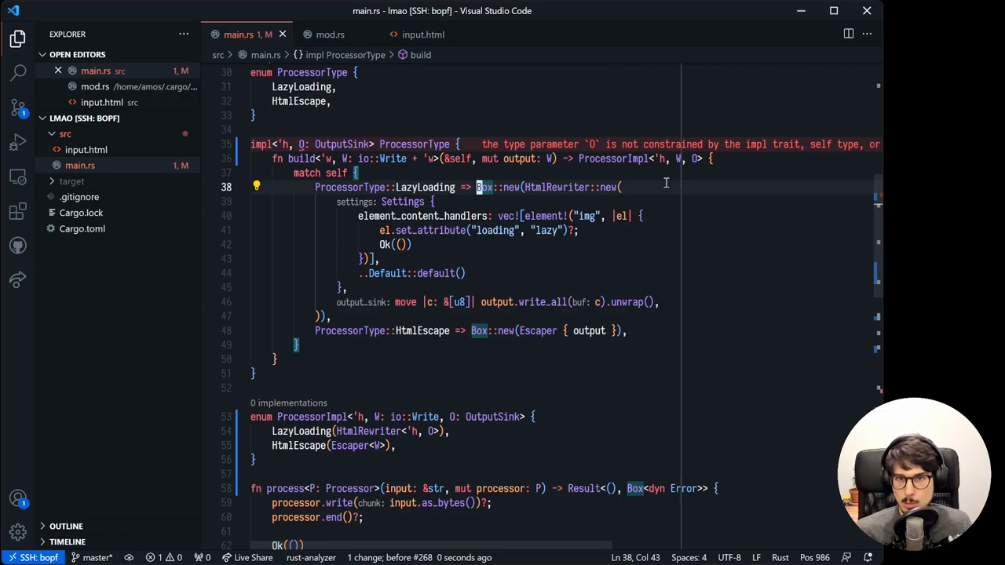
type("ProcessorImpl::")
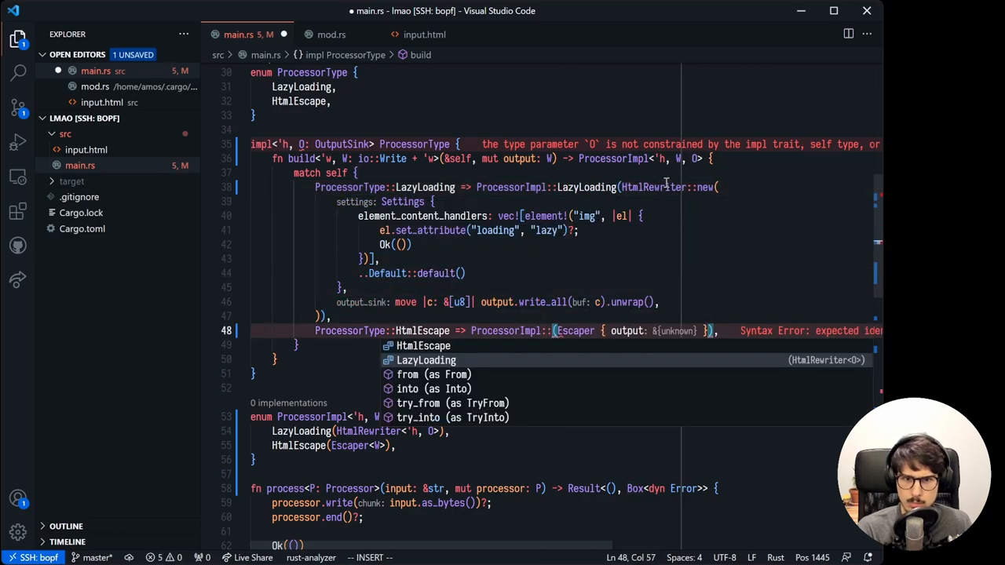
key("Escape")
type("HtmlEscape")
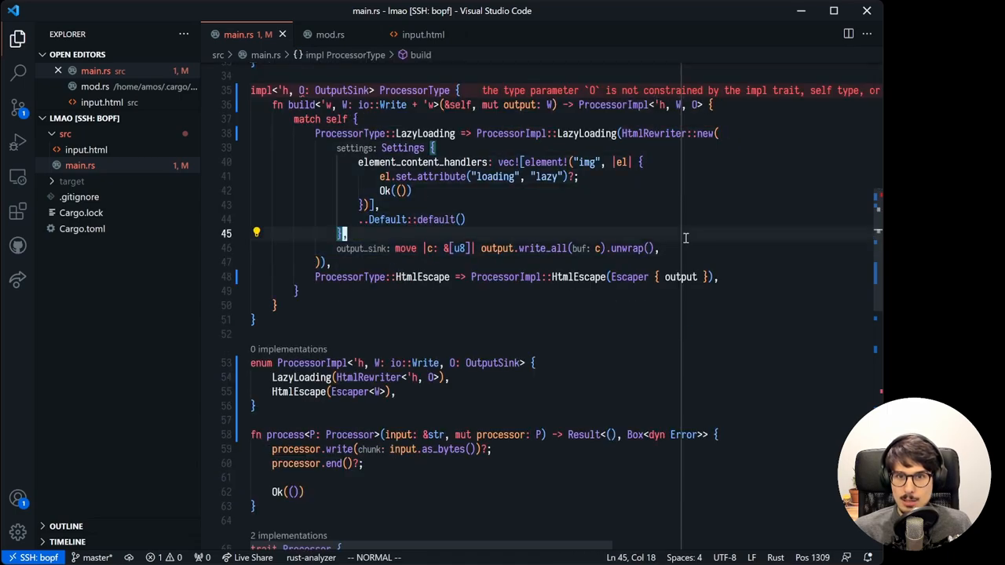
mouse_move(629, 201)
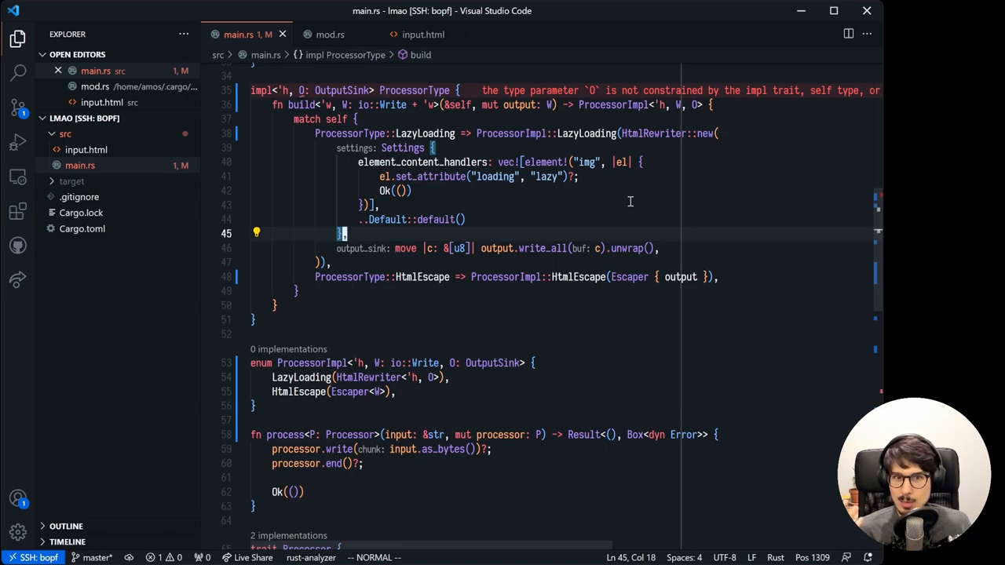
mouse_move(533, 226)
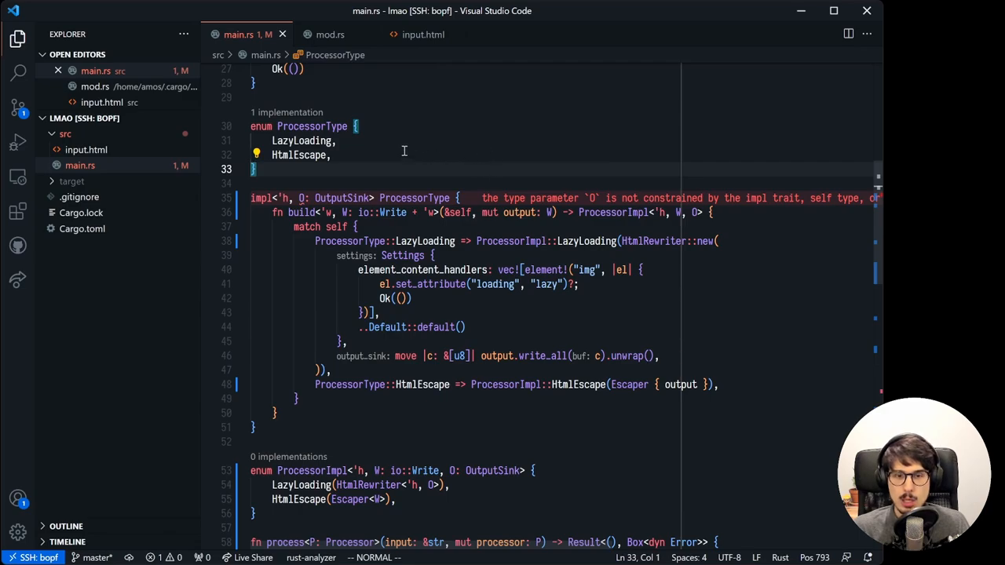
Browse the ProcessorType impl and ProcessorImpl around the 'h lifetime, leaving the code unchanged.
key("Down")
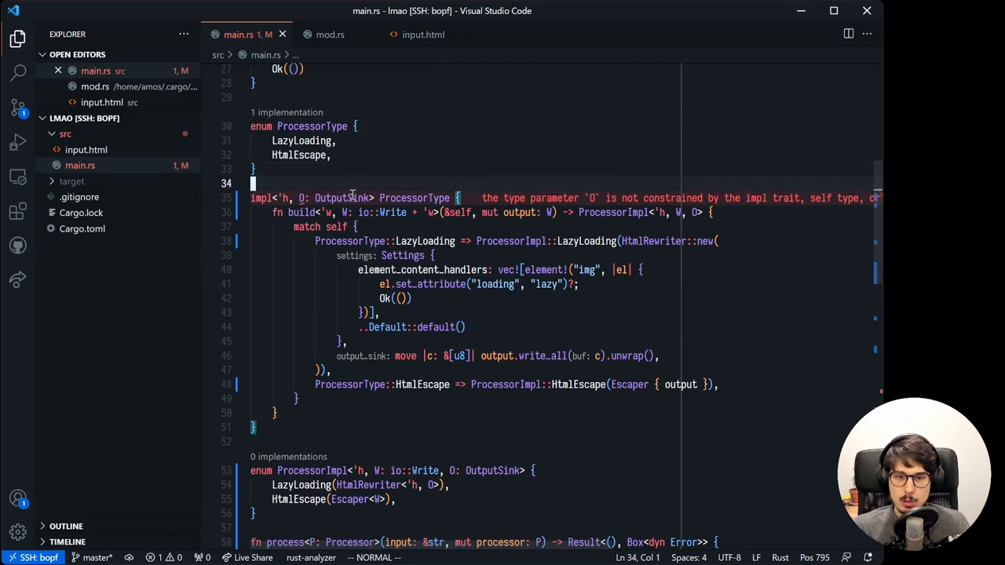
scroll("down", 3)
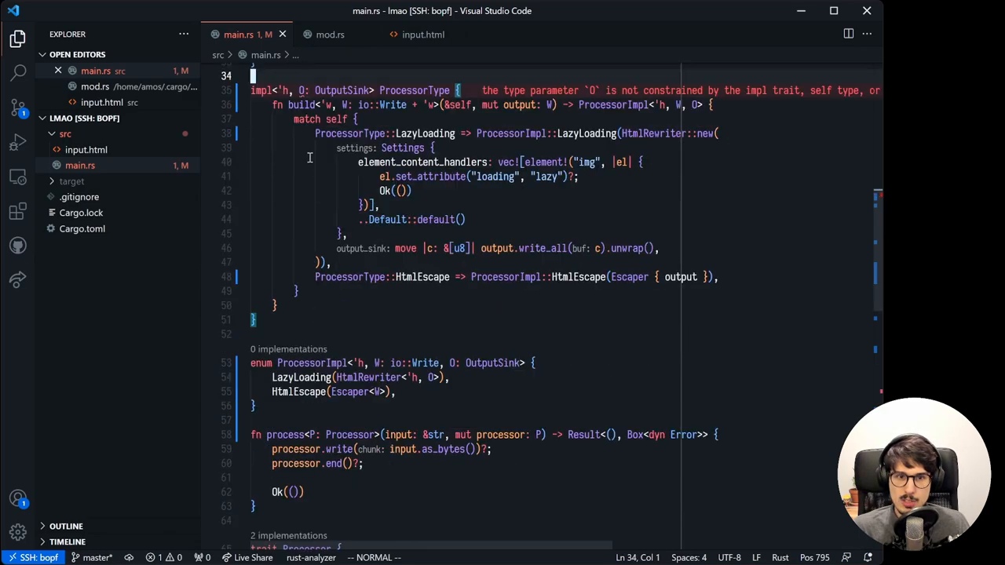
scroll("up", 3)
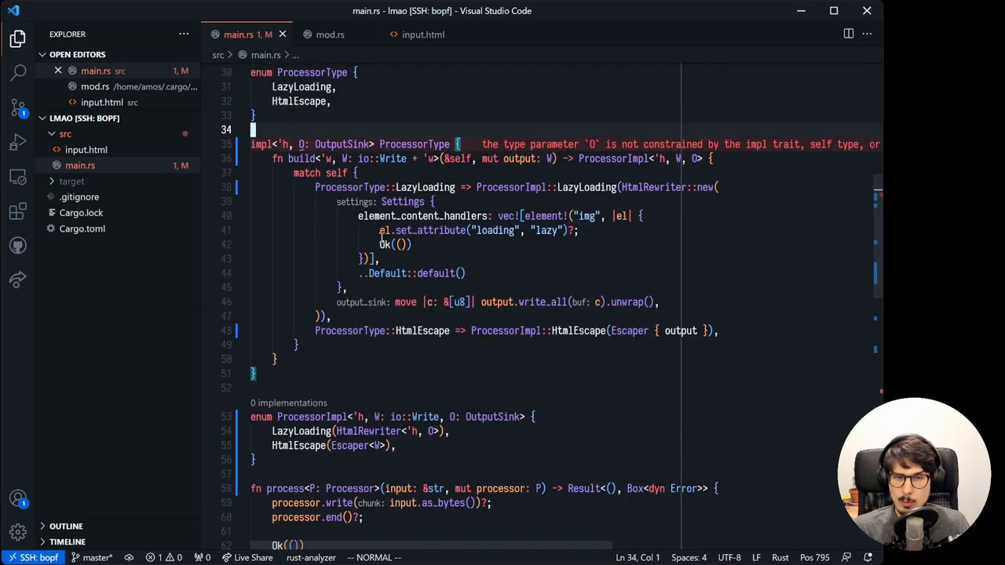
mouse_move(518, 240)
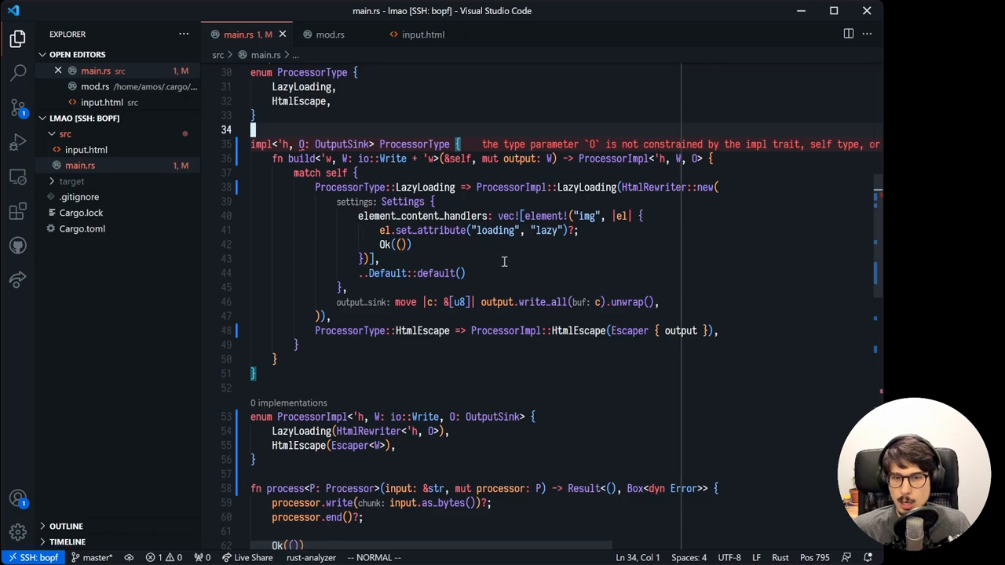
mouse_move(440, 259)
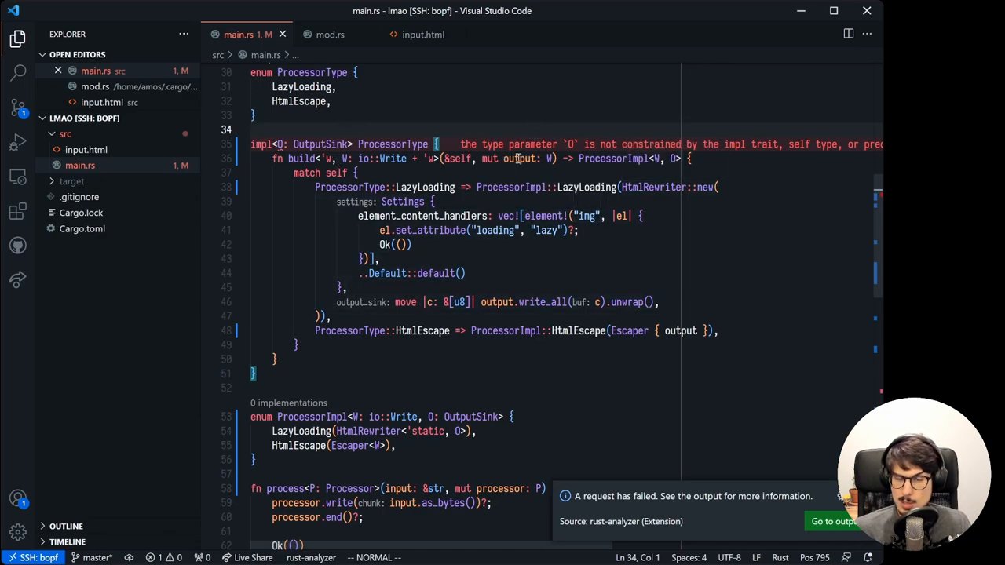
mouse_move(565, 184)
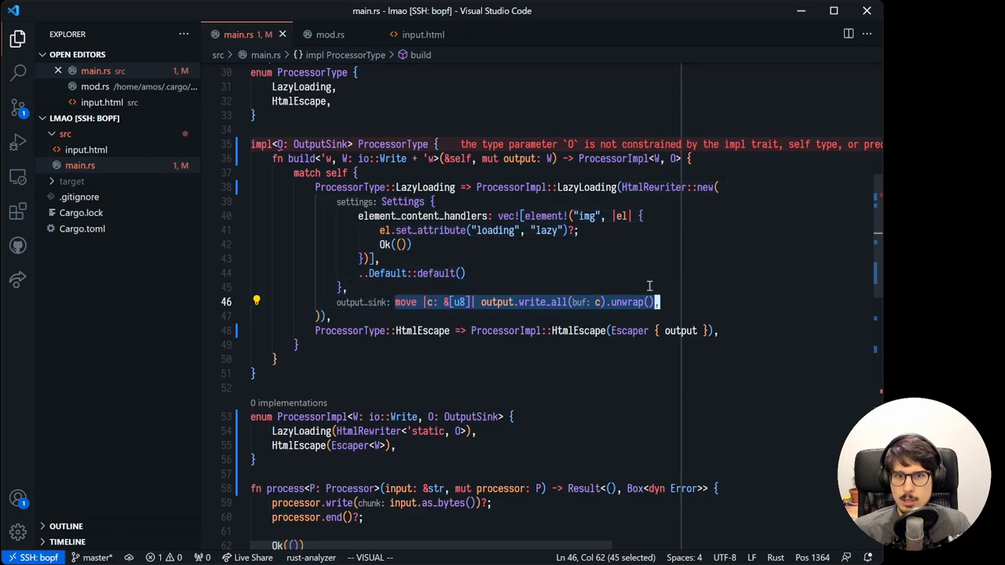
mouse_move(682, 284)
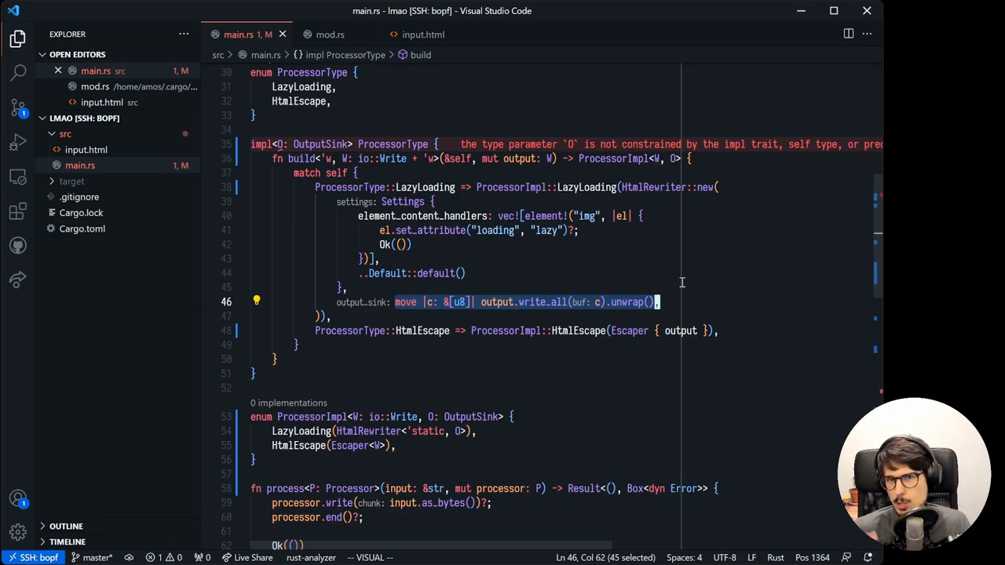
mouse_move(725, 92)
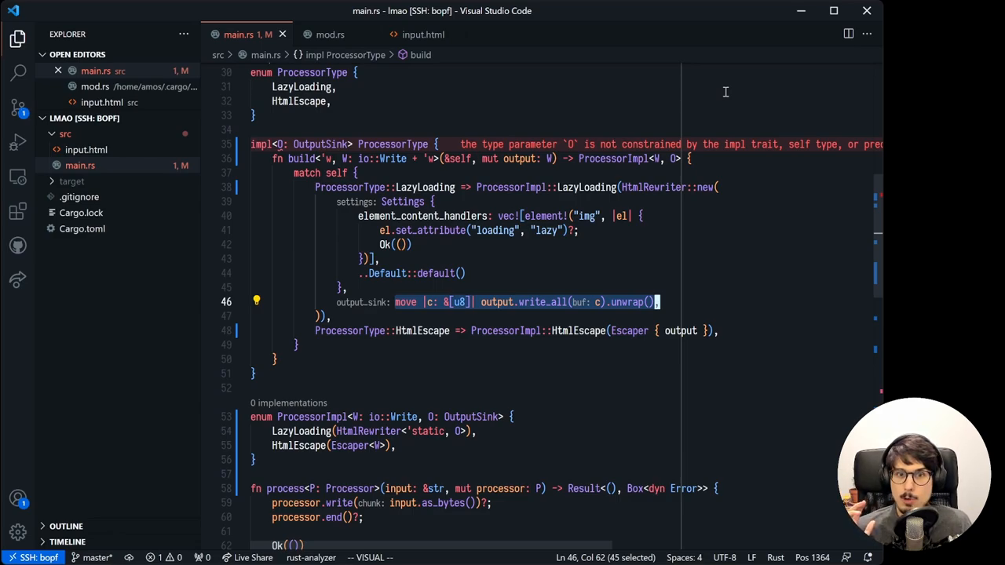
Define WriterOutputSink with a 'writer: W' field and implement OutputSink calling self.writer.write_all(chunk).unwrap().
key("Escape")
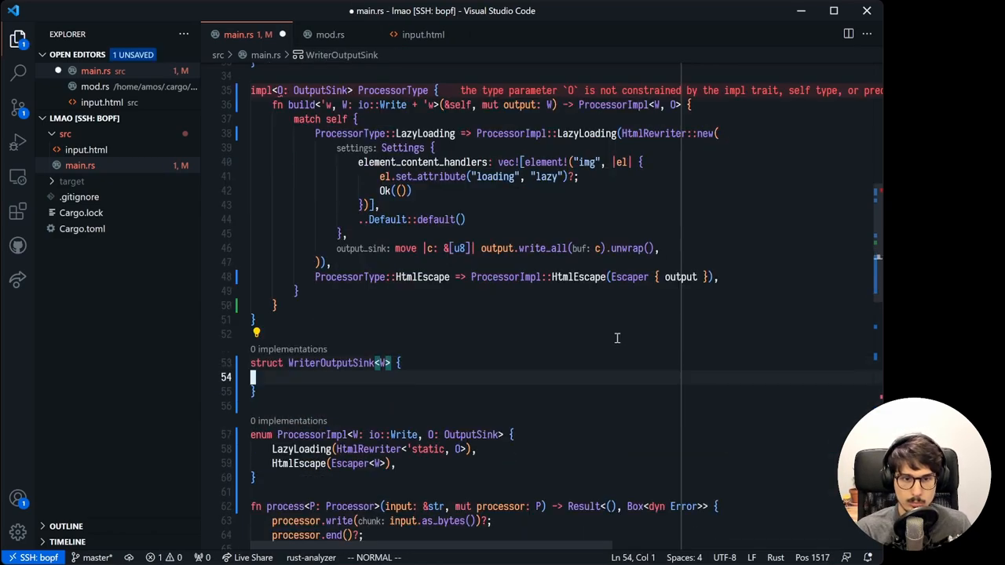
type("writer: W,")
type("impl OutputSink")
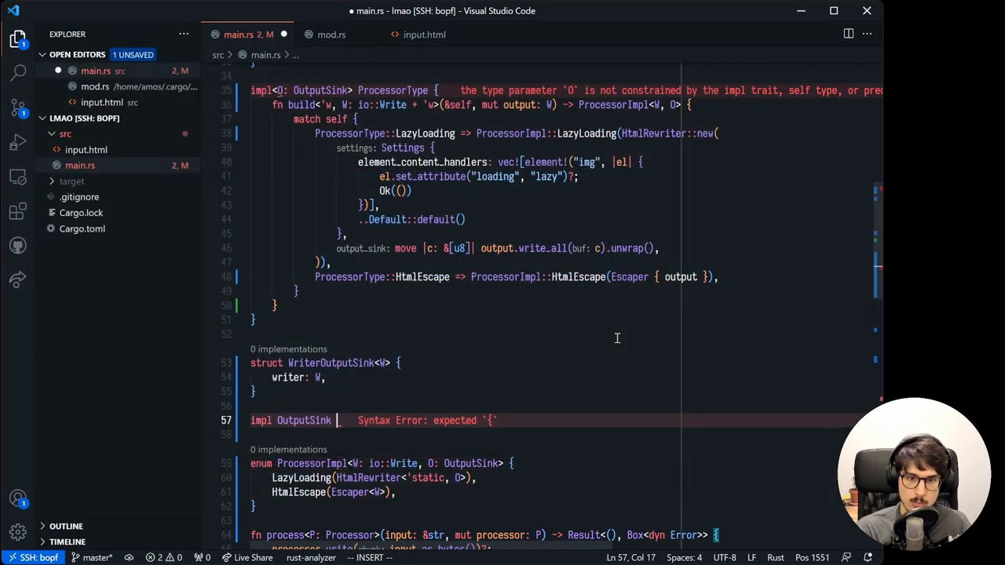
type("for WriterOutputSink<'w>")
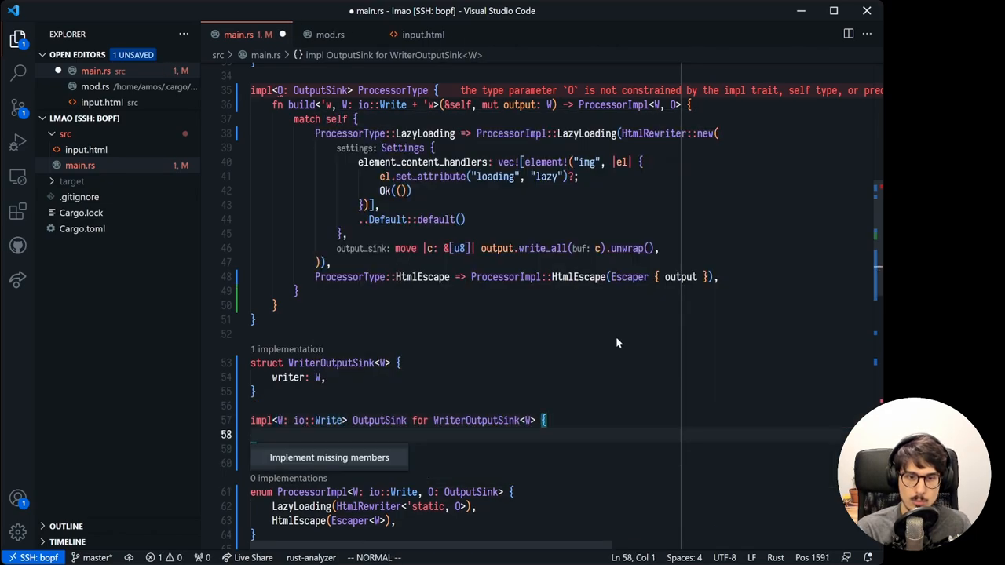
type("se")
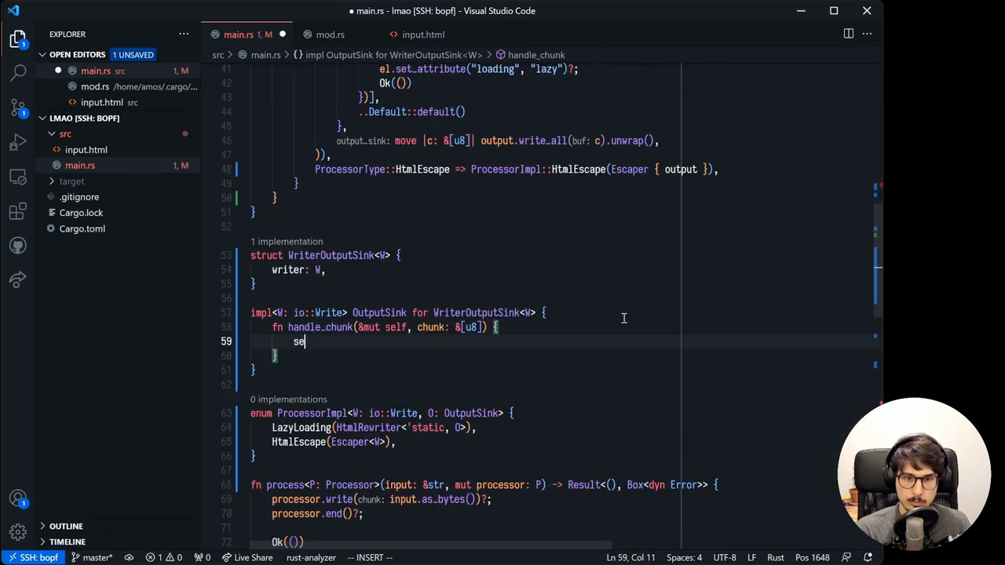
type("self.writer.write_all(buf: chunk).unwrap(")
type("// achtung: this may panic.")
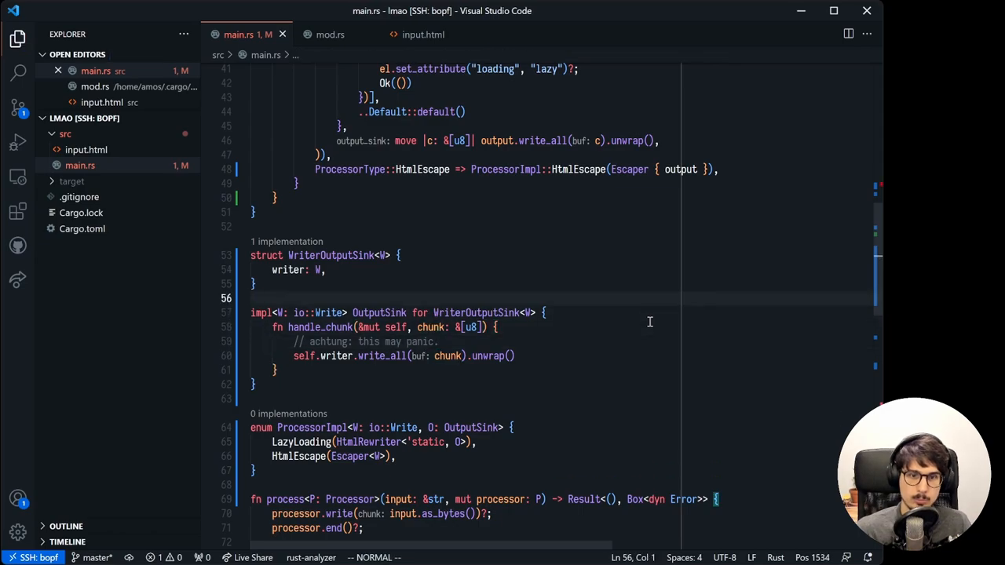
scroll("up", 3)
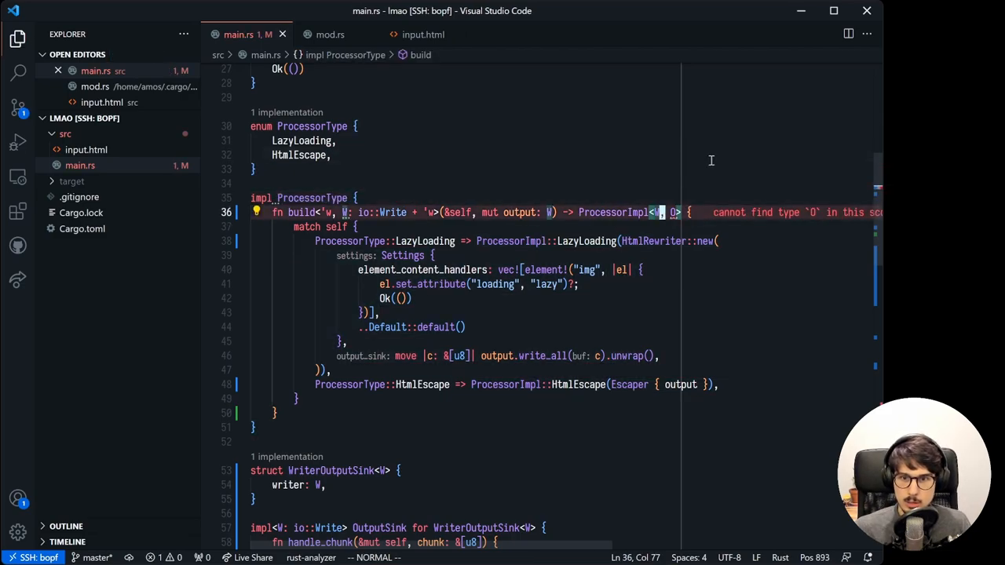
Rework ProcessorImpl over W: io::Write using HtmlRewriter with WriterOutputSink<W>, and add a Processor impl.
scroll("down", 3)
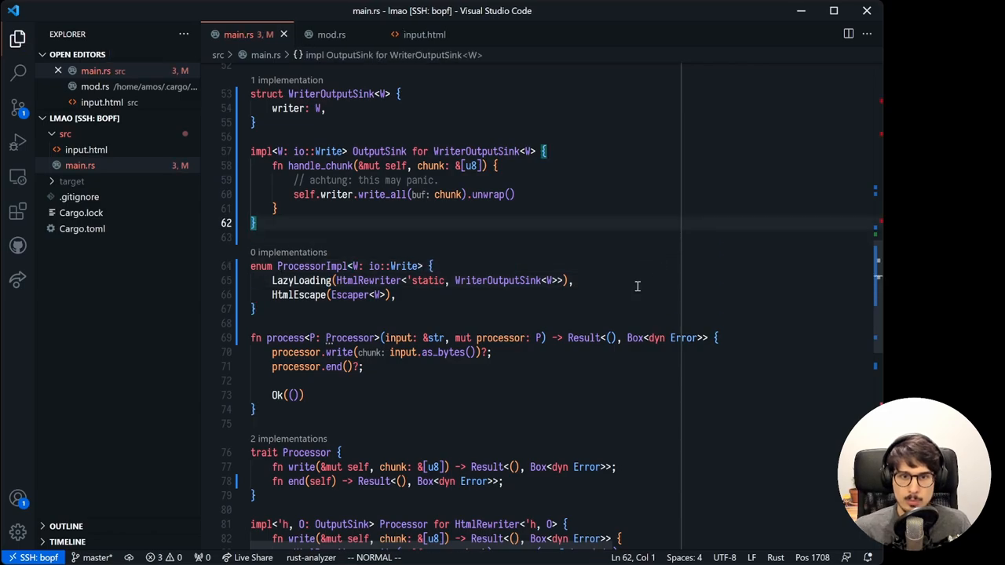
scroll("up", 3)
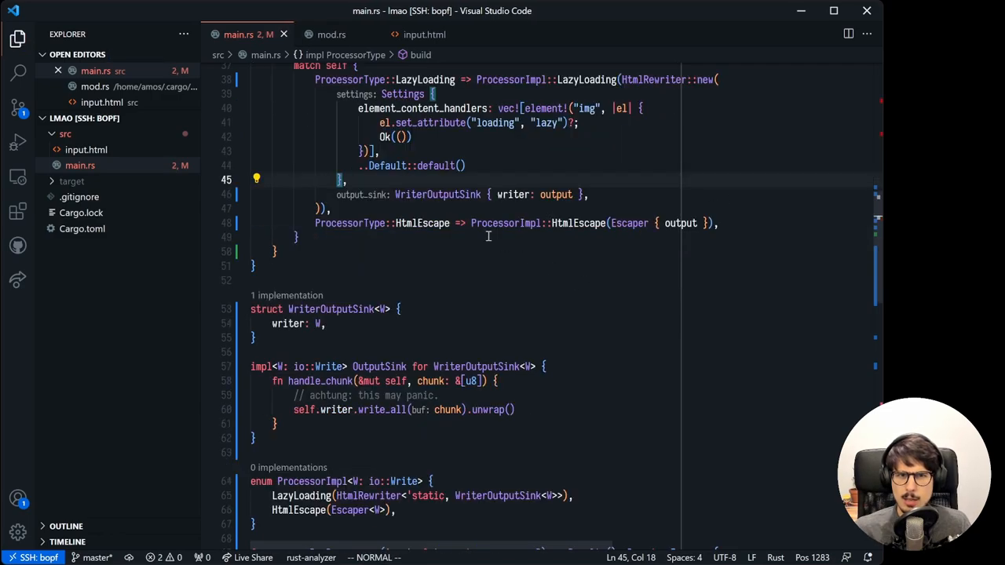
mouse_move(499, 272)
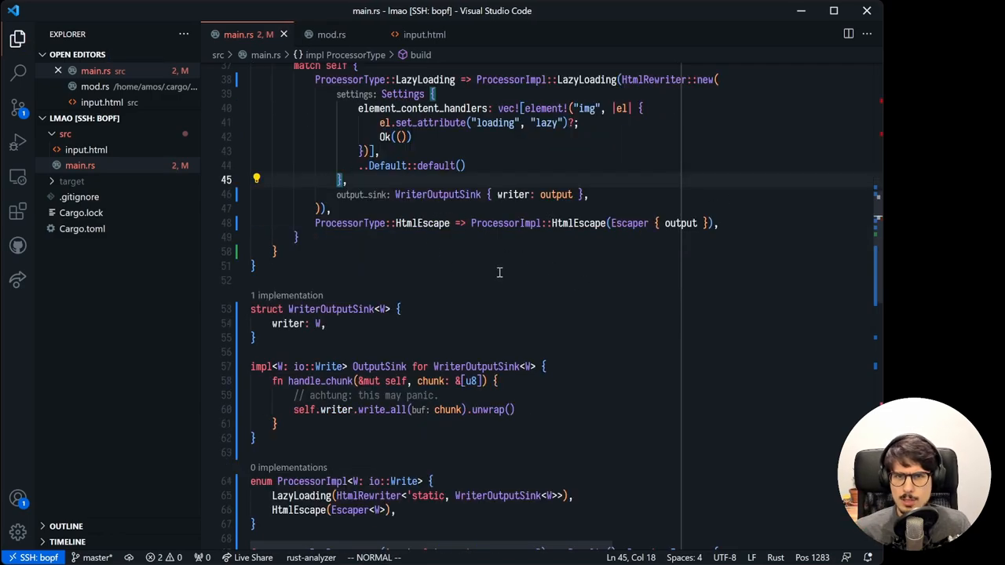
scroll("up", 3)
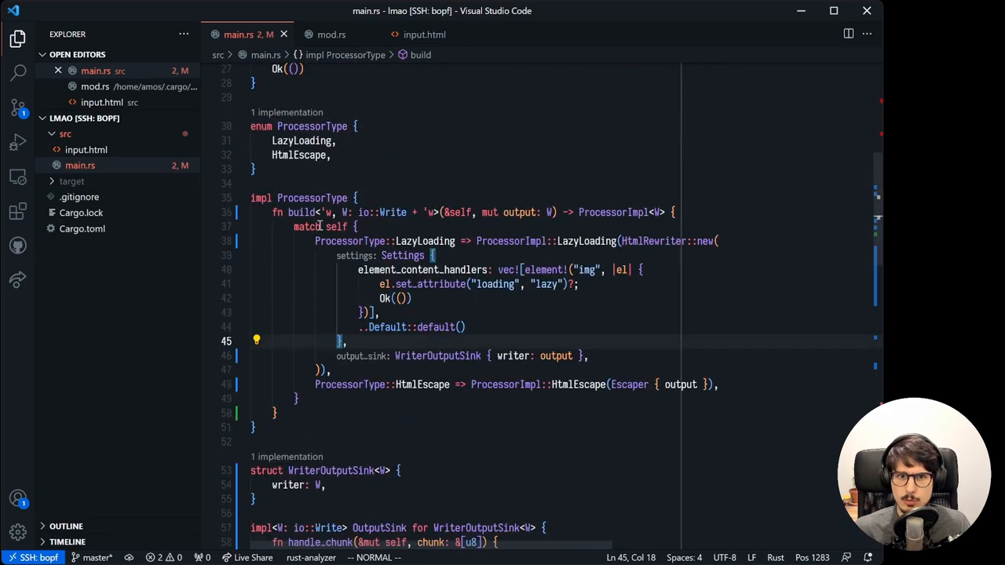
type("impl Procesor for Process")
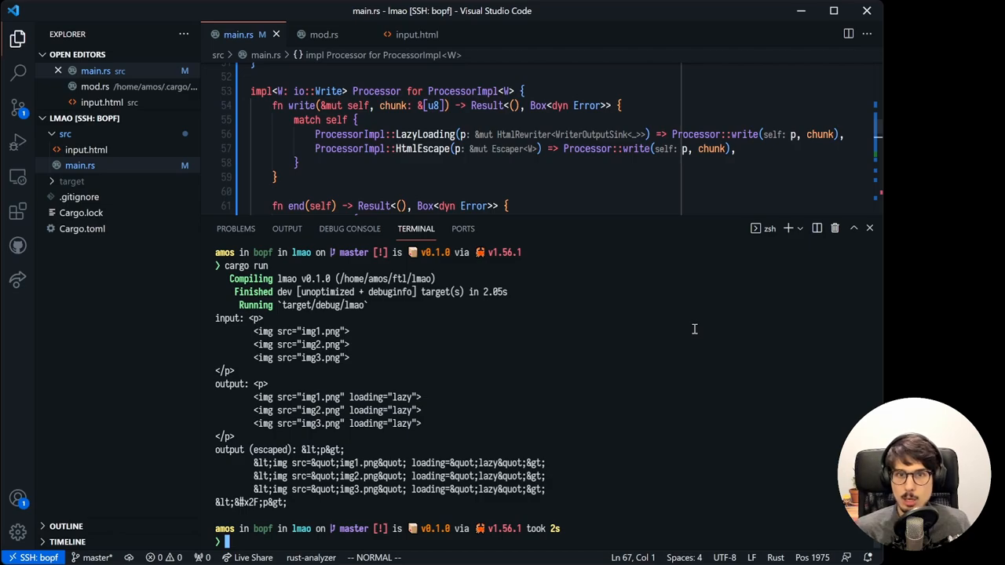
mouse_move(320, 85)
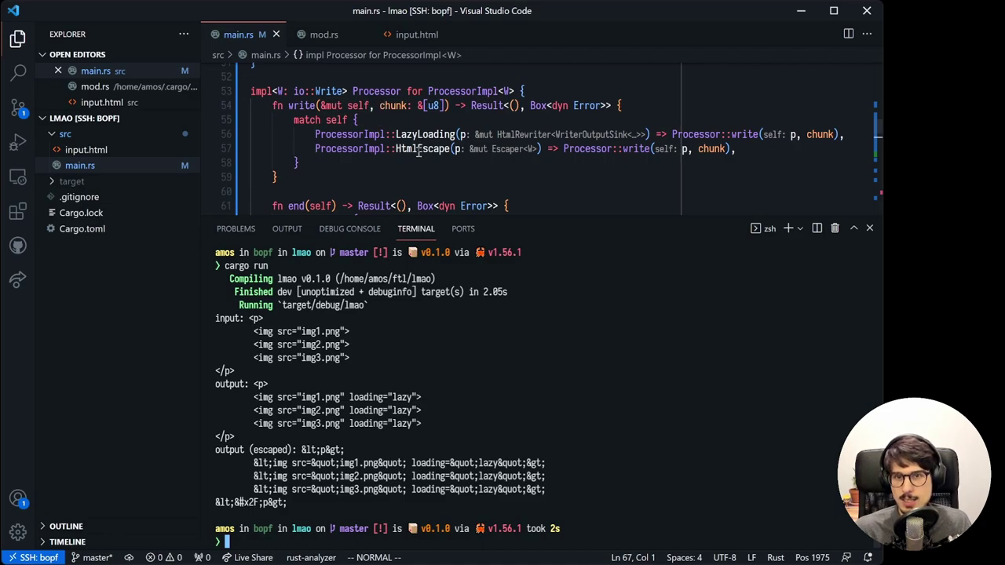
mouse_move(424, 148)
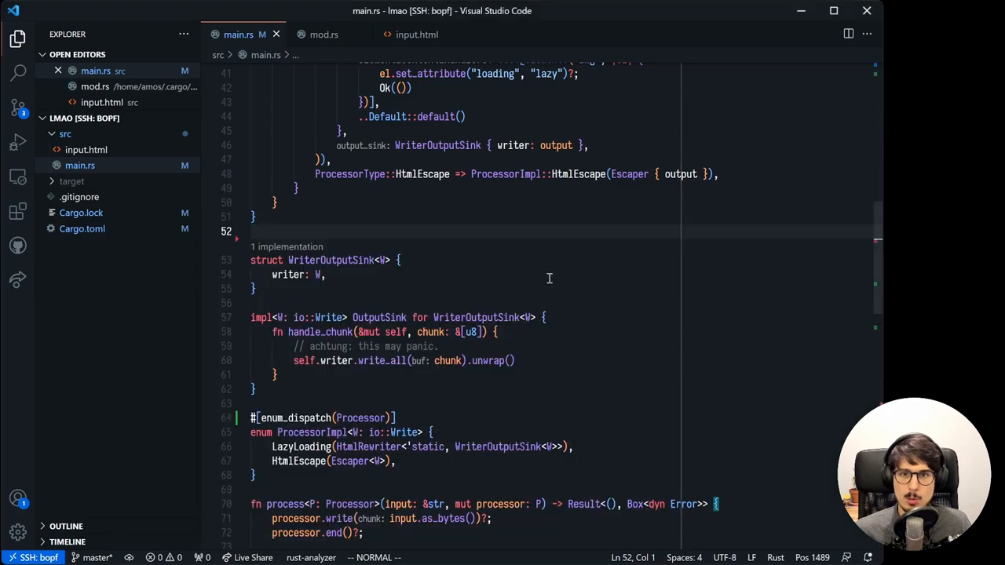
Return HtmlRewriter::new(...).into() in build's LazyLoading arm instead of wrapping it in ProcessorImpl::LazyLoading.
scroll("up", 3)
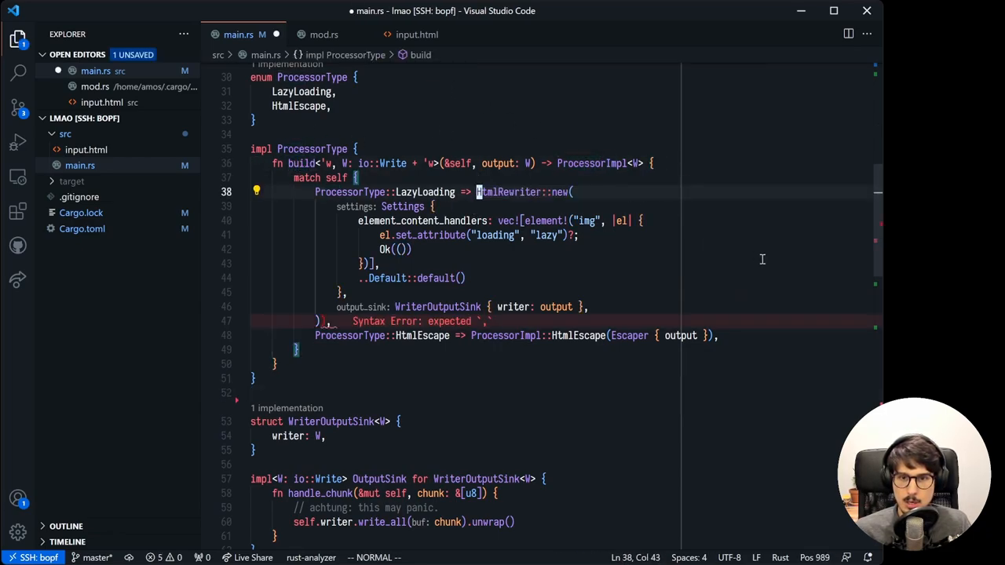
type(".into()")
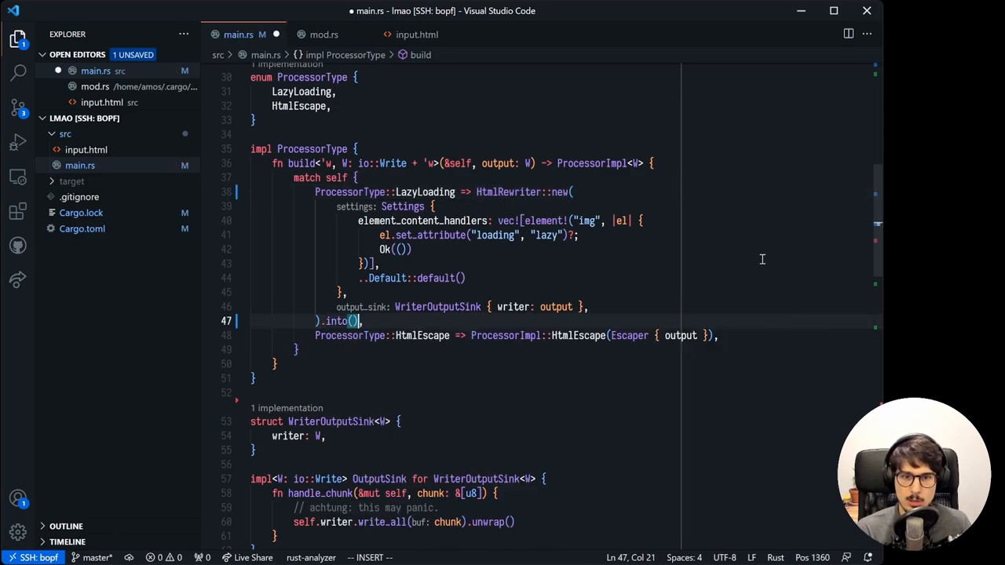